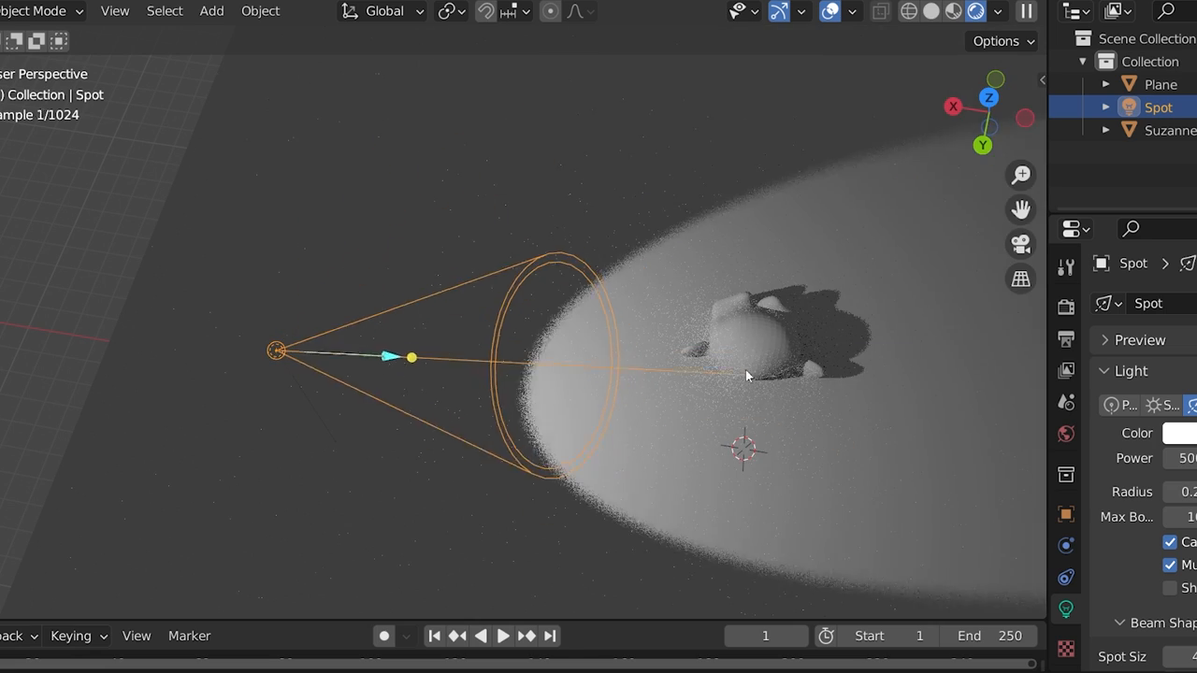
# - Start a new General file with the default cube, camera and light
pyautogui.click(1138, 222)
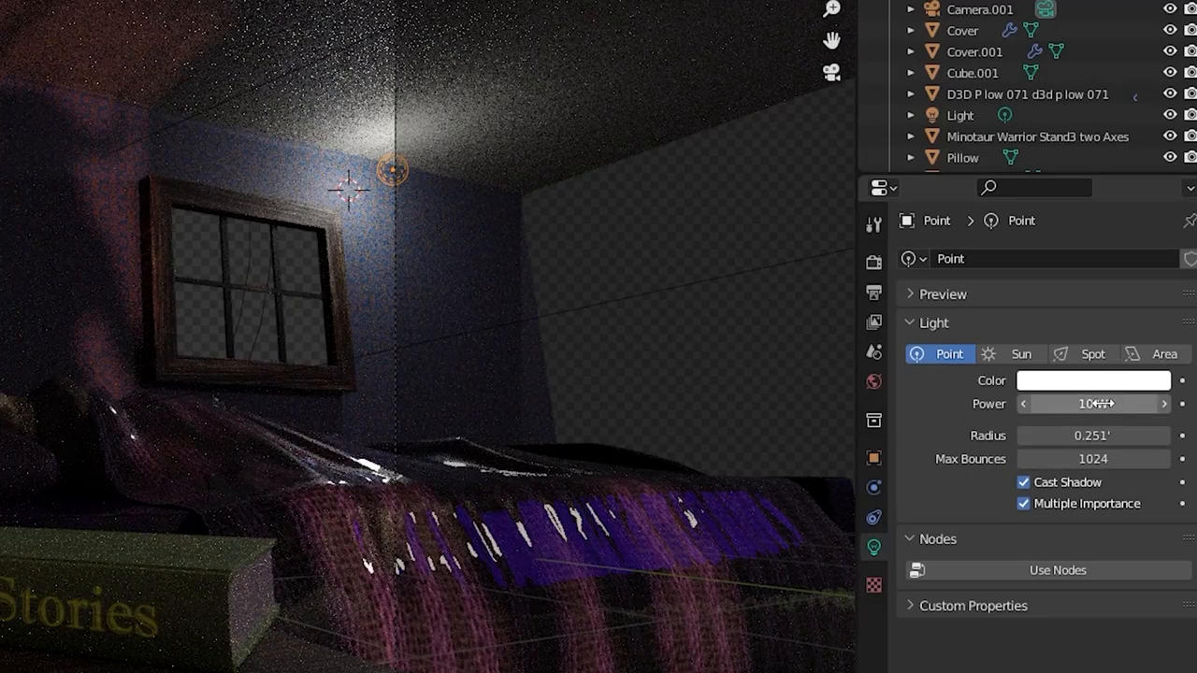
pyautogui.click(1023, 405)
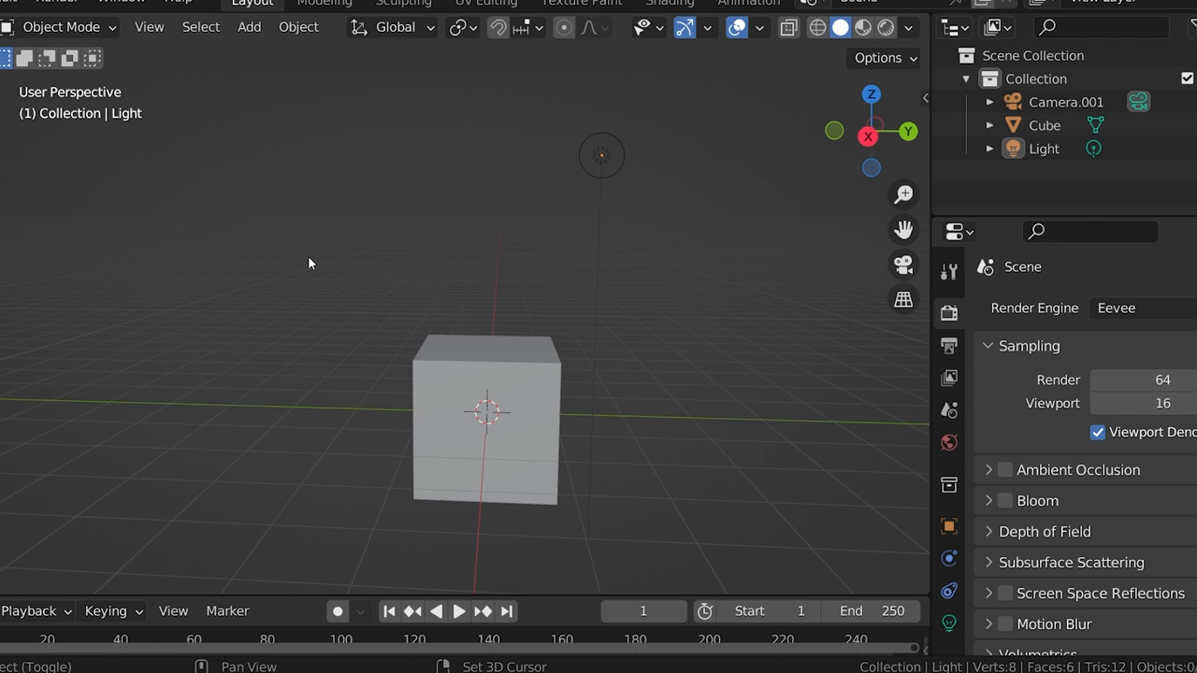
# - Add a Point light from the Shift+A Light menu and drag it into place
pyautogui.press('shift+a')
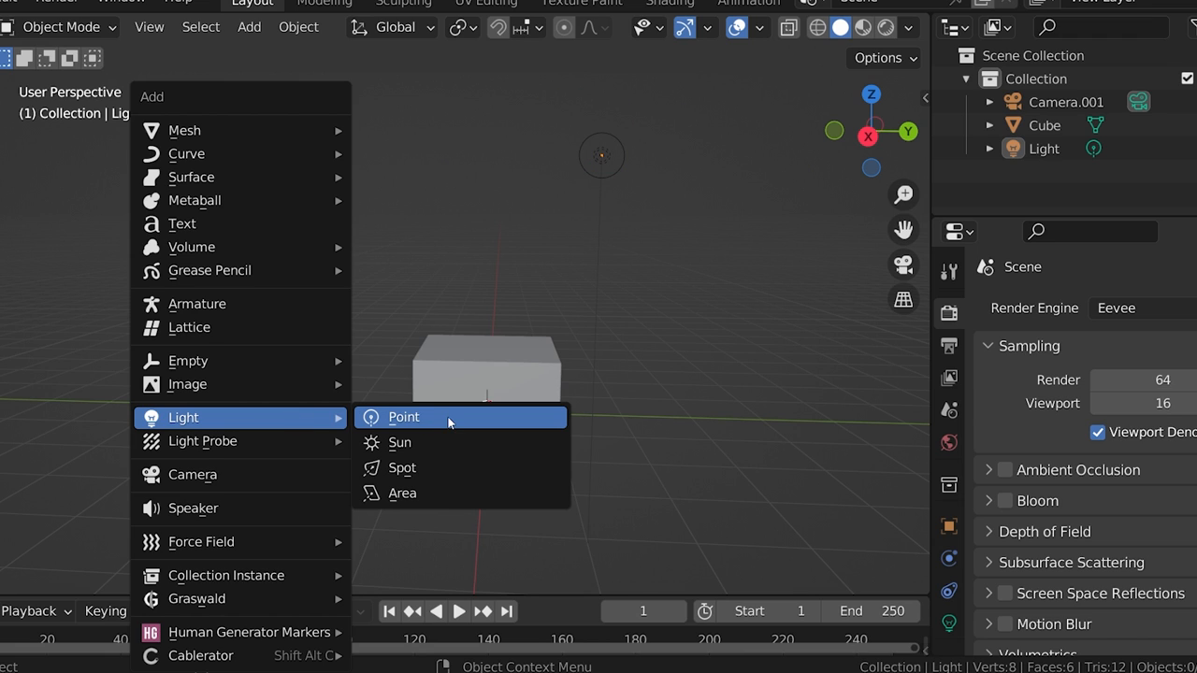
pyautogui.moveTo(456, 442)
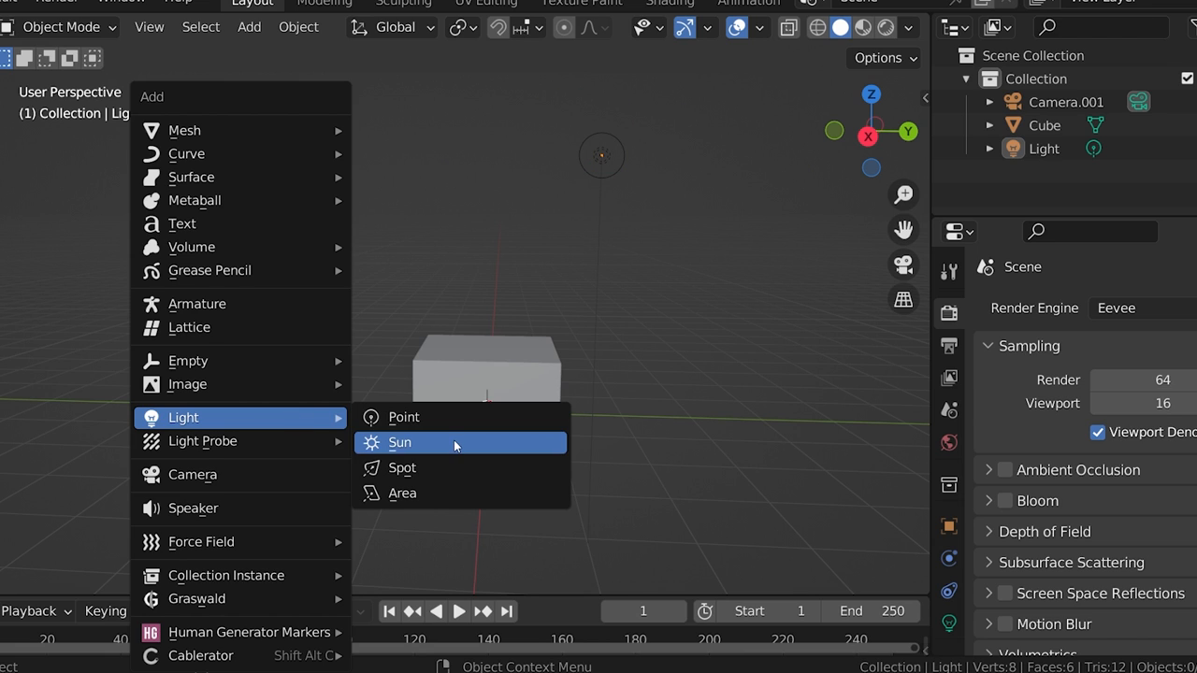
pyautogui.moveTo(471, 435)
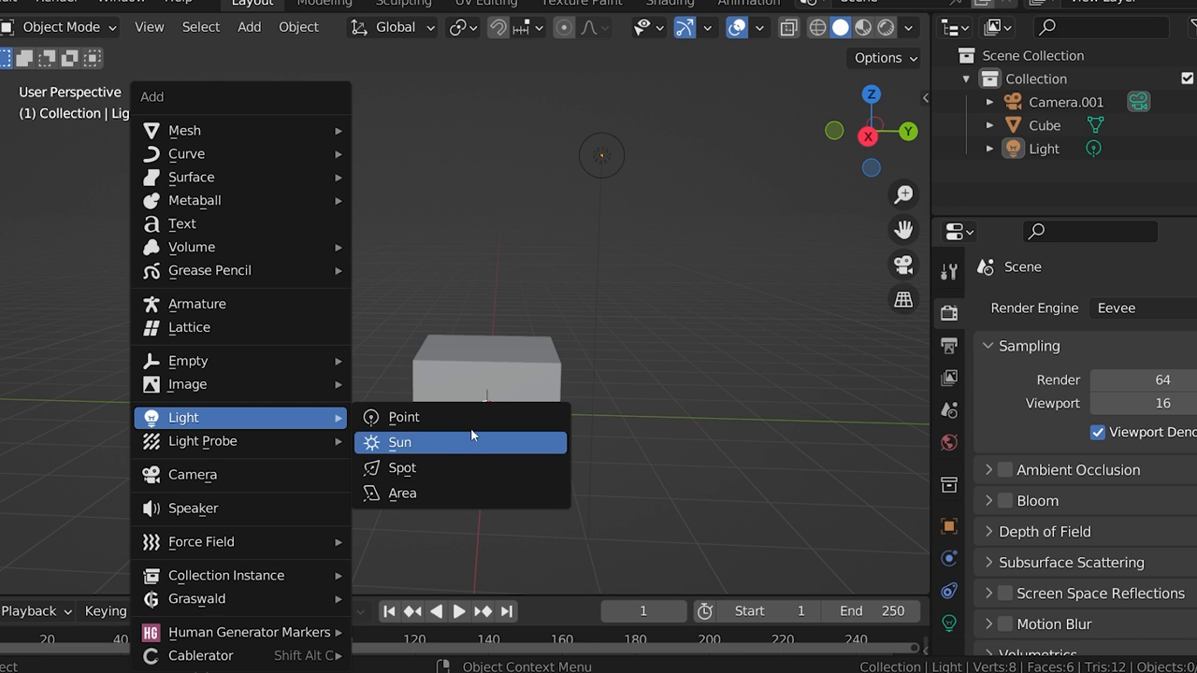
pyautogui.moveTo(458, 417)
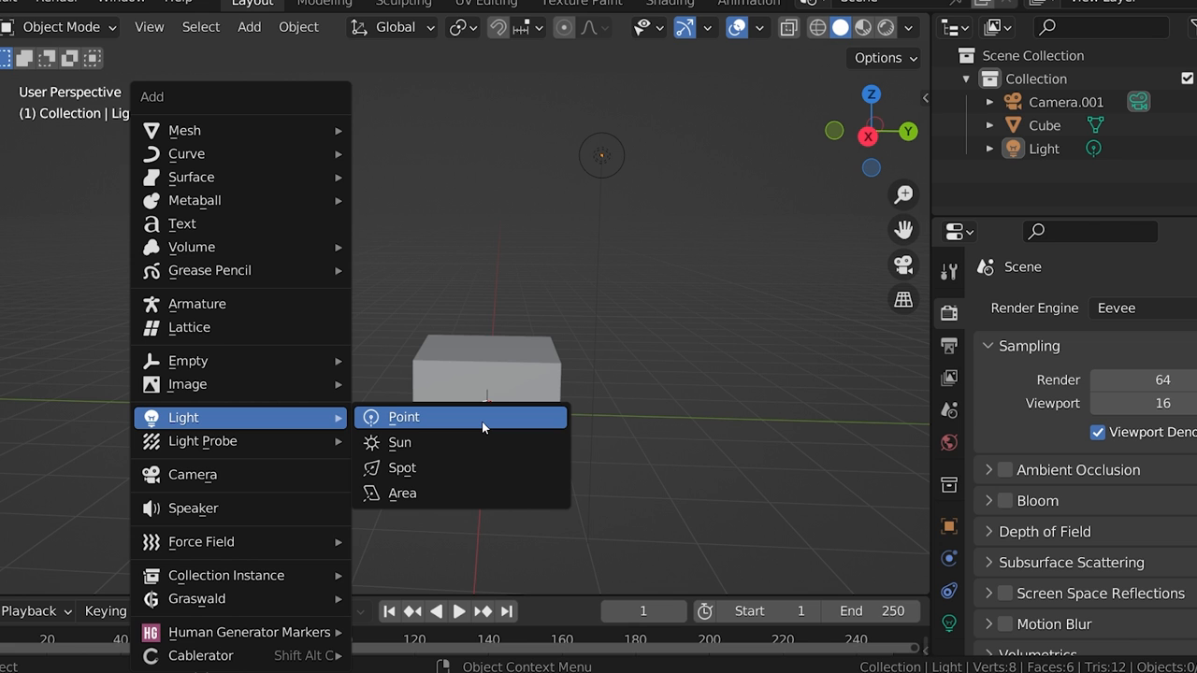
pyautogui.click(404, 417)
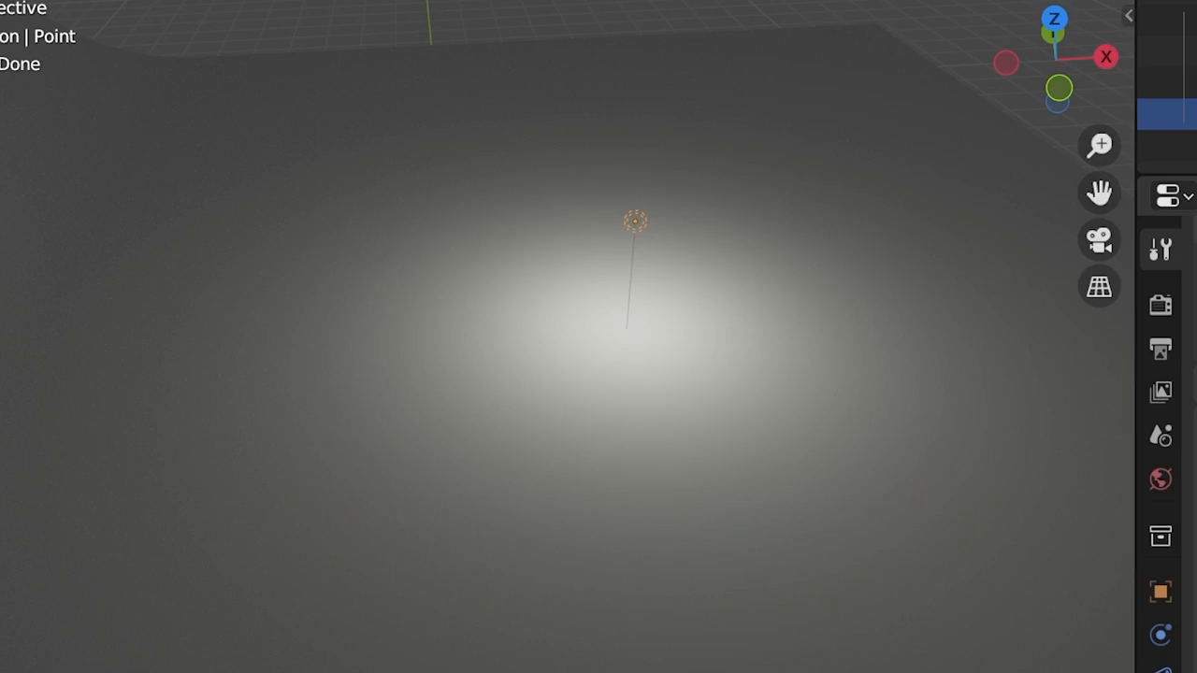
pyautogui.moveTo(707, 174)
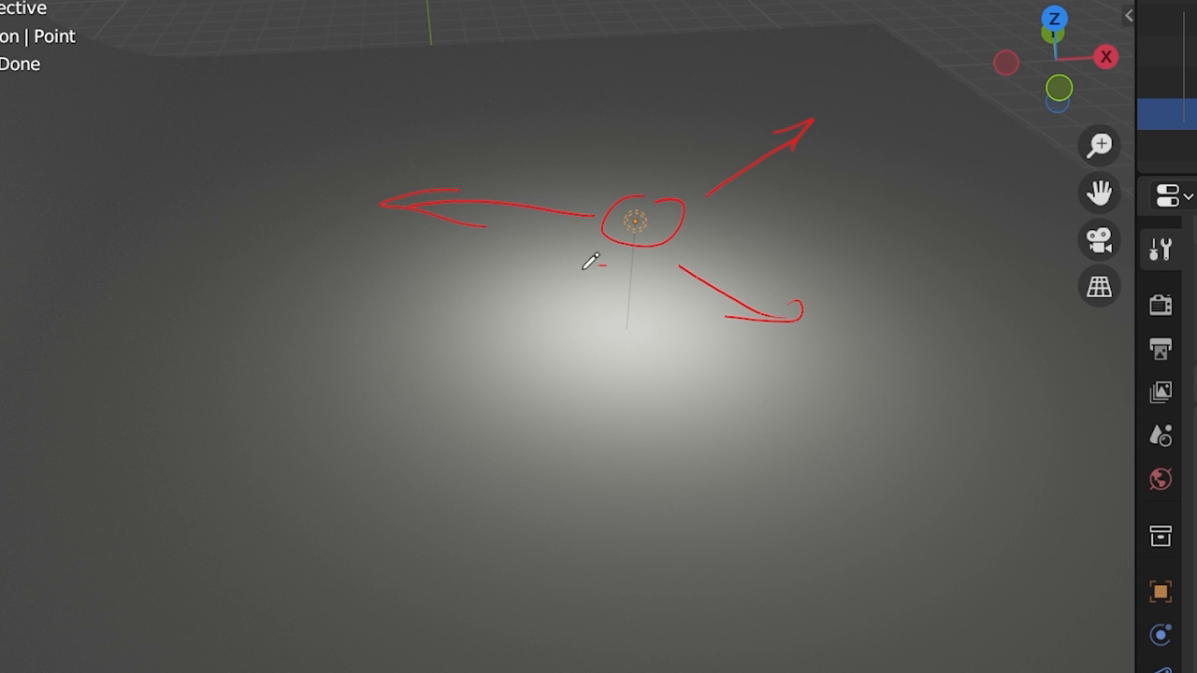
pyautogui.moveTo(579, 271); pyautogui.dragTo(327, 369)
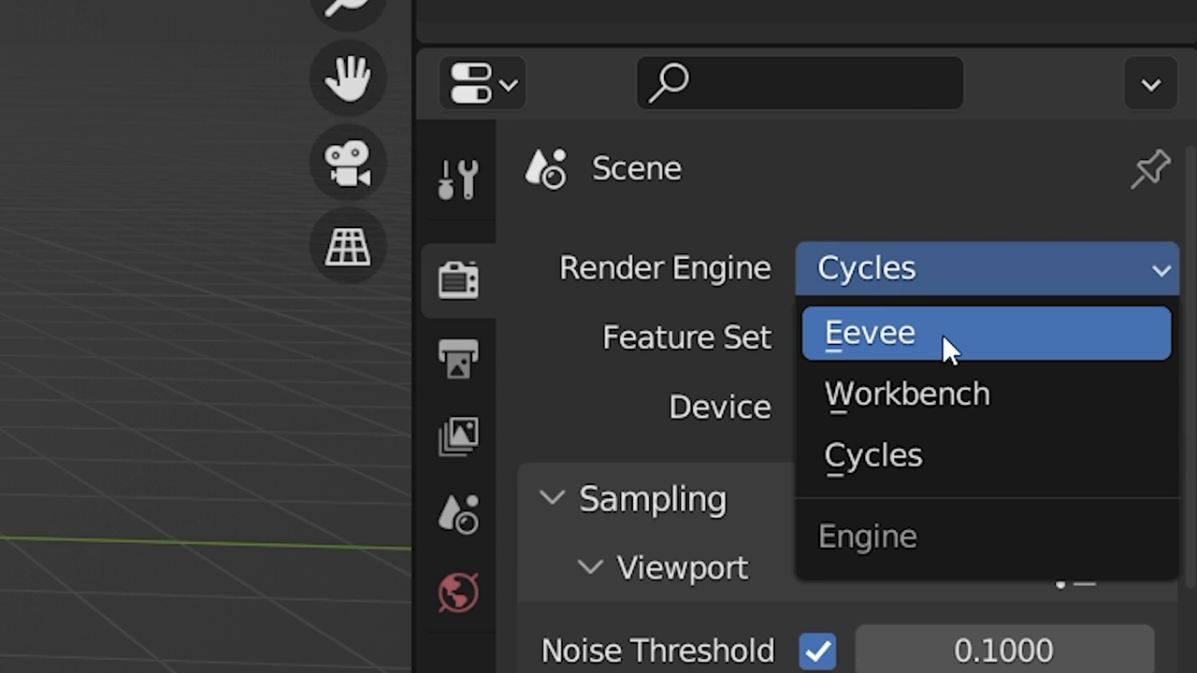
# - Select the point lamp above the monkey head and show its light bulb properties
pyautogui.click(868, 332)
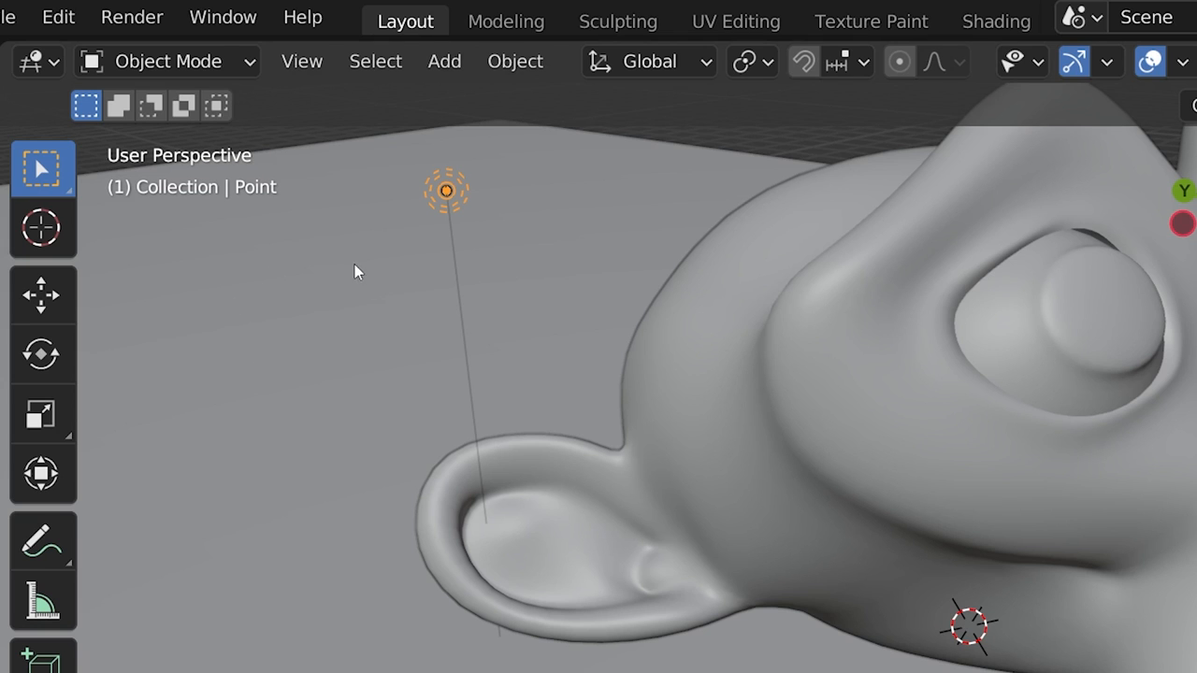
pyautogui.moveTo(447, 202)
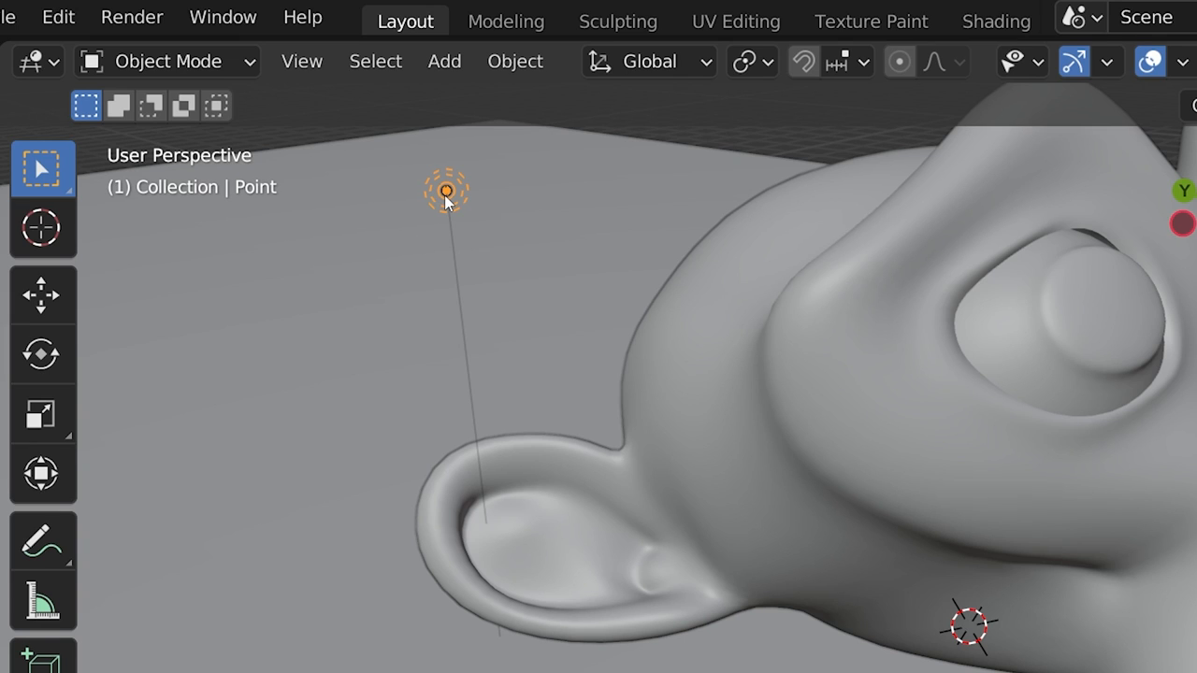
pyautogui.click(169, 61)
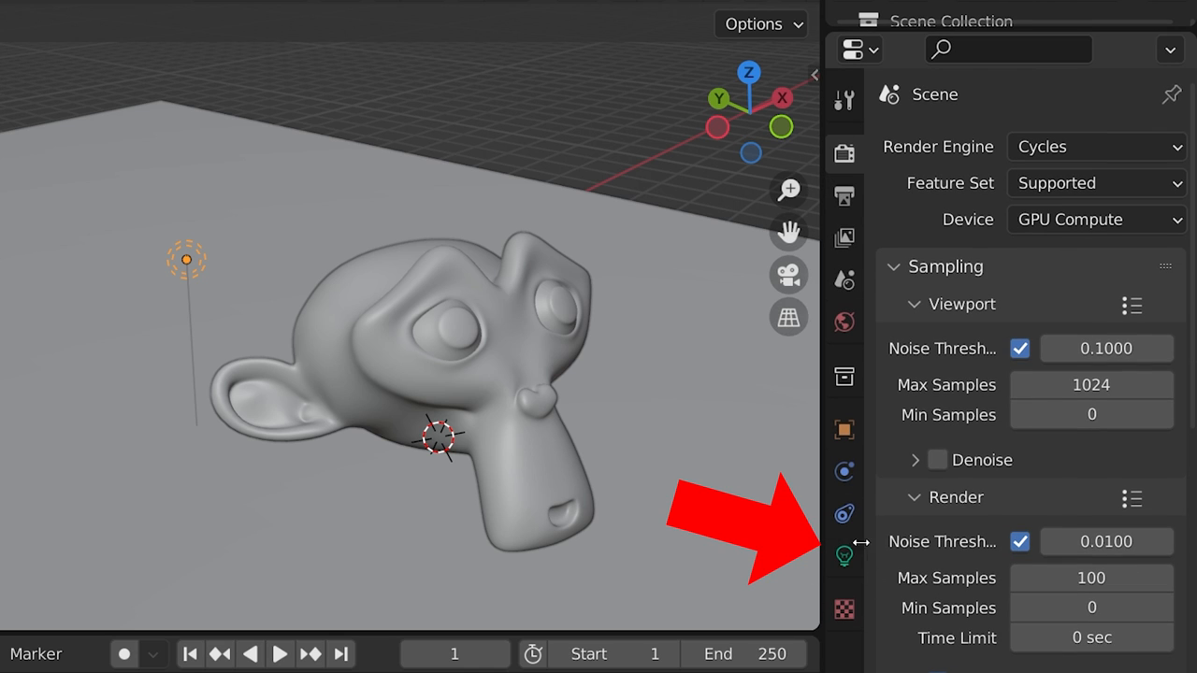
pyautogui.click(845, 557)
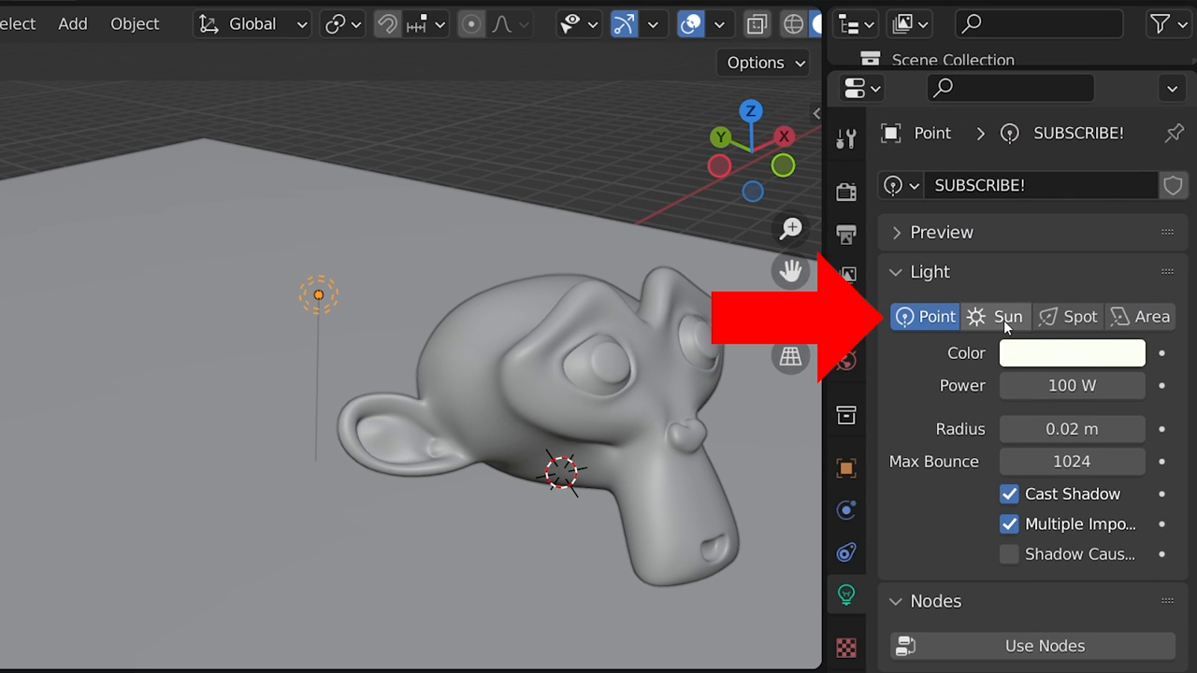
# - Cycle the lamp through Spot, Area, Sun and Spot types, then back to Point
pyautogui.click(1067, 317)
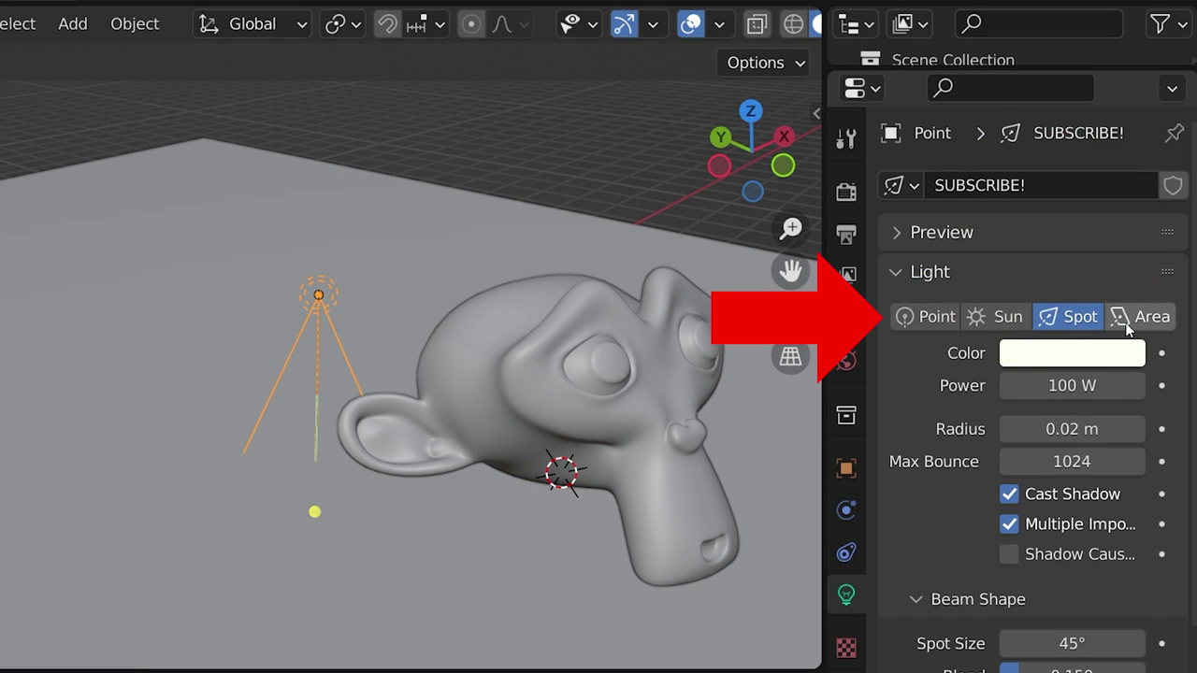
pyautogui.click(1151, 316)
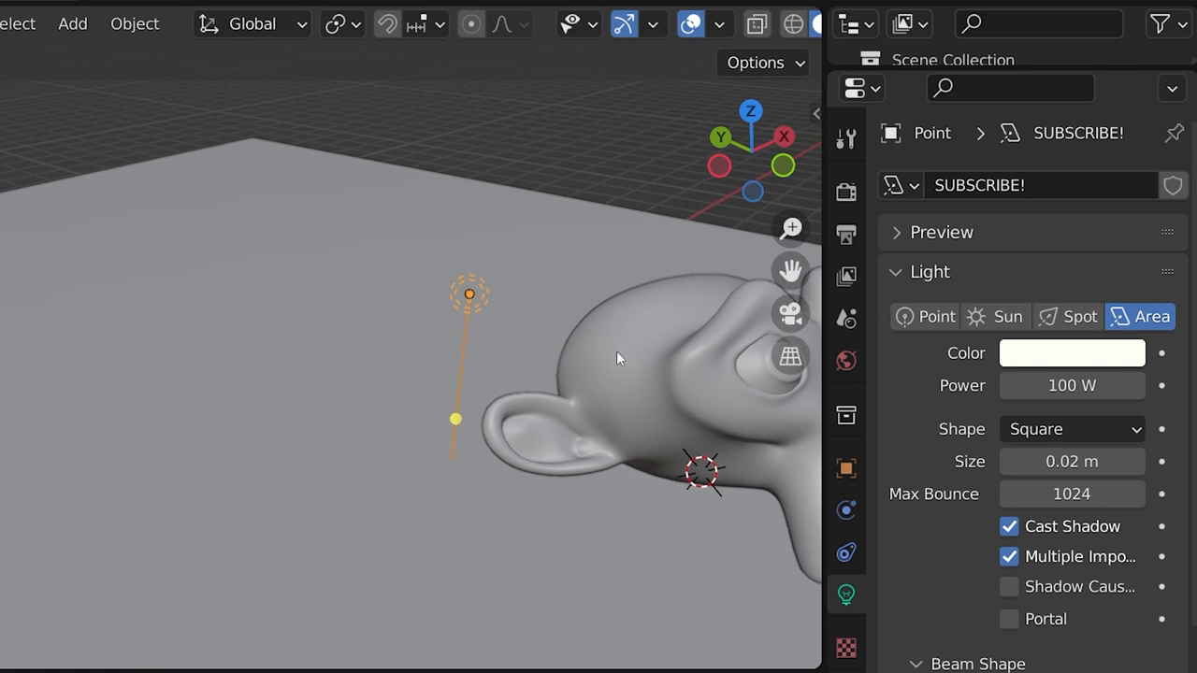
pyautogui.click(1009, 316)
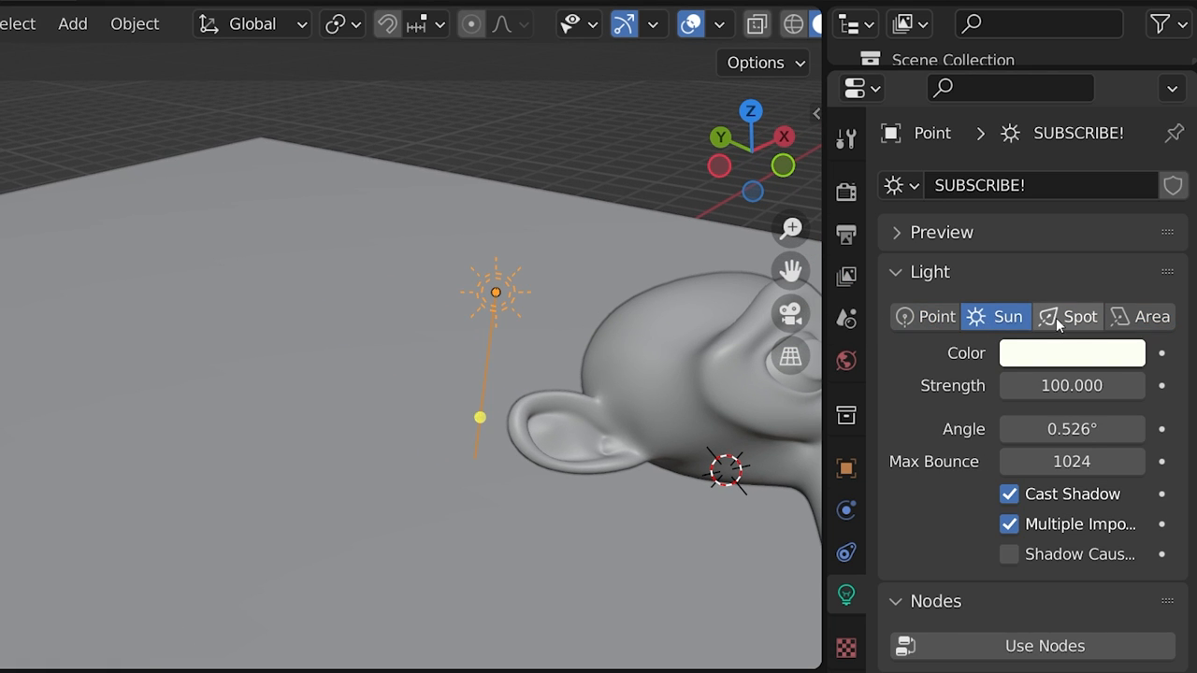
pyautogui.click(1153, 316)
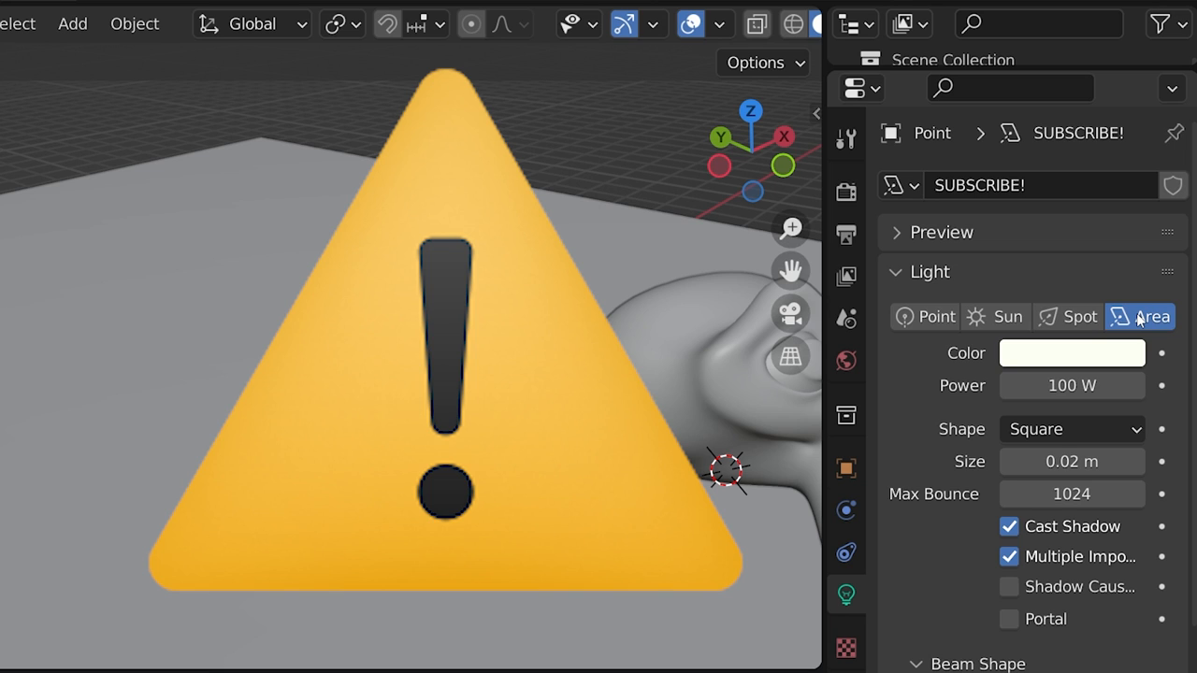
pyautogui.click(925, 316)
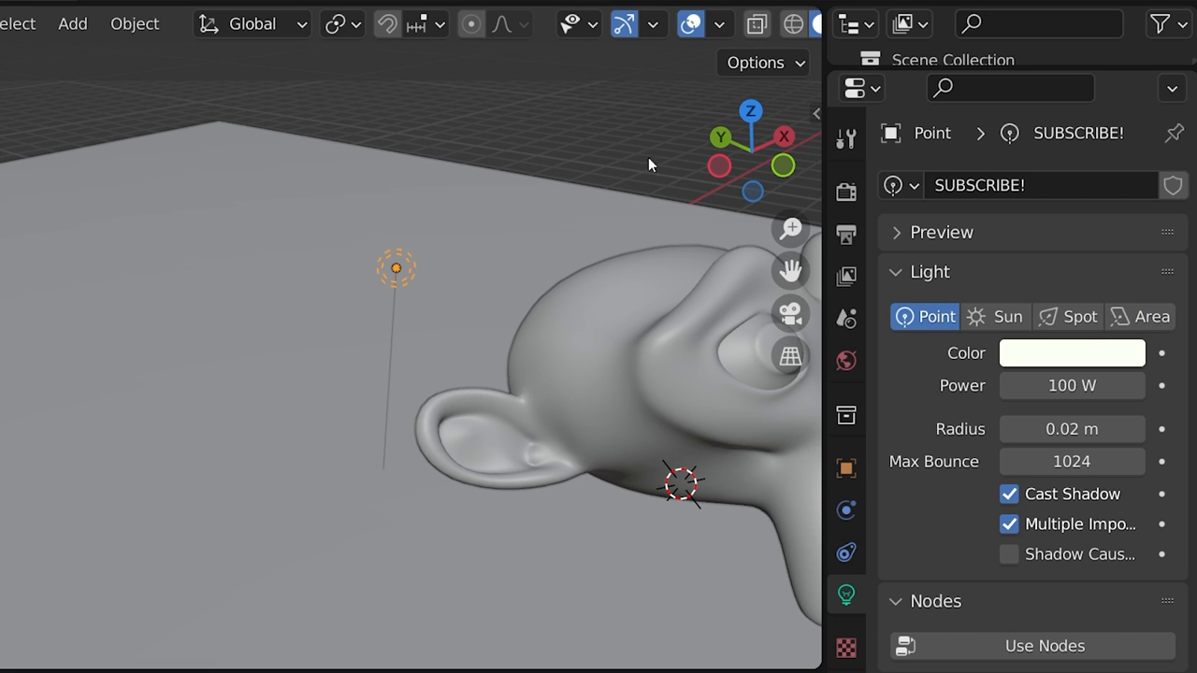
# - Switch the viewport to Rendered shading, recolour the light and set its power to 300
pyautogui.click(766, 23)
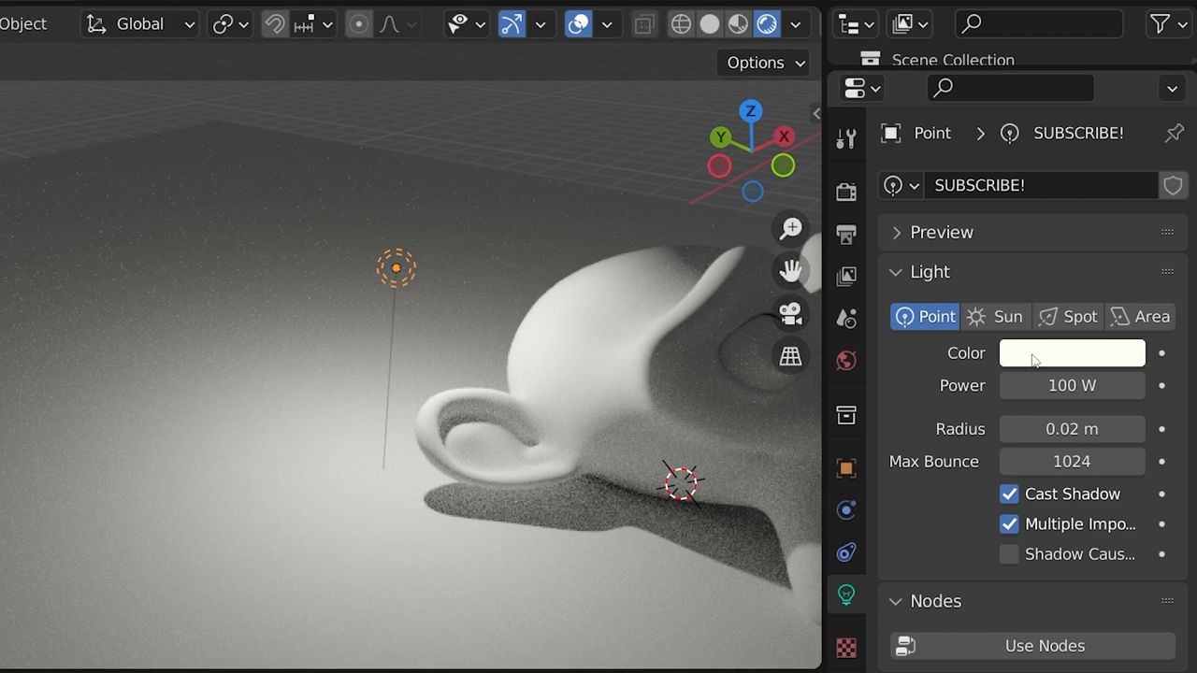
pyautogui.click(1072, 352)
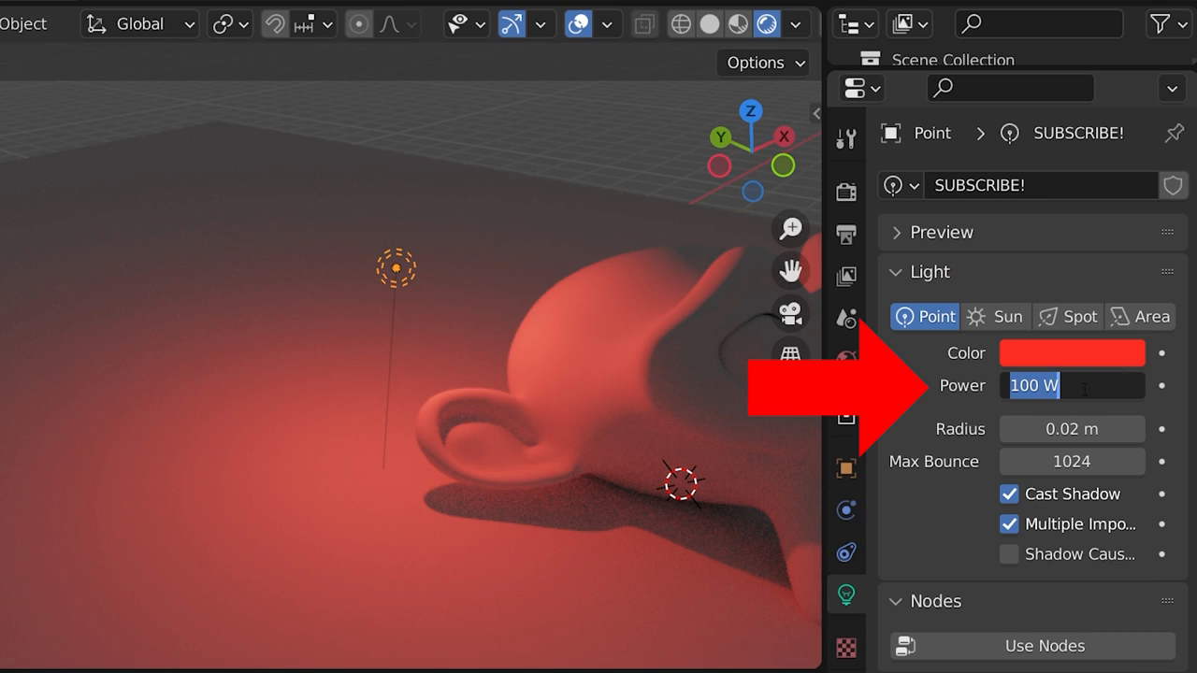
pyautogui.write('300')
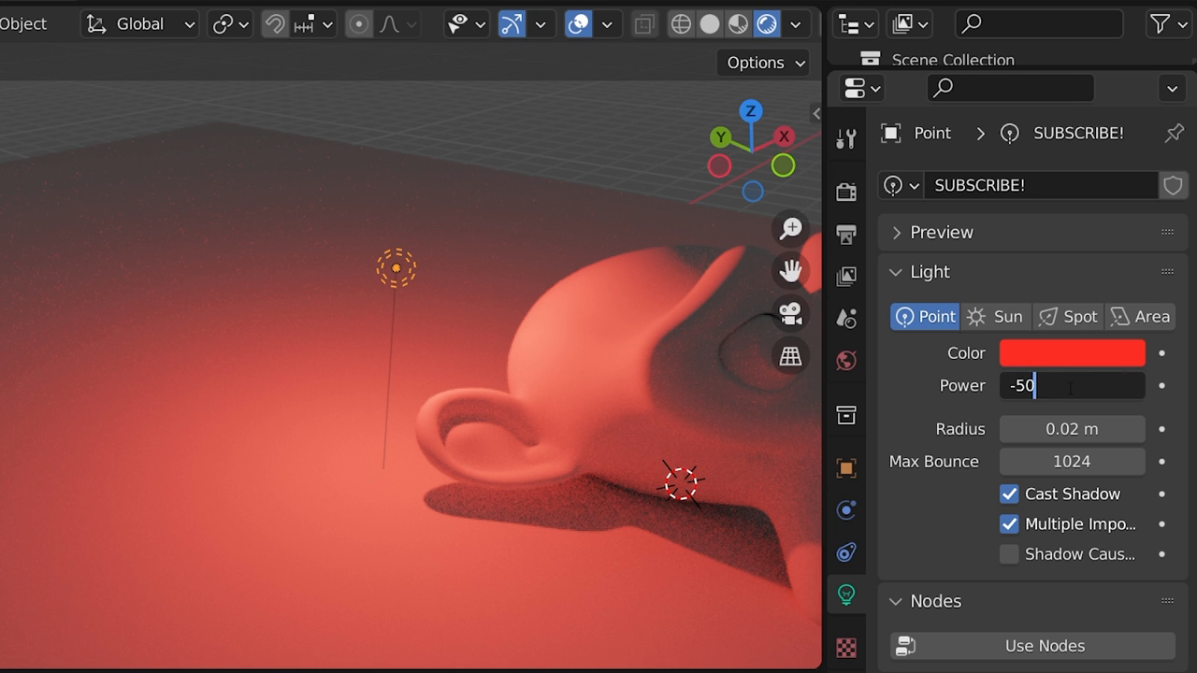
pyautogui.click(1072, 352)
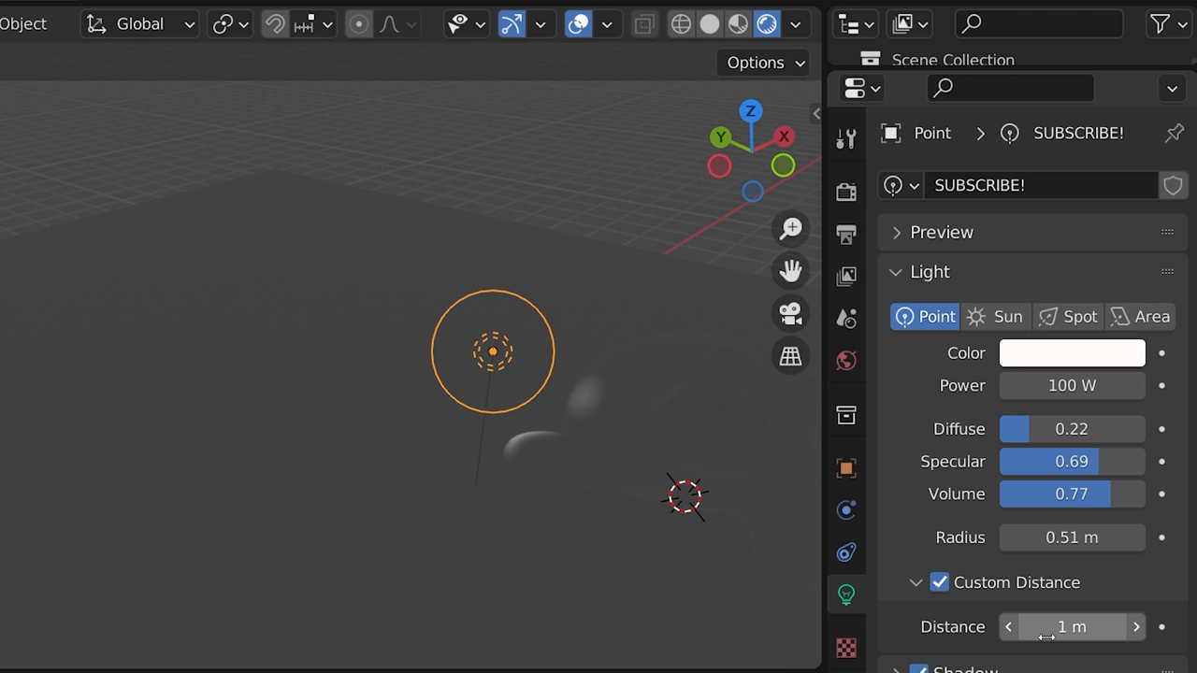
# - Drag the light's custom distance to 2 m and radius to 0.85 m, then view Render Properties
pyautogui.moveTo(1047, 626); pyautogui.dragTo(1075, 627)
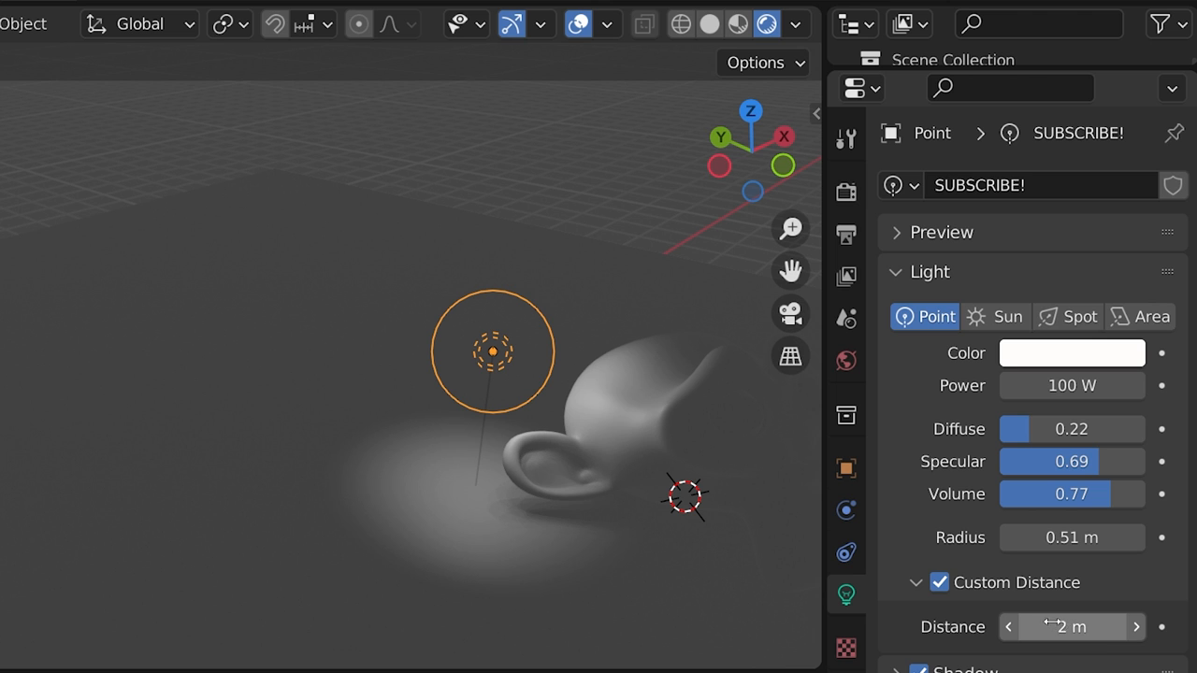
pyautogui.moveTo(1071, 537); pyautogui.dragTo(1104, 537)
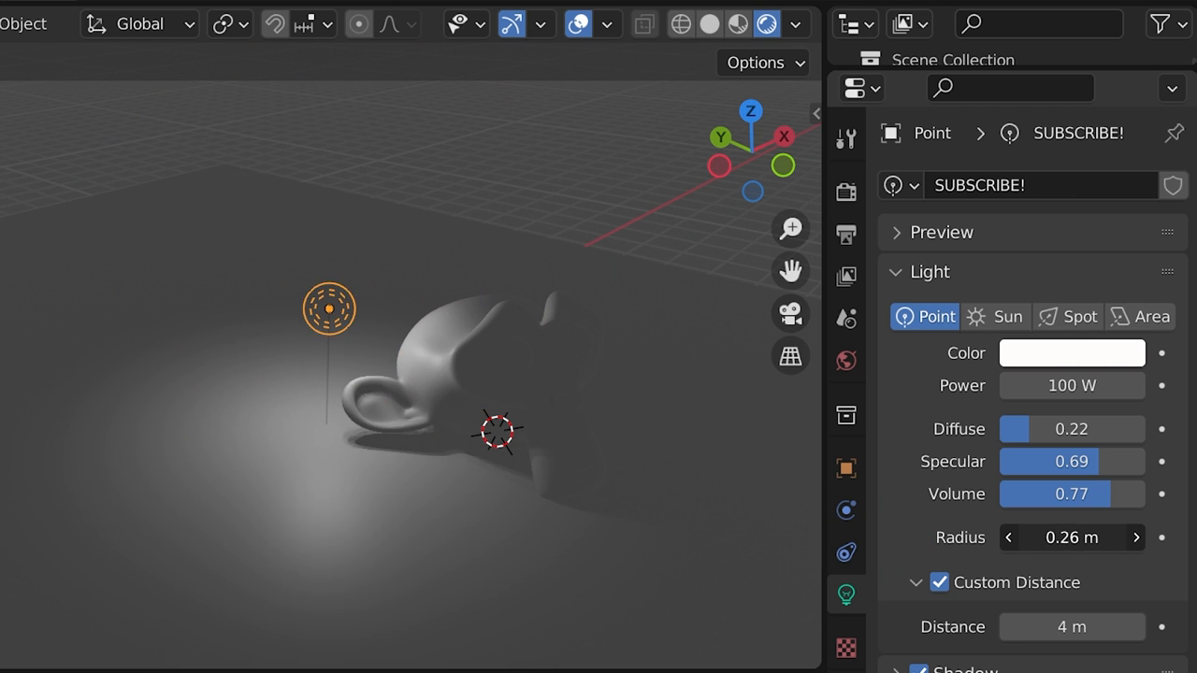
pyautogui.click(1135, 537)
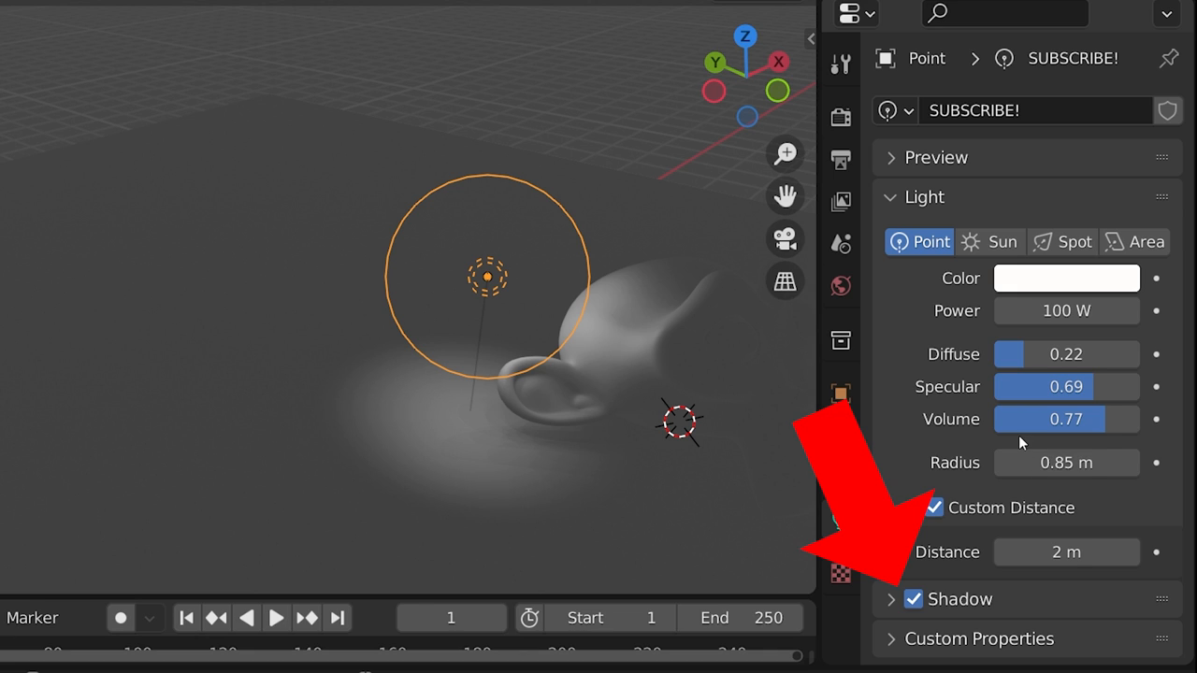
pyautogui.click(840, 116)
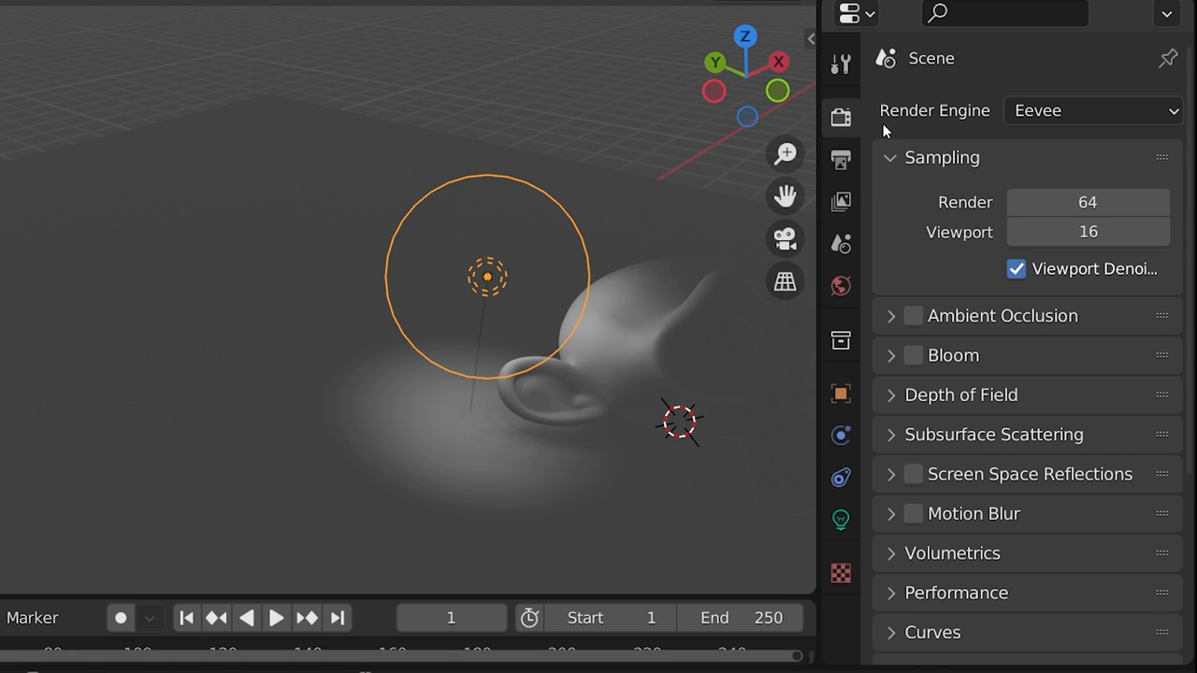
# - Edit the point lamp's Max Bounces value and toggle Shadow Caustics on, then off
pyautogui.click(1092, 111)
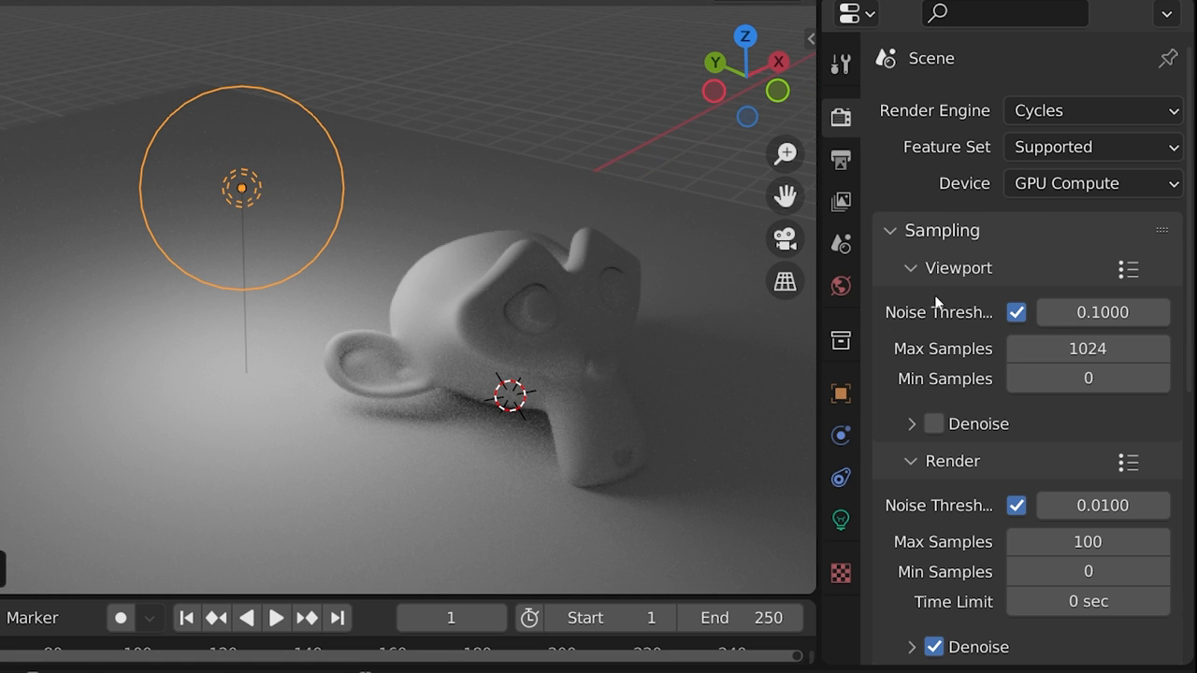
pyautogui.click(840, 521)
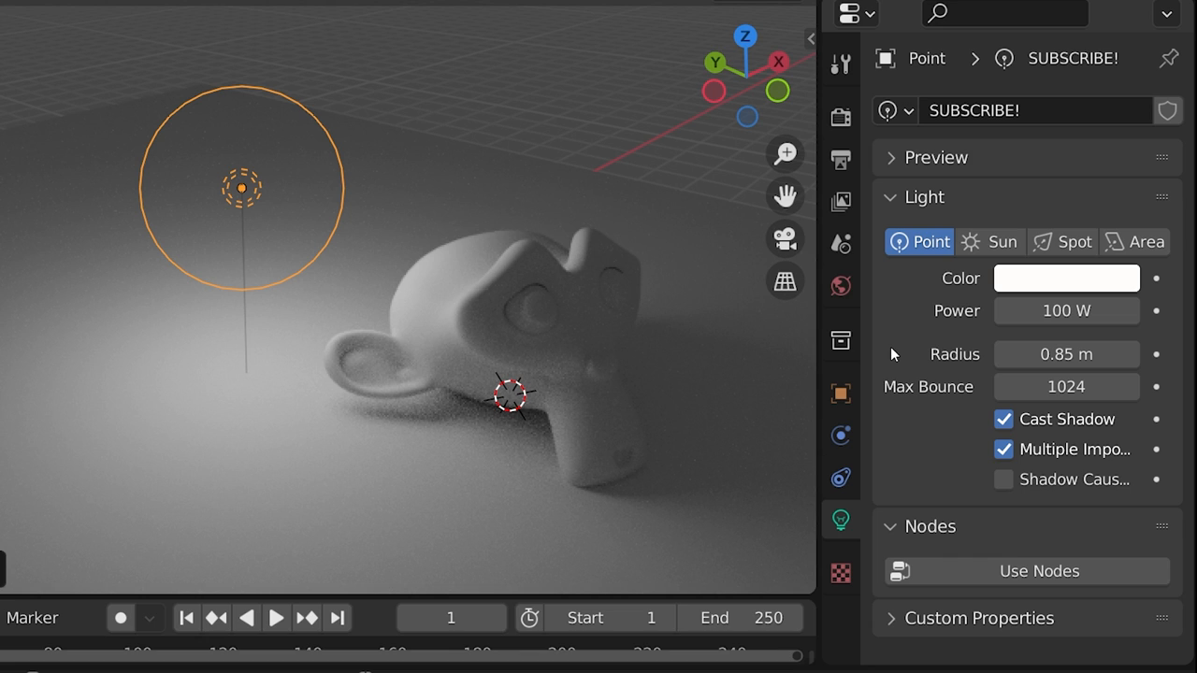
pyautogui.doubleClick(1066, 387)
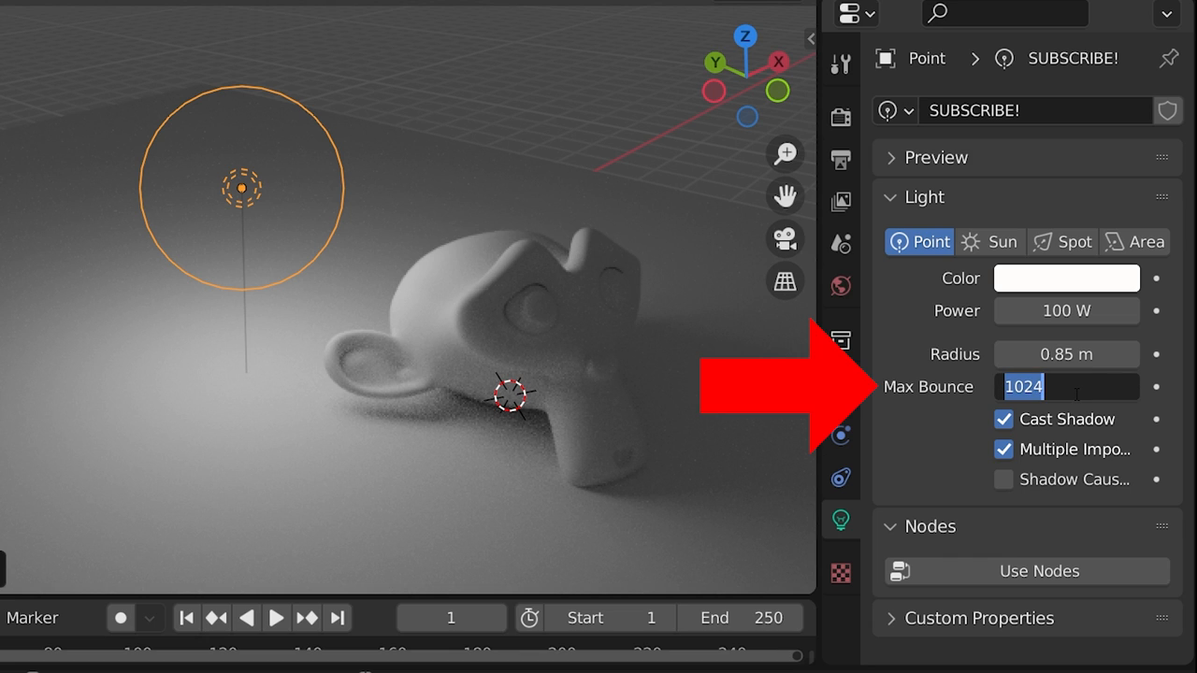
pyautogui.write('540')
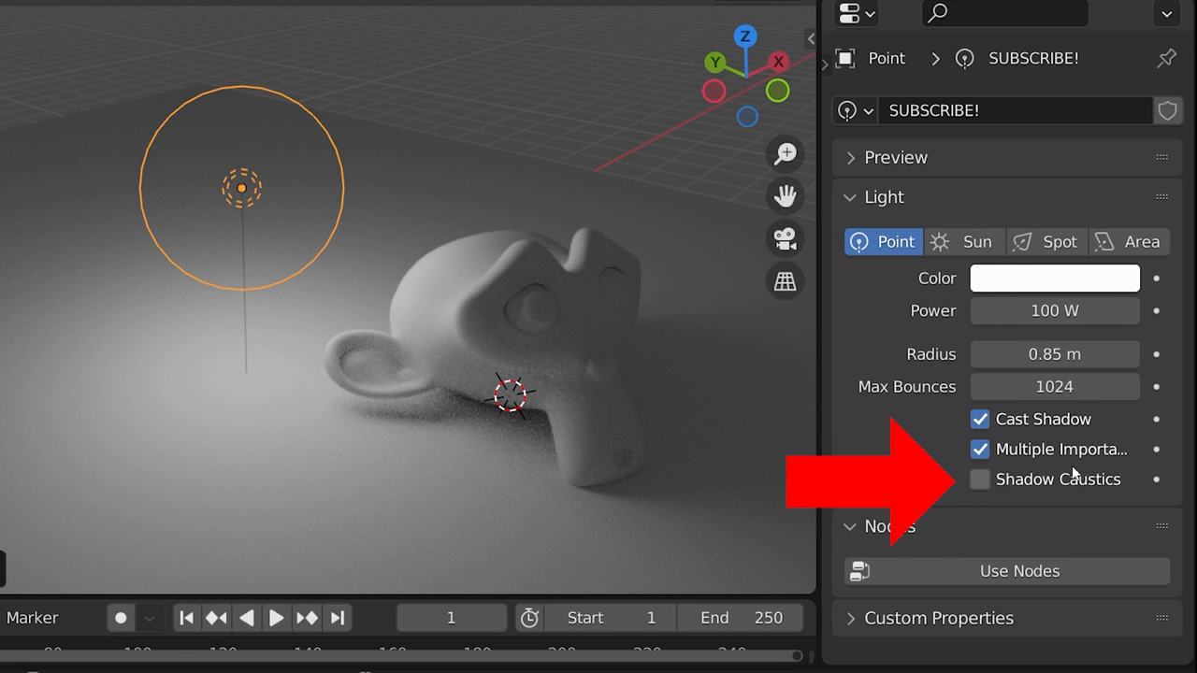
pyautogui.click(979, 479)
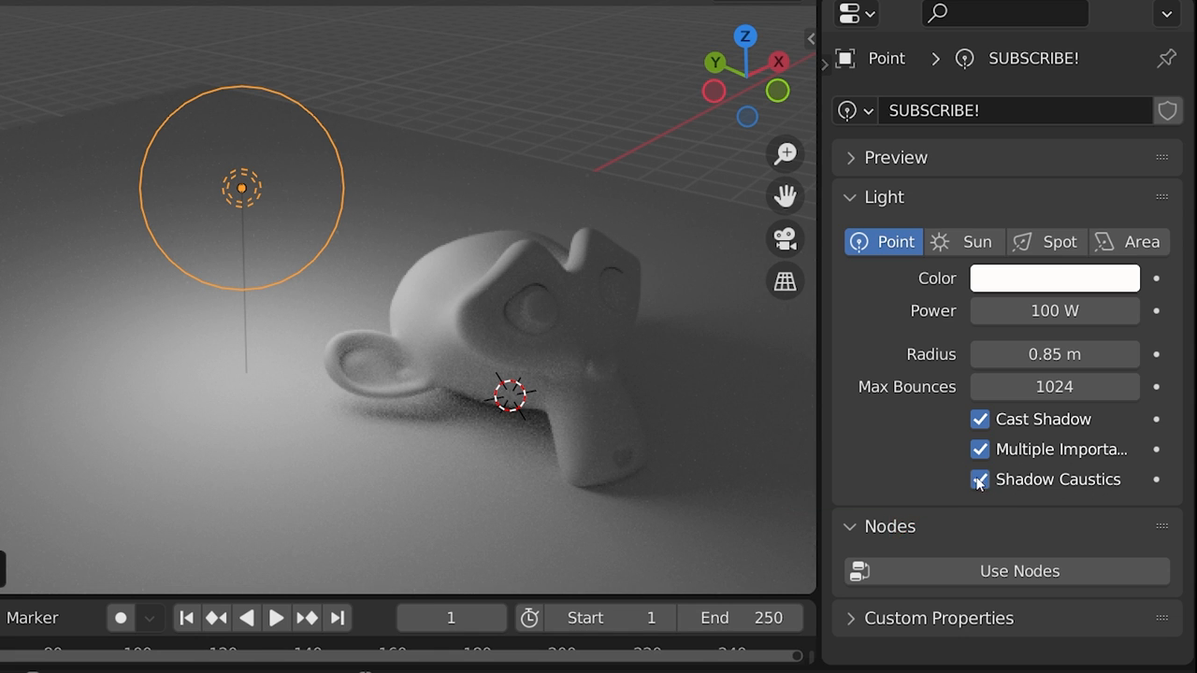
pyautogui.click(980, 479)
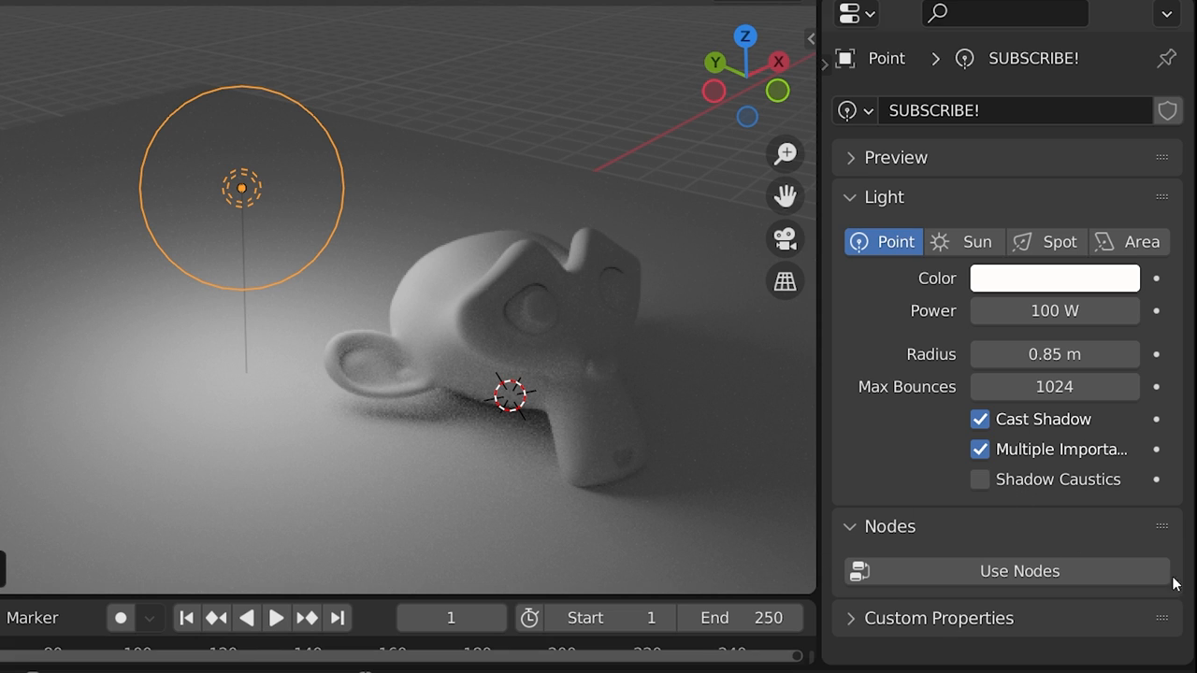
# - Enable Use Nodes on the lamp, inspect its Emission node tree in Shading, then return to Layout
pyautogui.click(1019, 571)
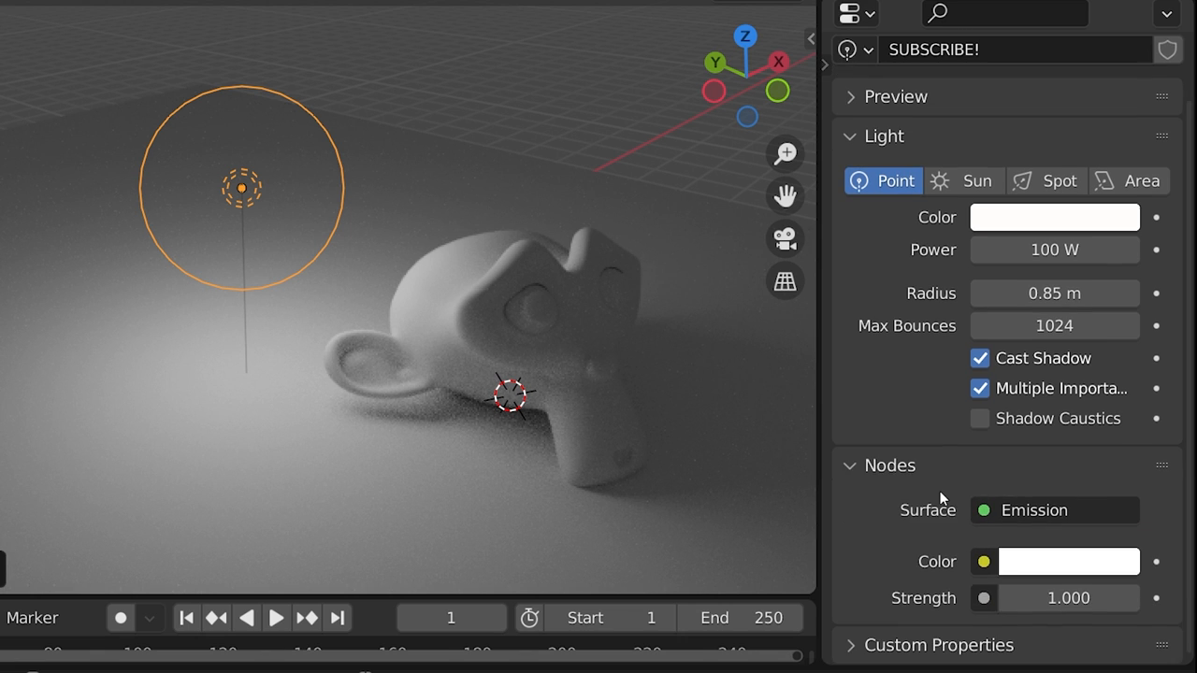
pyautogui.moveTo(1010, 547)
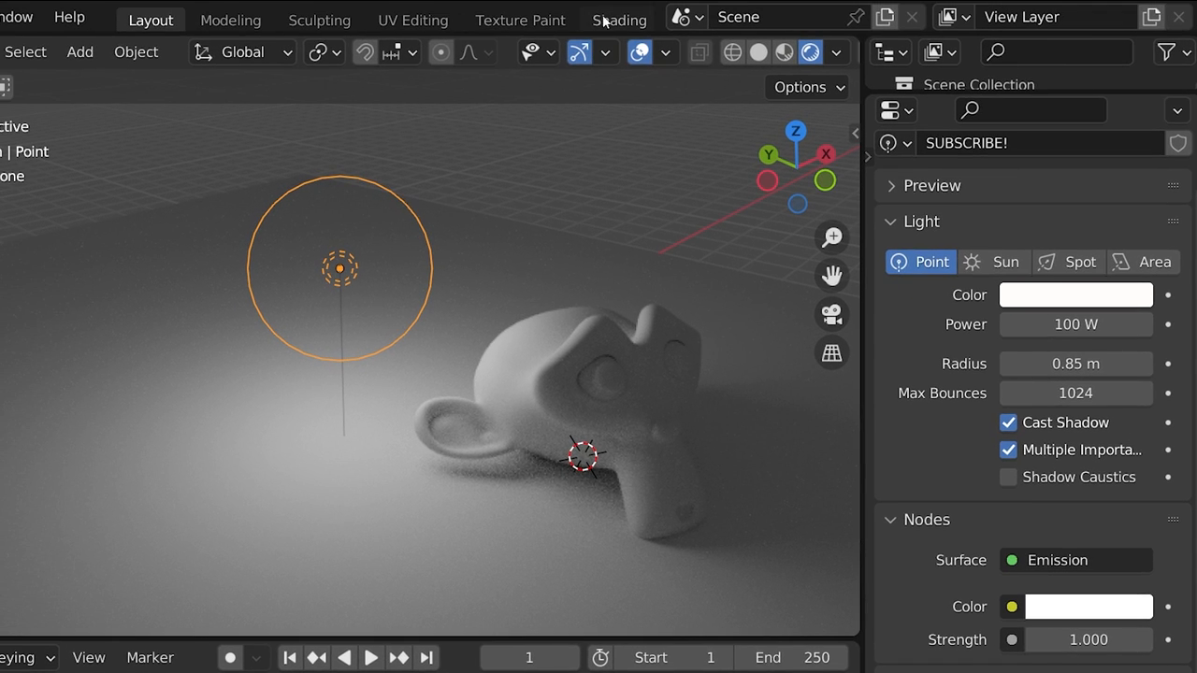
pyautogui.click(619, 20)
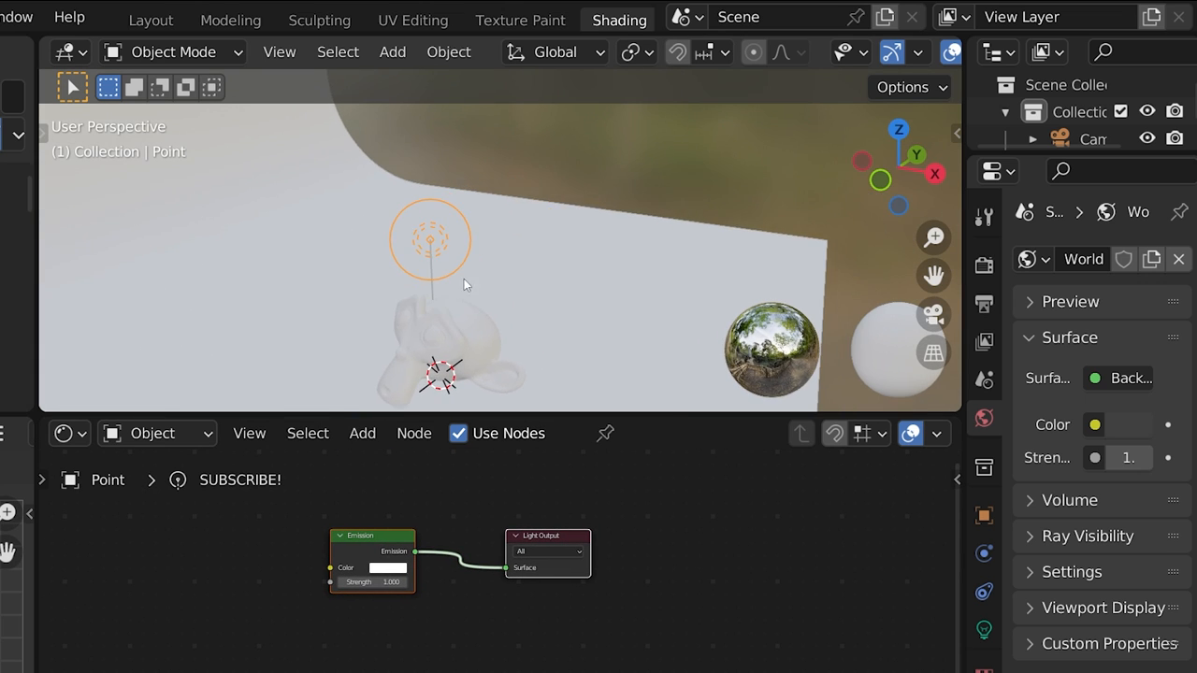
pyautogui.click(150, 19)
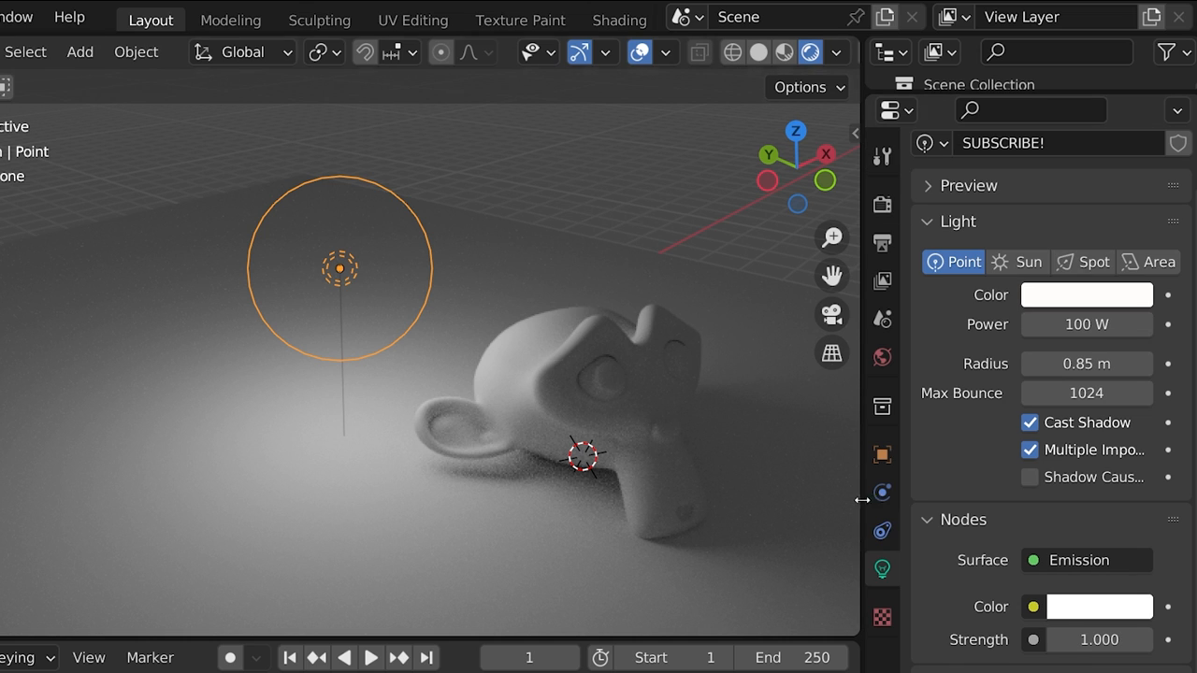
# - Toggle the lamp's Glossy and Transmission ray visibility checkboxes in Object properties
pyautogui.click(880, 455)
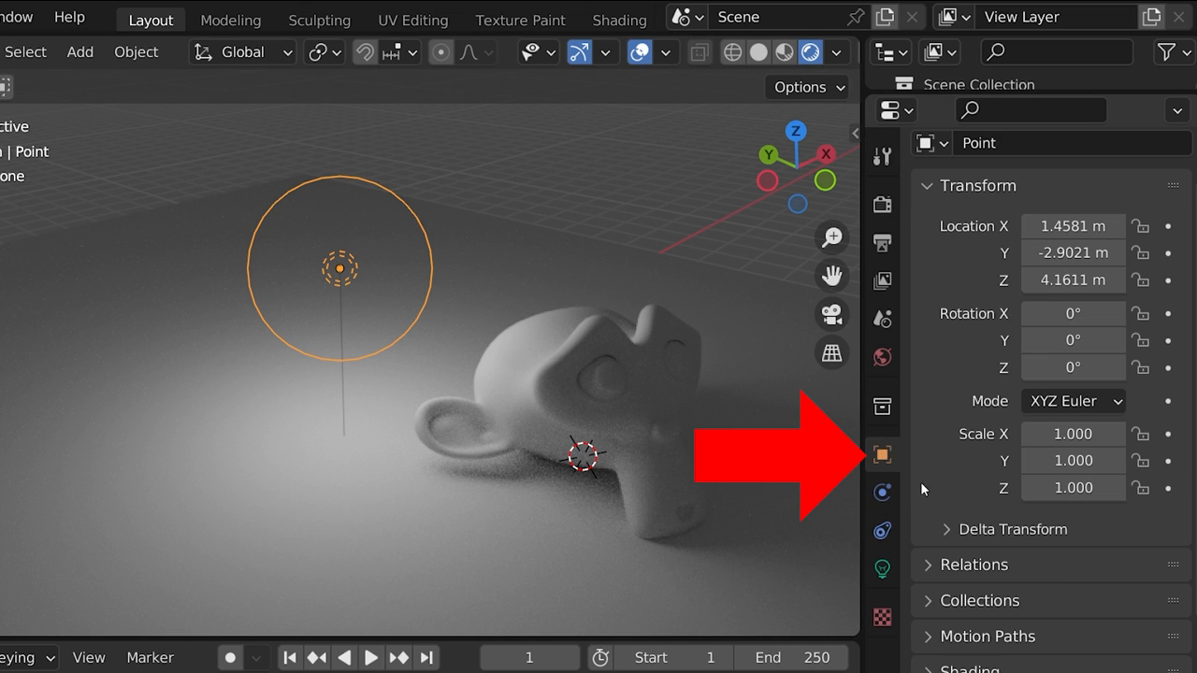
pyautogui.scroll(-3)
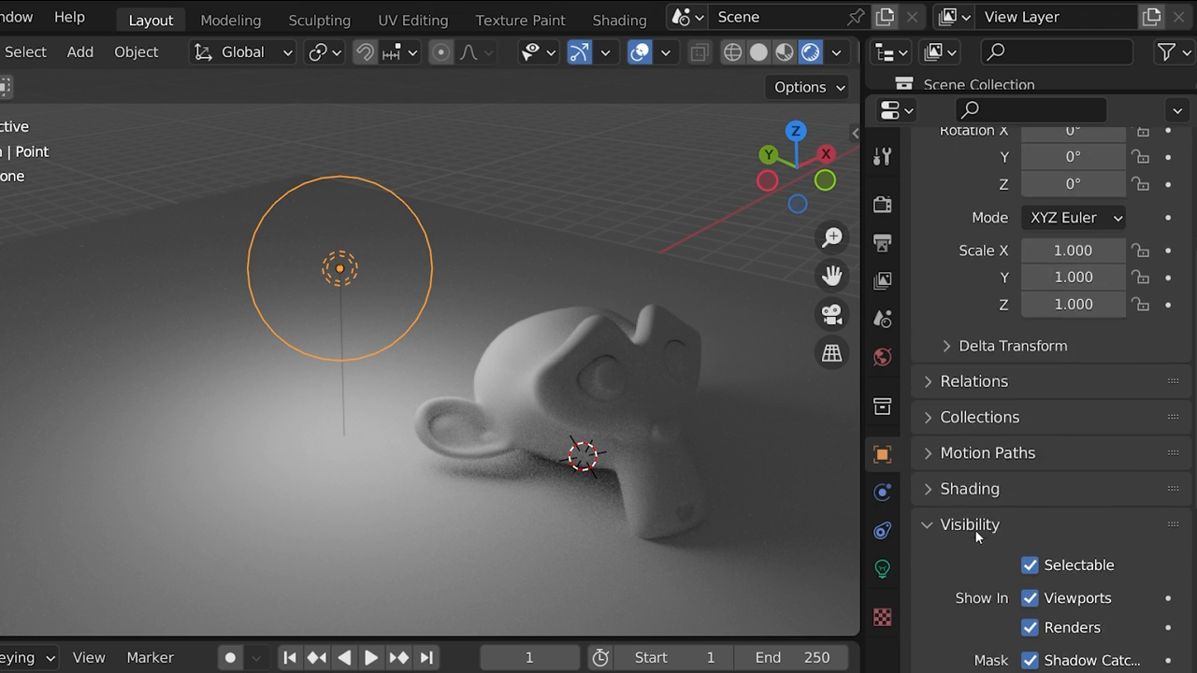
pyautogui.scroll(-3)
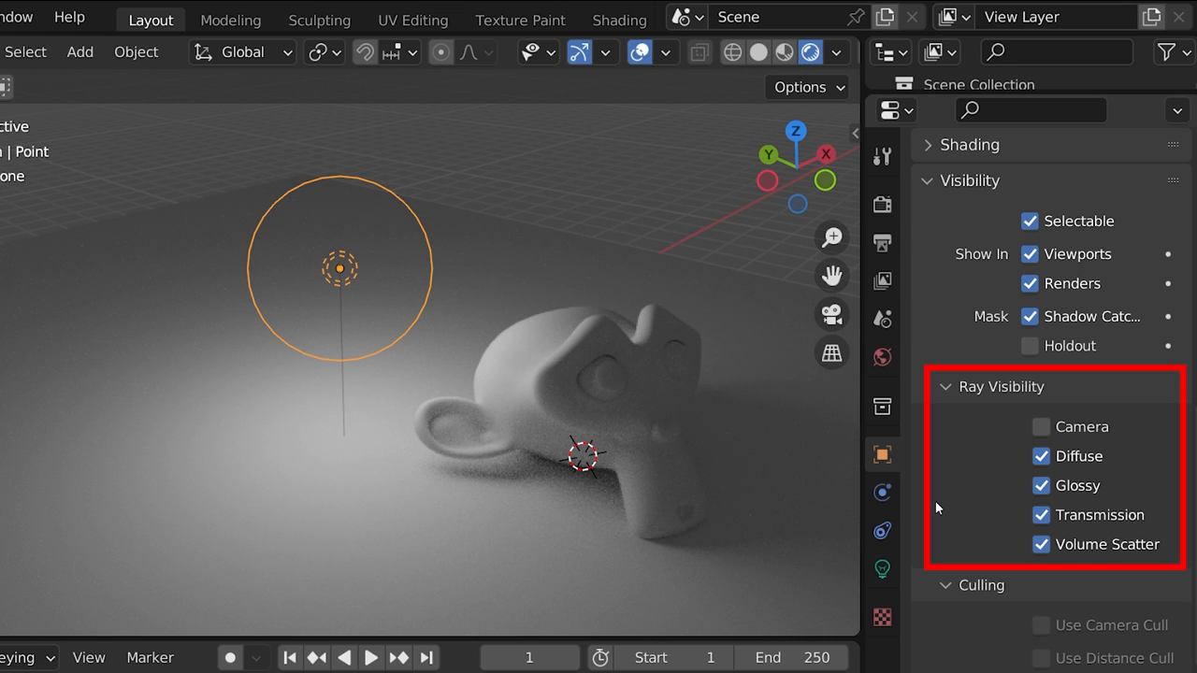
pyautogui.moveTo(1042, 456)
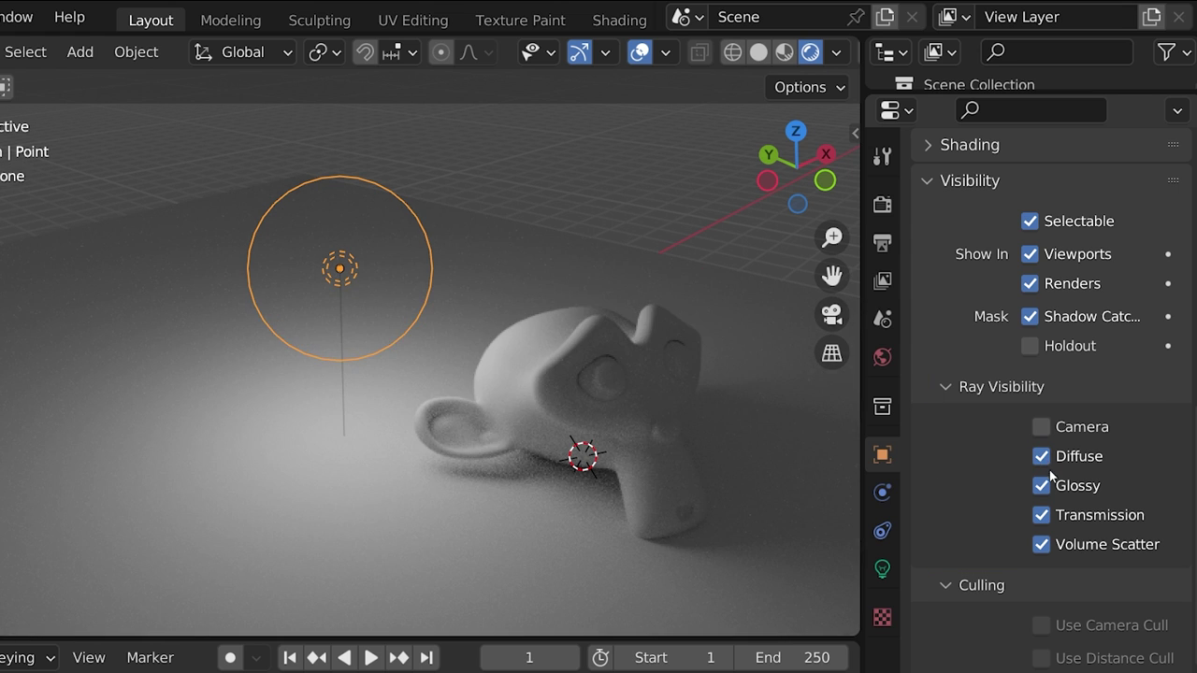
pyautogui.click(1041, 485)
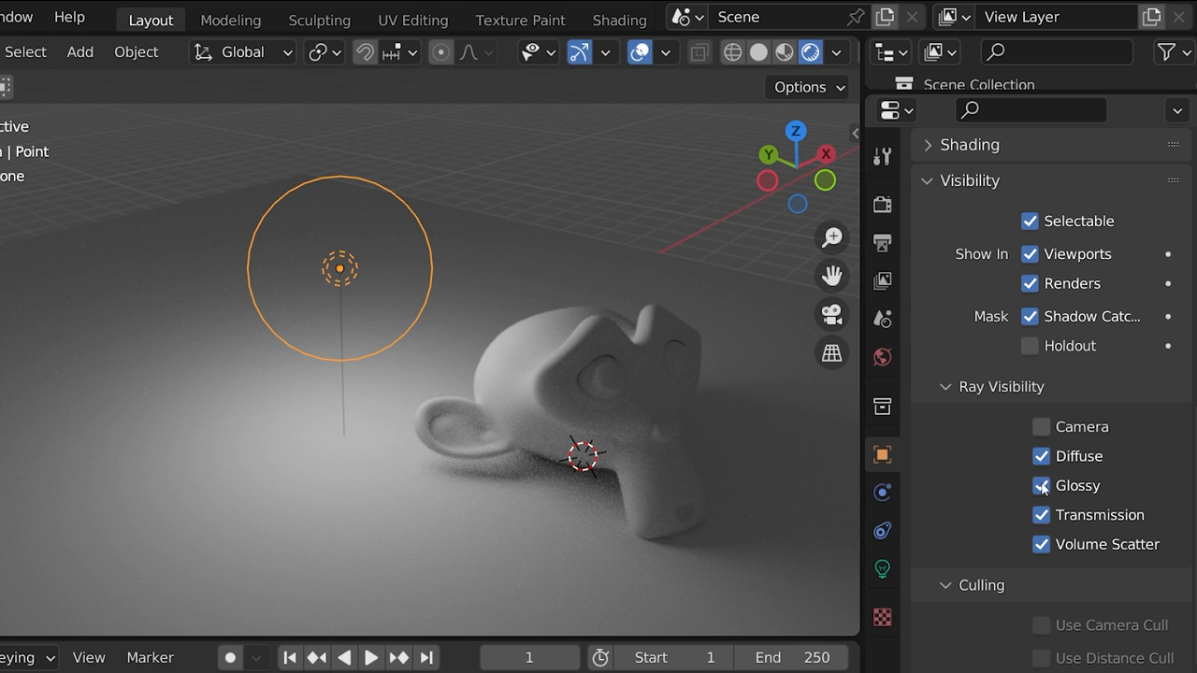
pyautogui.click(1041, 516)
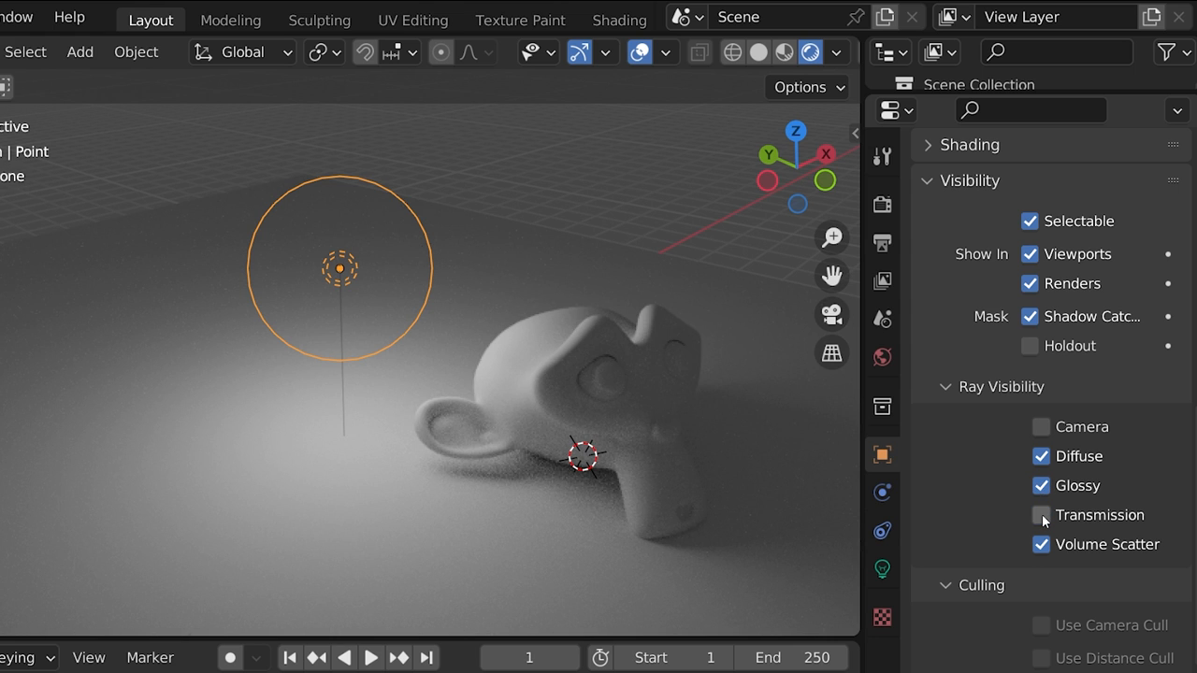
pyautogui.click(1041, 515)
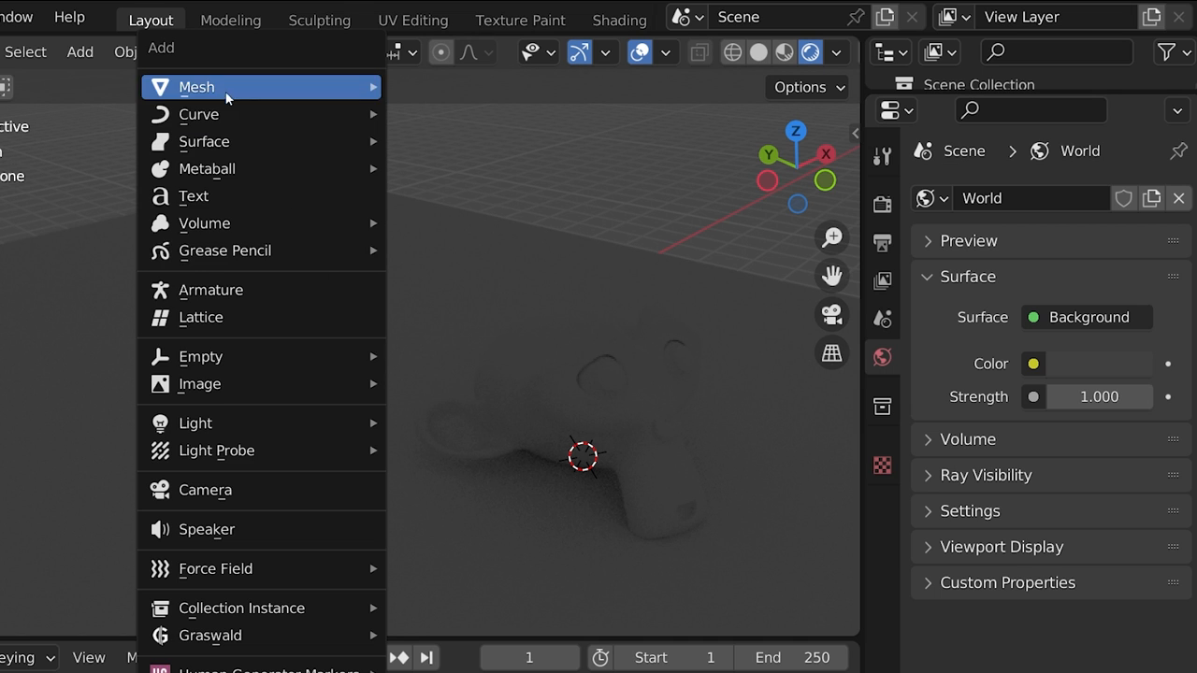
# - Add a sun lamp, move it above the backdrop and angle it to lengthen the monkeys' shadows
pyautogui.click(195, 422)
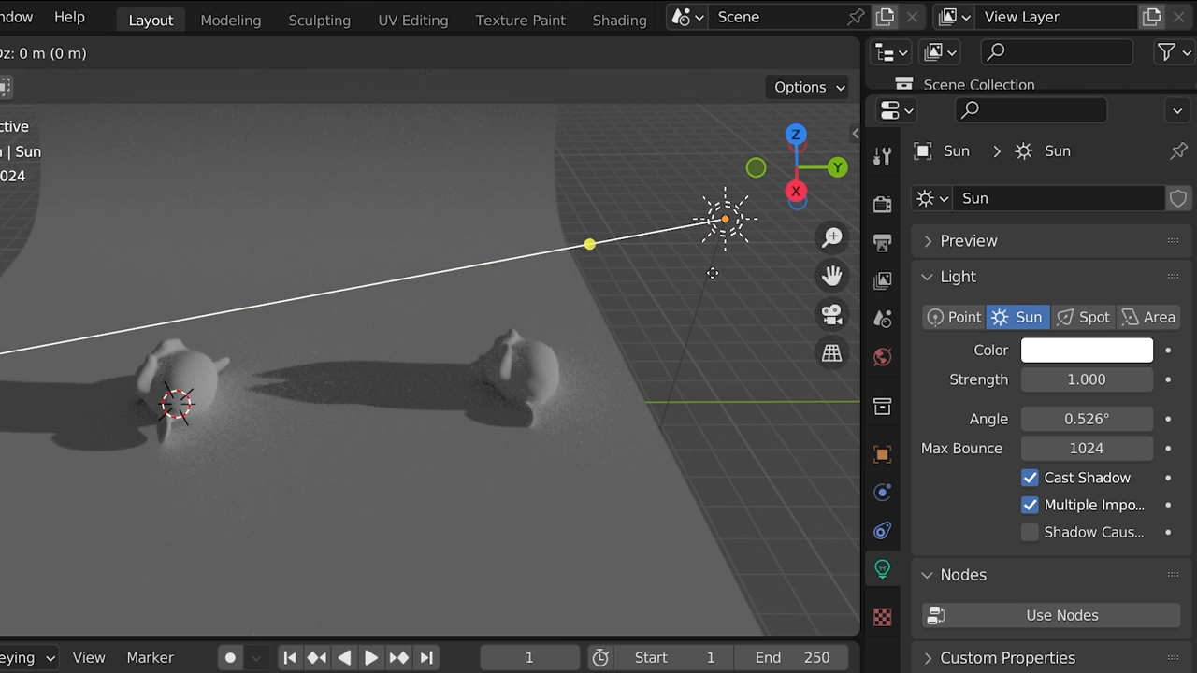
pyautogui.moveTo(725, 218); pyautogui.dragTo(706, 219)
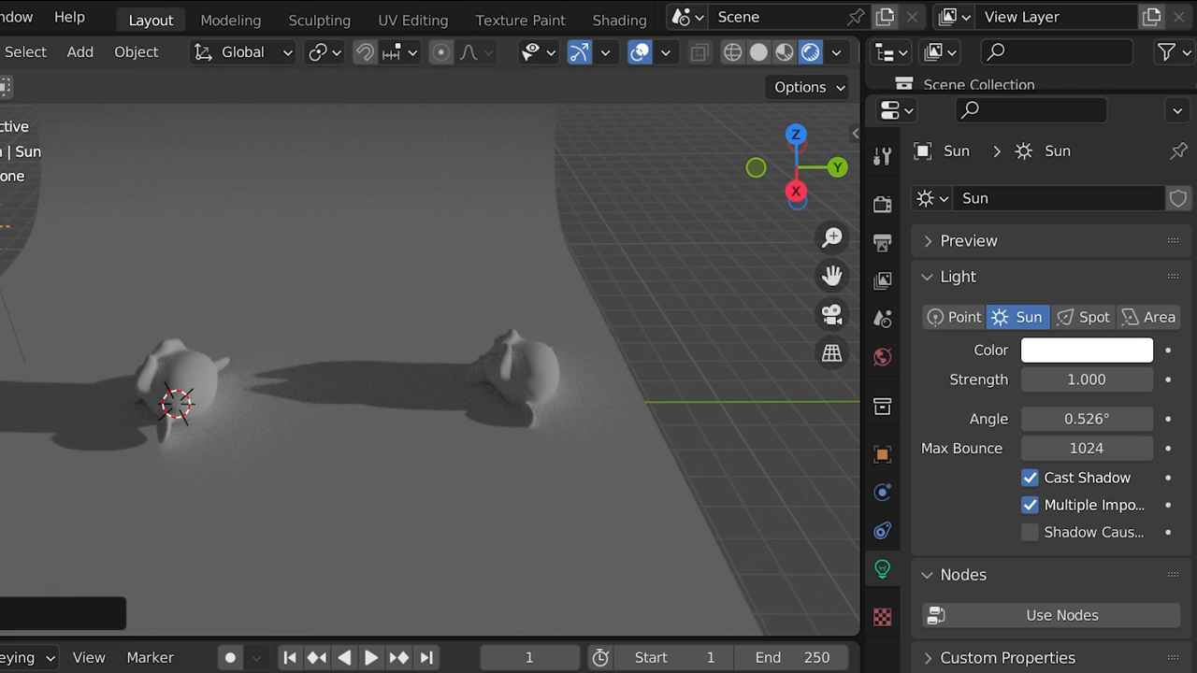
pyautogui.moveTo(177, 403); pyautogui.dragTo(192, 225)
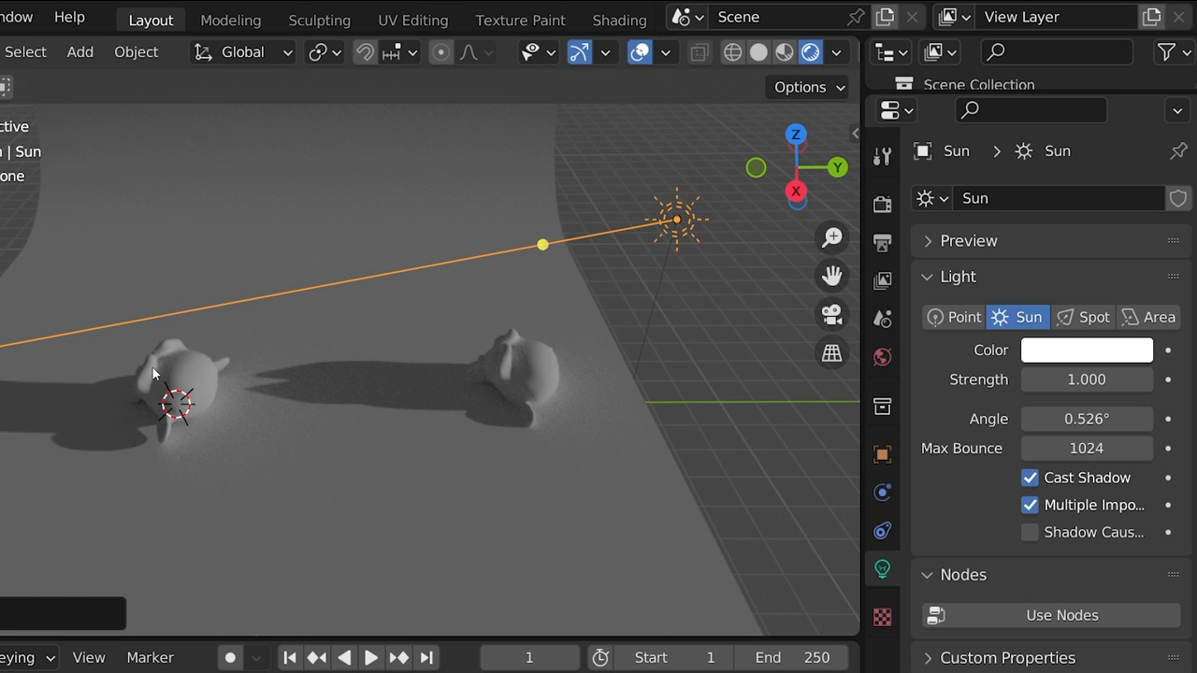
pyautogui.moveTo(678, 220); pyautogui.dragTo(591, 200)
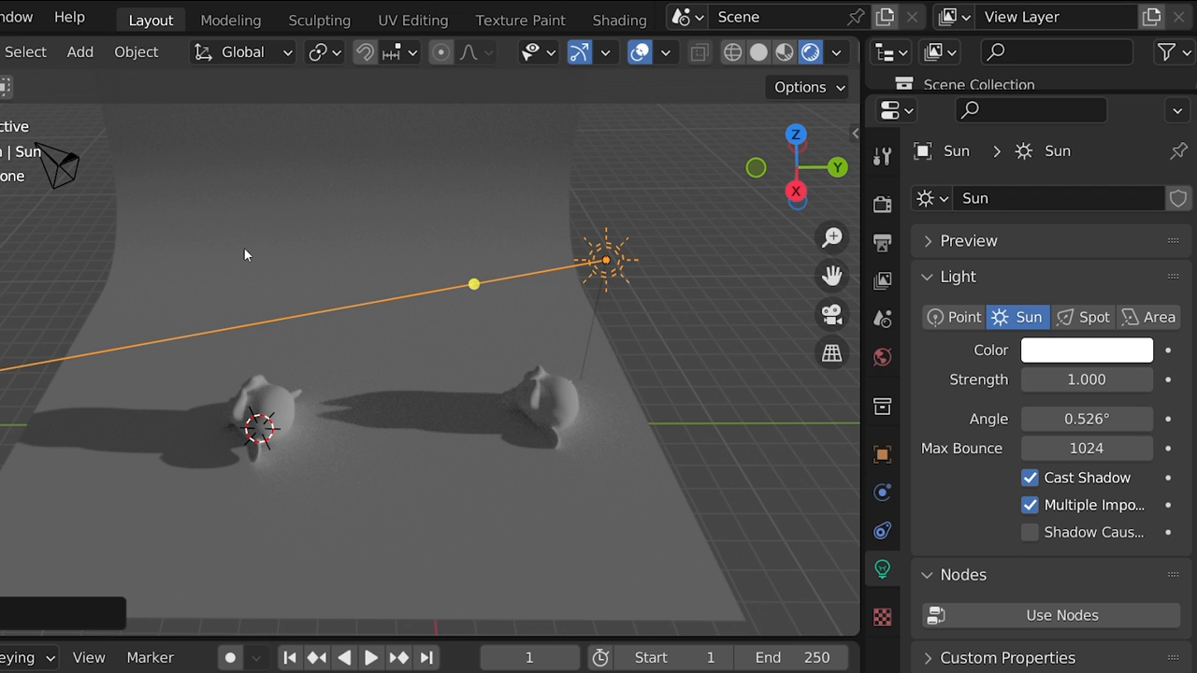
pyautogui.moveTo(530, 305)
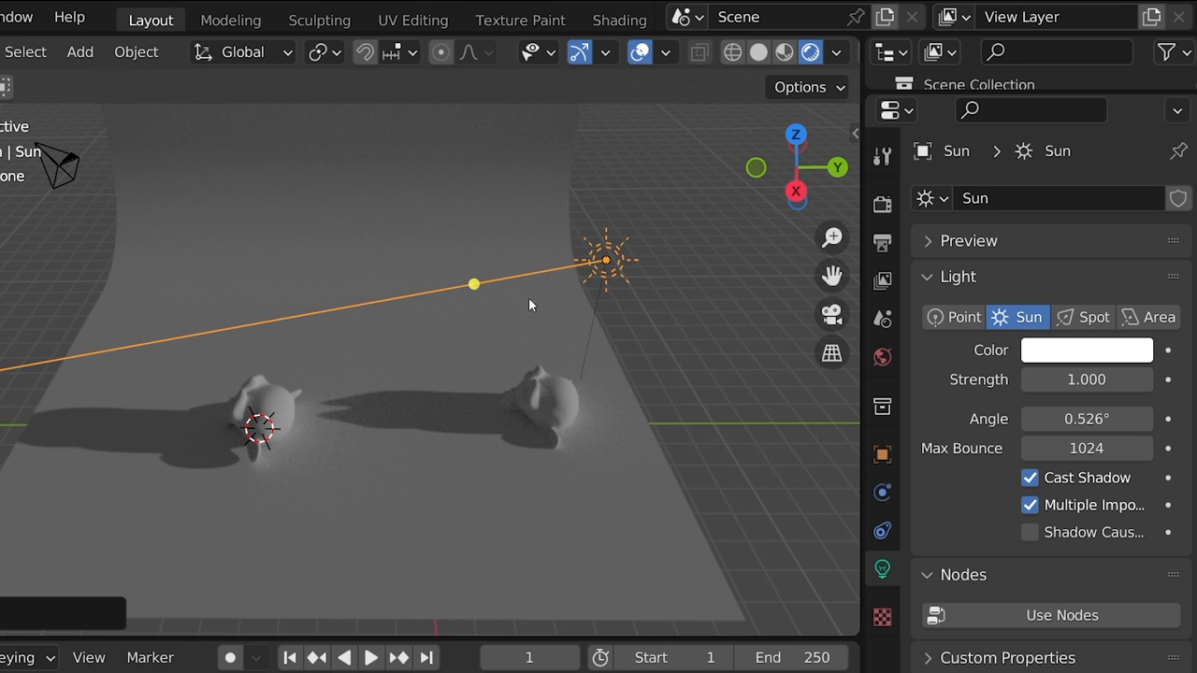
pyautogui.moveTo(608, 260); pyautogui.dragTo(150, 252)
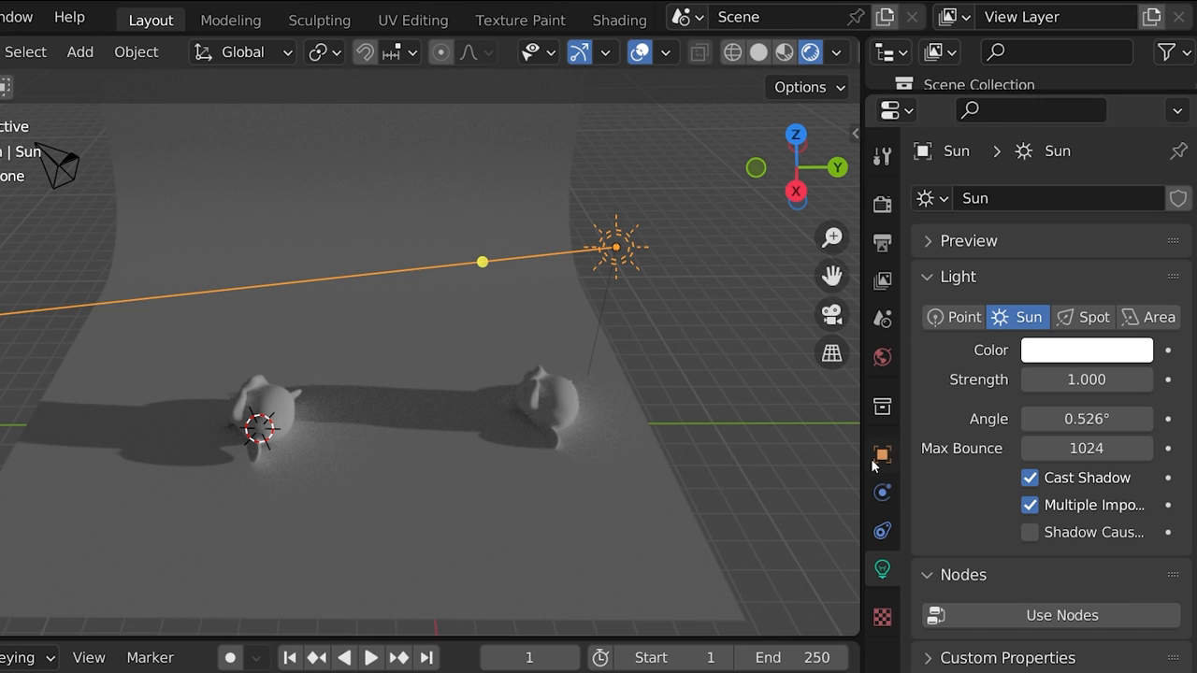
pyautogui.click(1108, 198)
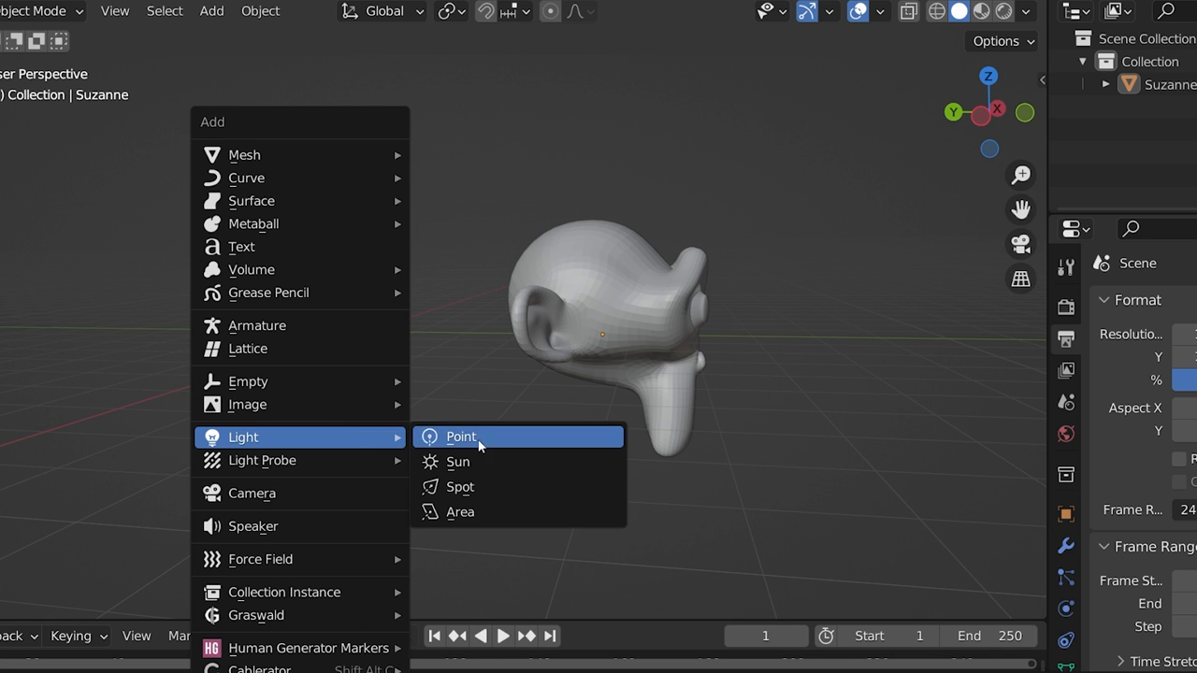
# - Add a spotlight to the monkey scene and use Shift+T to aim it at the floor
pyautogui.click(460, 486)
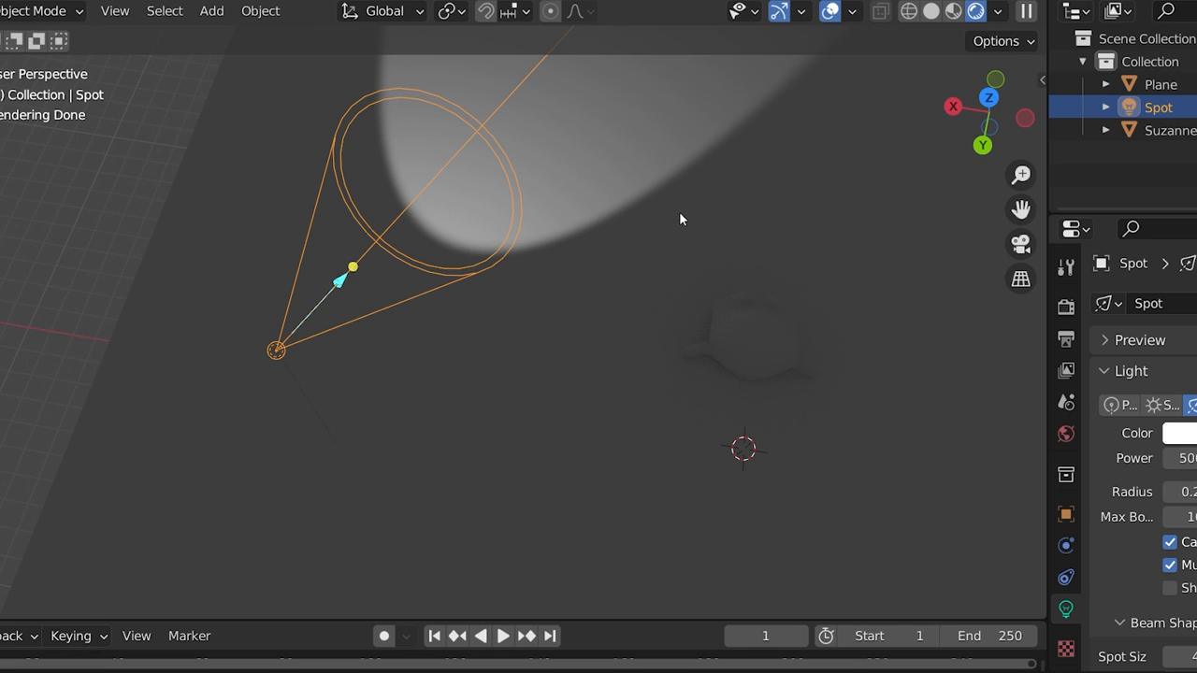
pyautogui.press('shift+t')
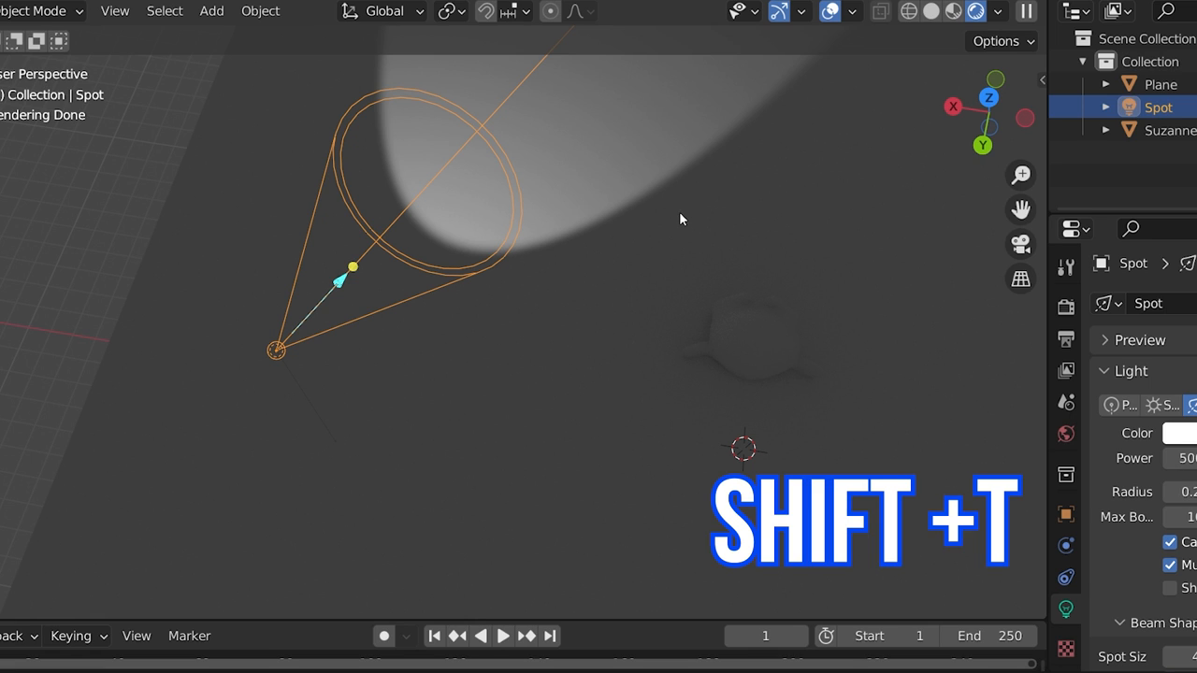
pyautogui.press('shift+t')
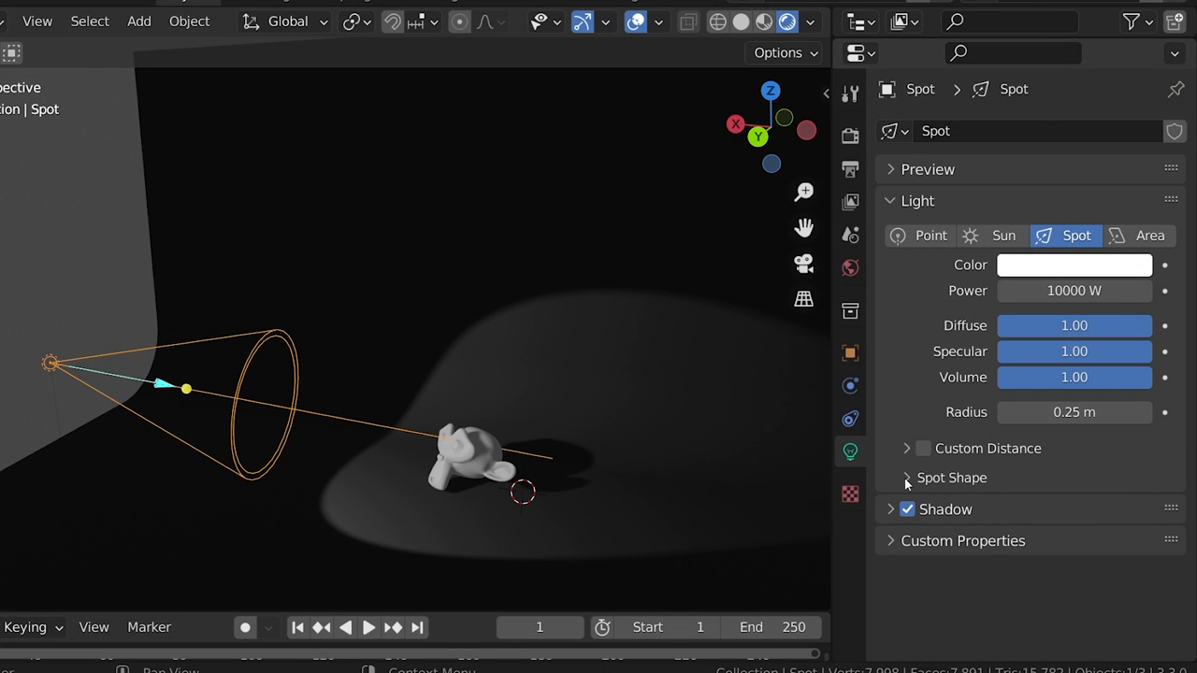
# - Set the spot lamp's Blend to 1.000, delete it, and bring up the Add > Light list
pyautogui.click(906, 478)
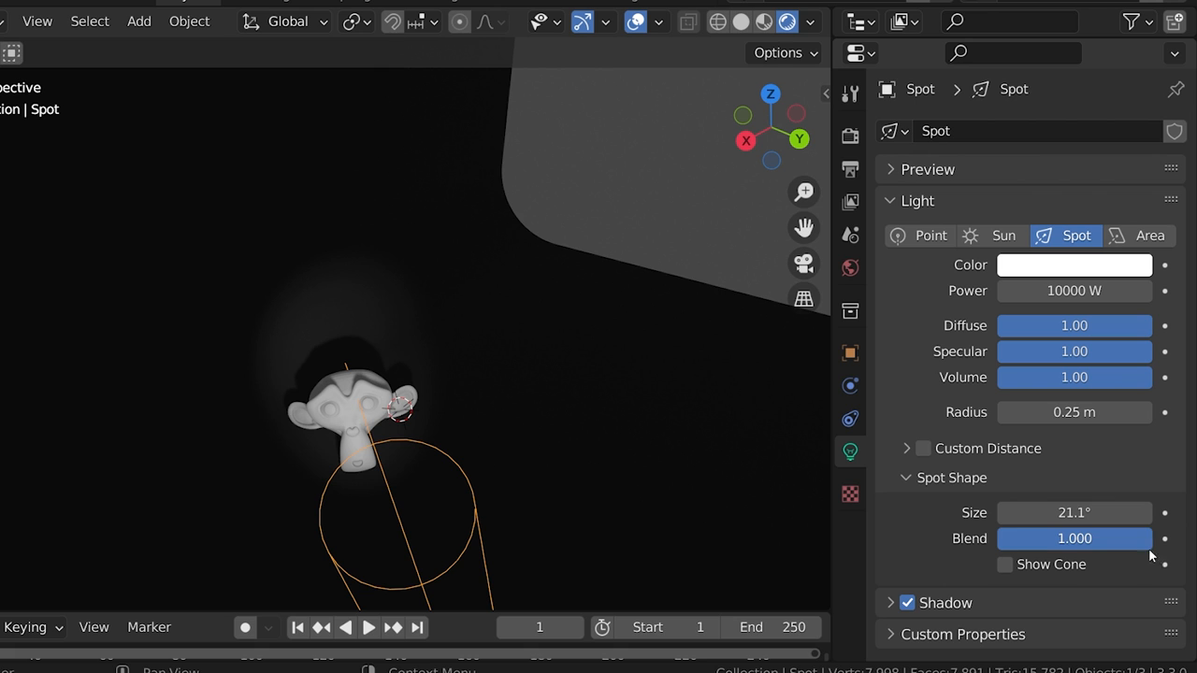
pyautogui.click(1005, 564)
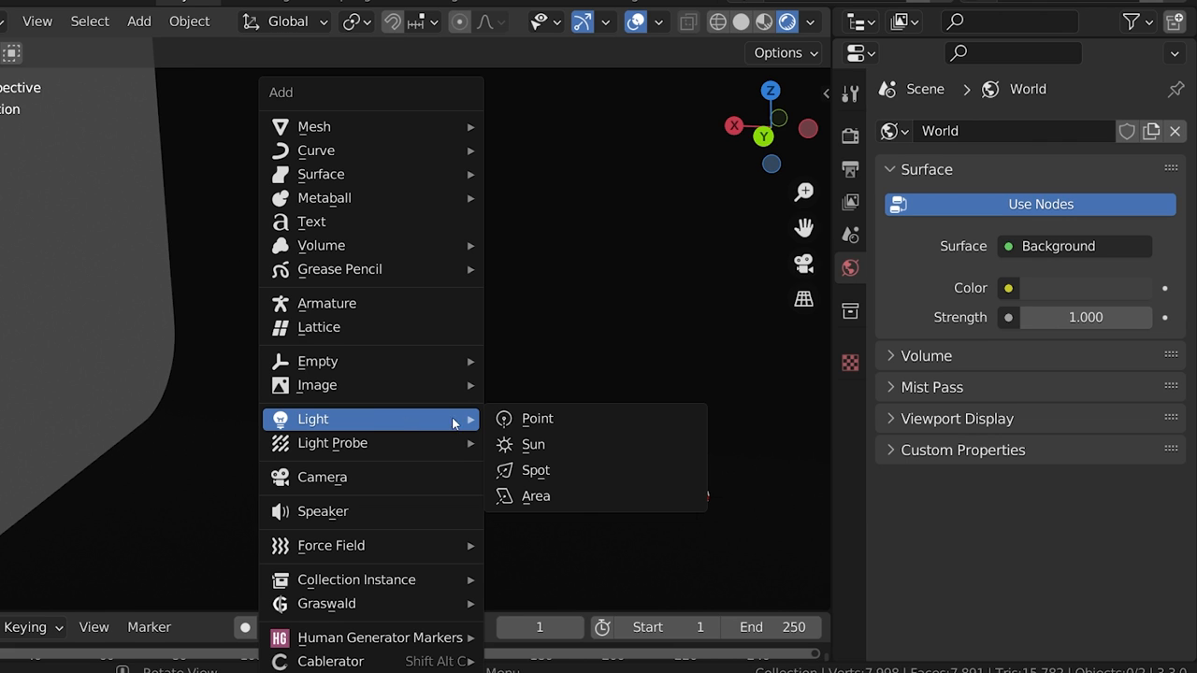
pyautogui.moveTo(561, 496)
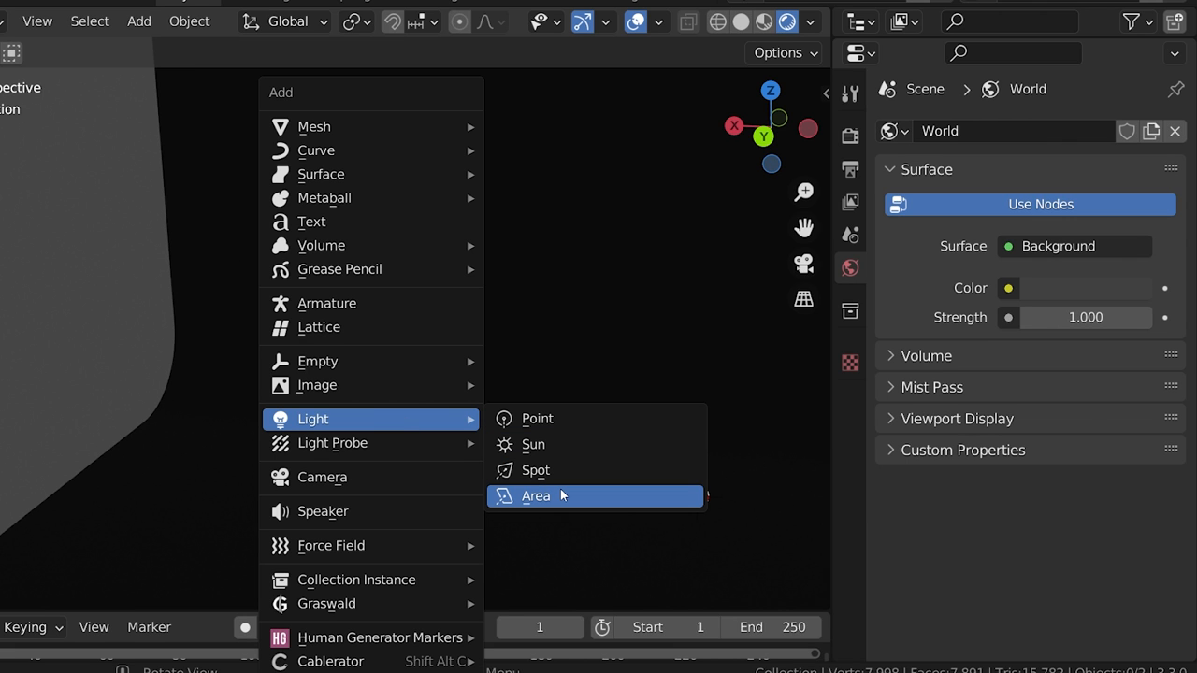
# - Add an area light aimed at Suzanne and switch its shape to Ellipse
pyautogui.click(536, 495)
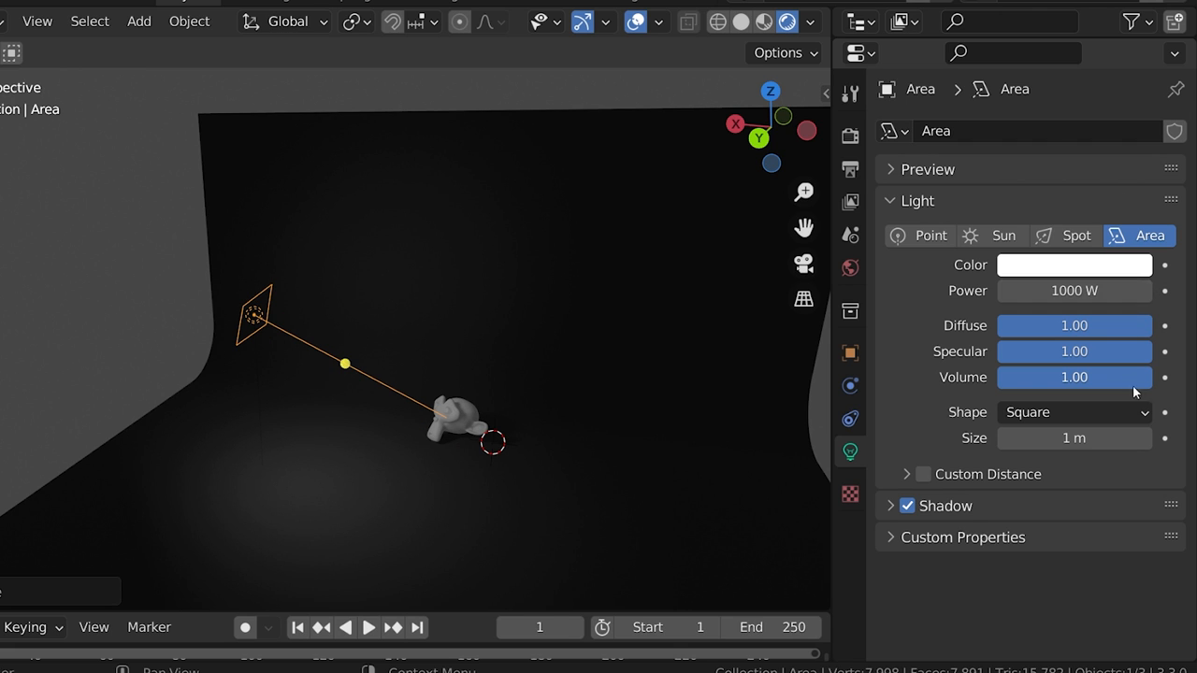
pyautogui.click(1074, 412)
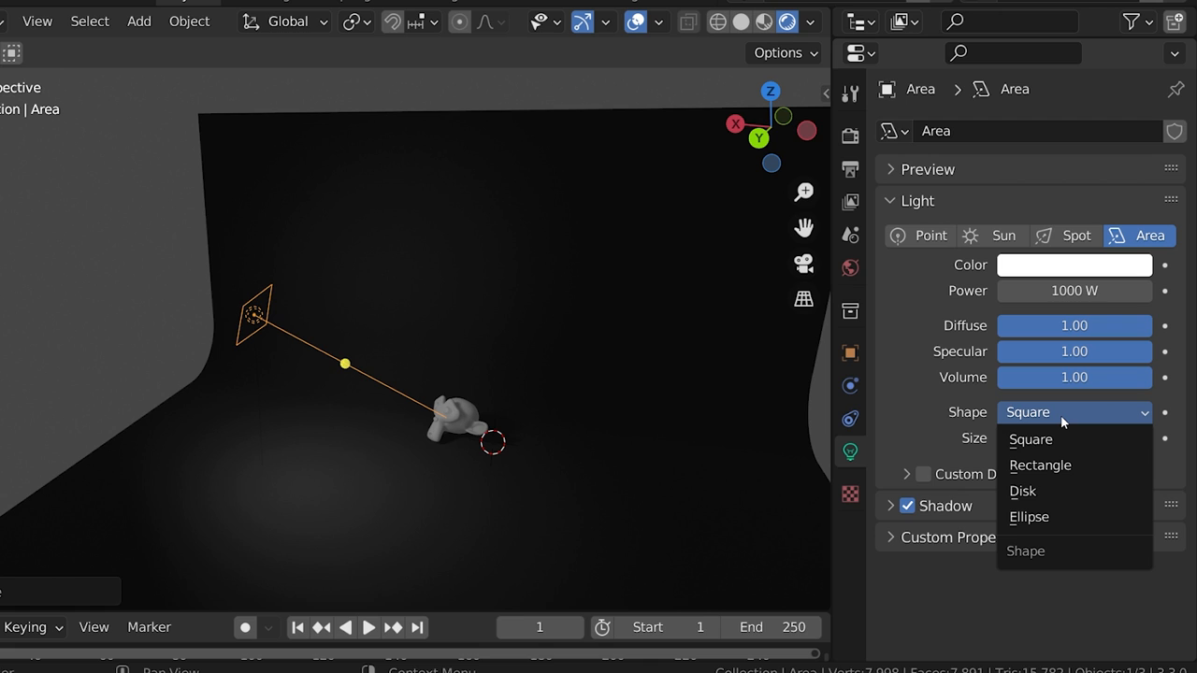
pyautogui.moveTo(1076, 466)
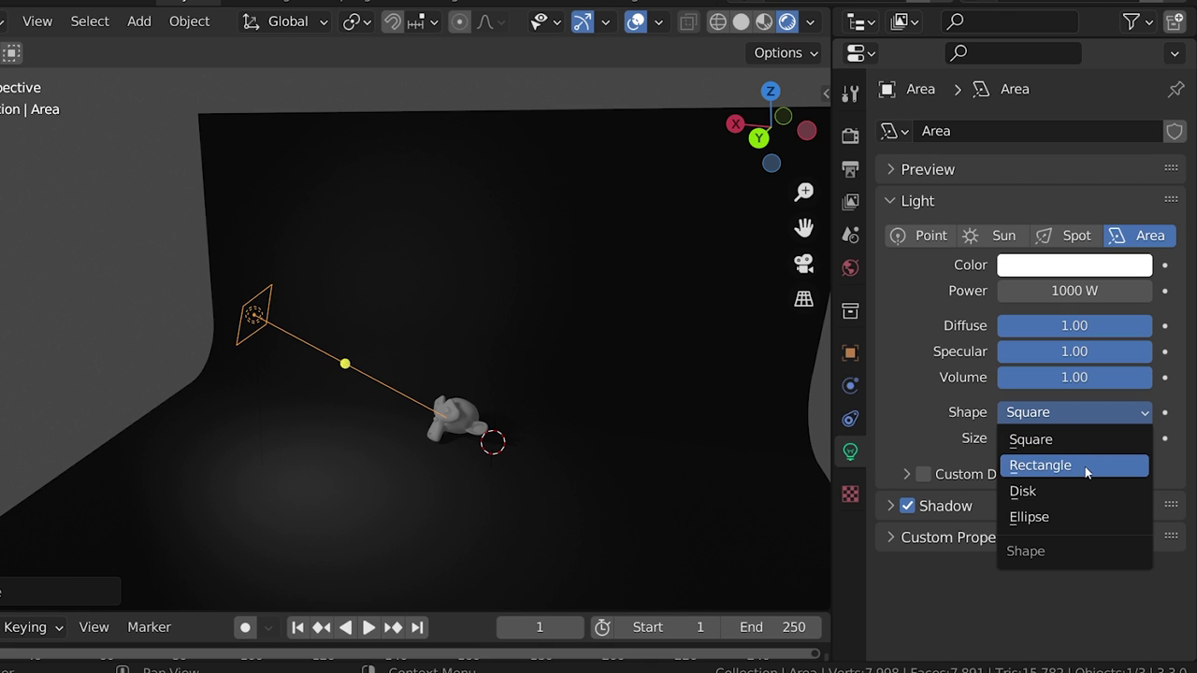
pyautogui.moveTo(1075, 518)
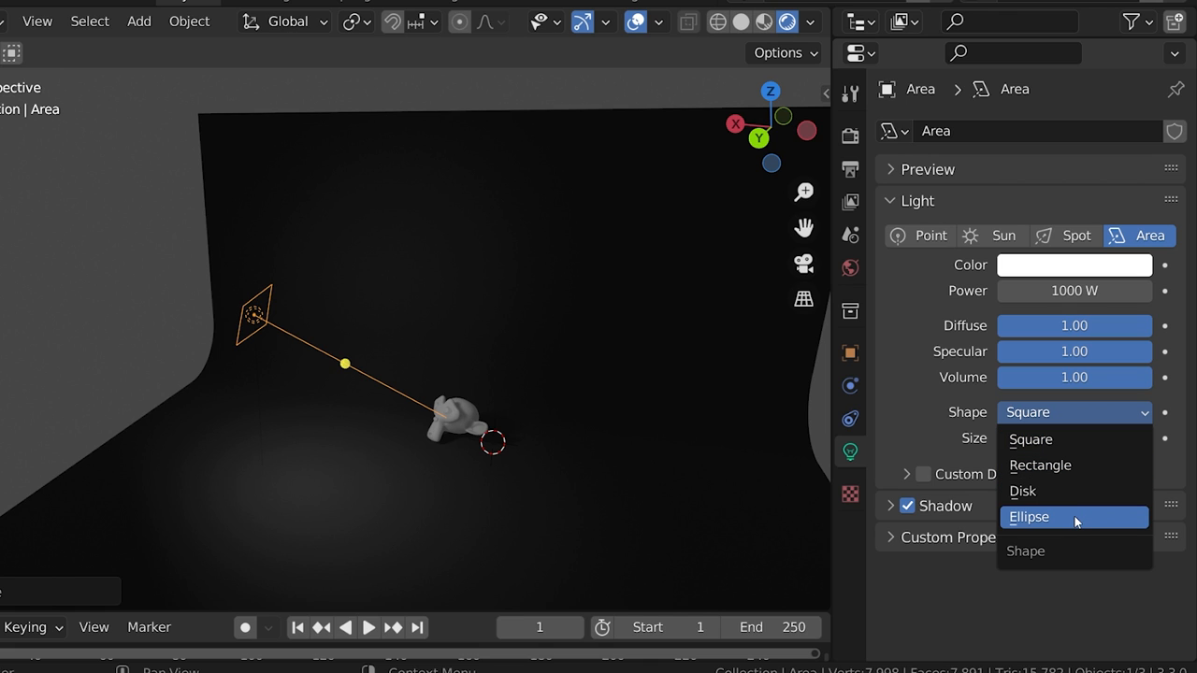
pyautogui.click(1030, 439)
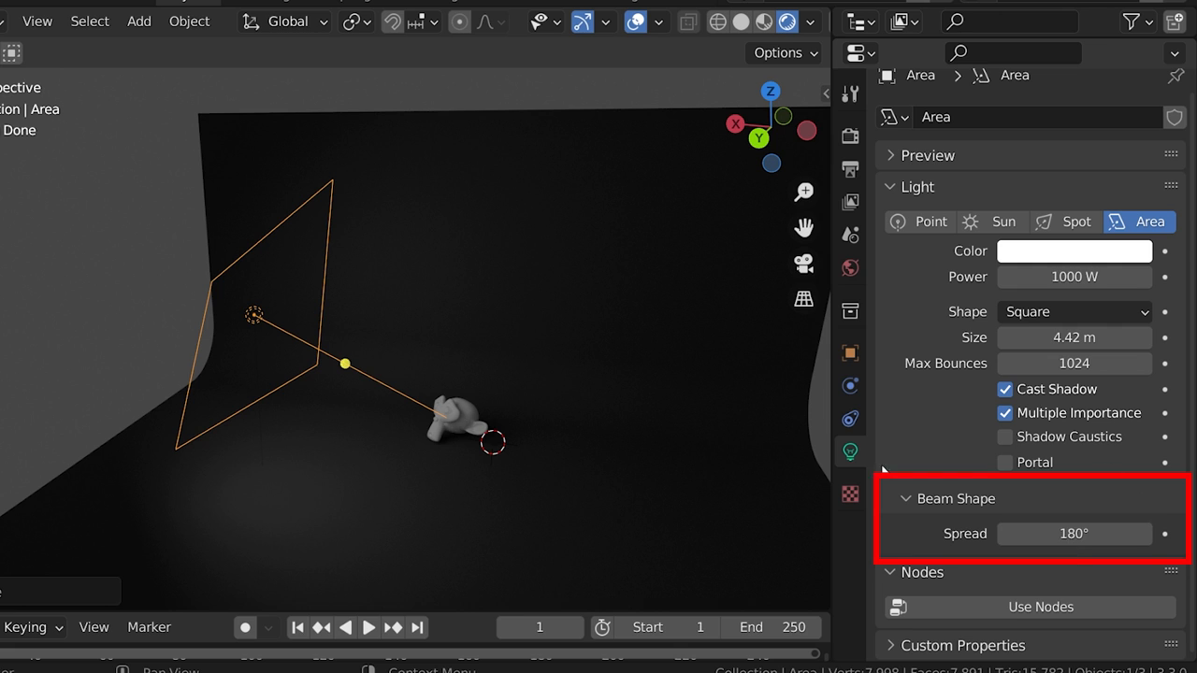
pyautogui.moveTo(1074, 533)
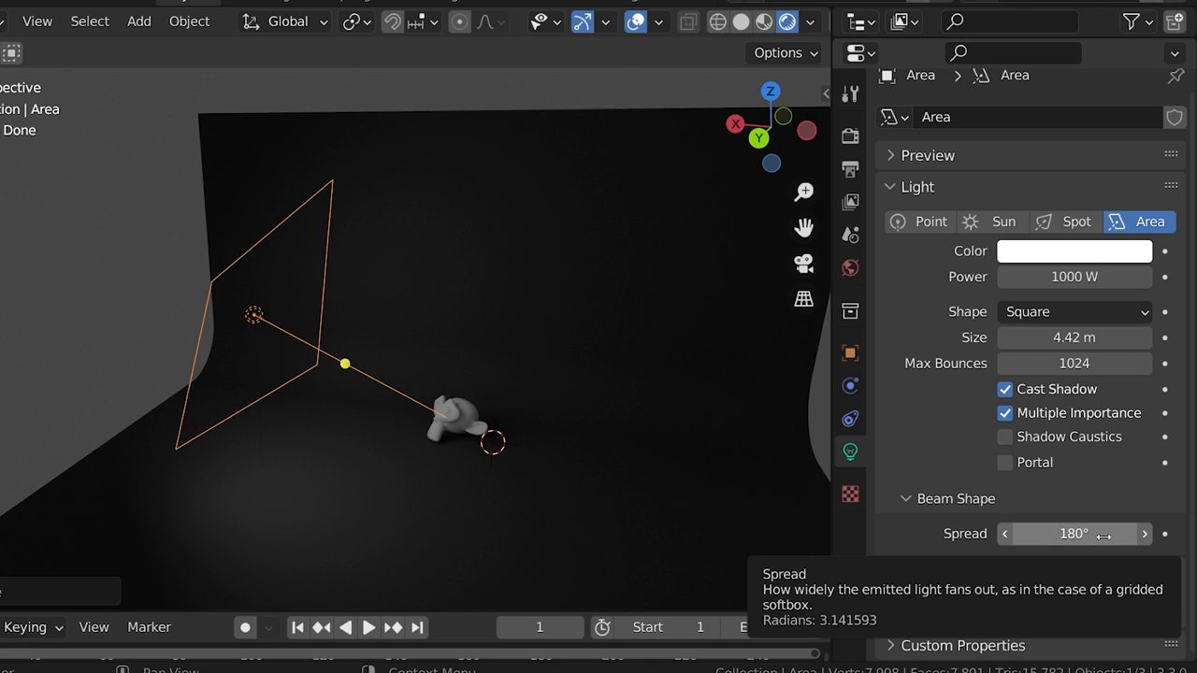
# - Drag the area light's Spread from 180° to 1°, then orbit around the lit scene
pyautogui.click(1005, 534)
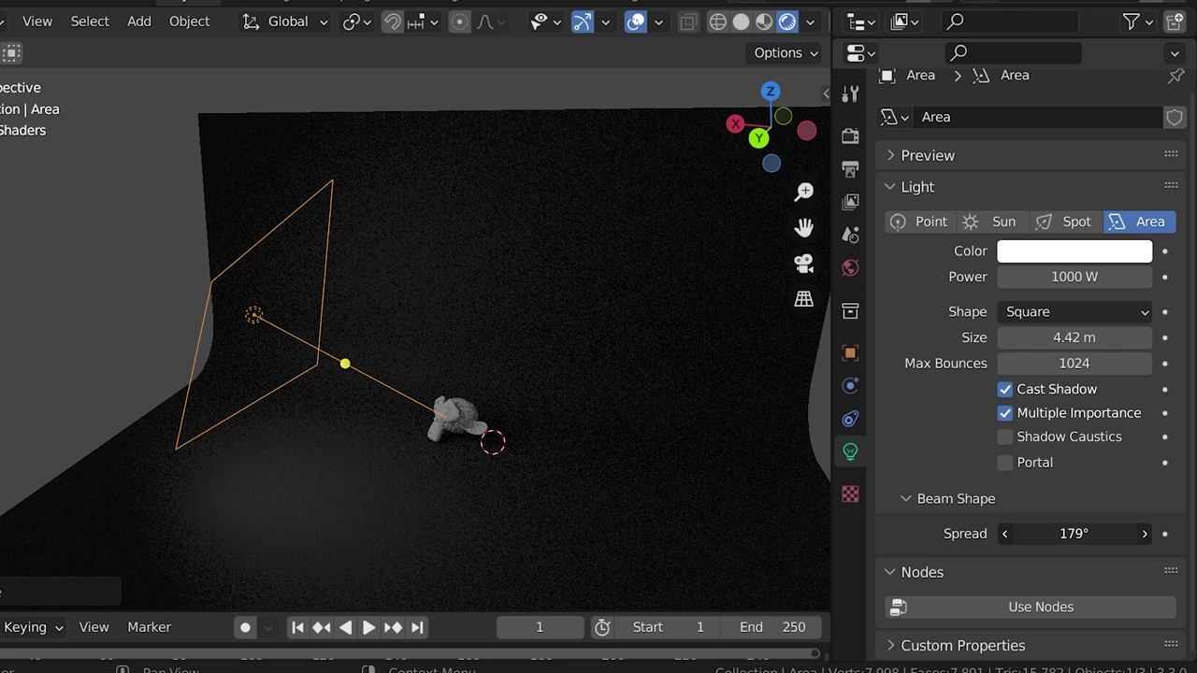
pyautogui.click(1005, 533)
pyautogui.write('1')
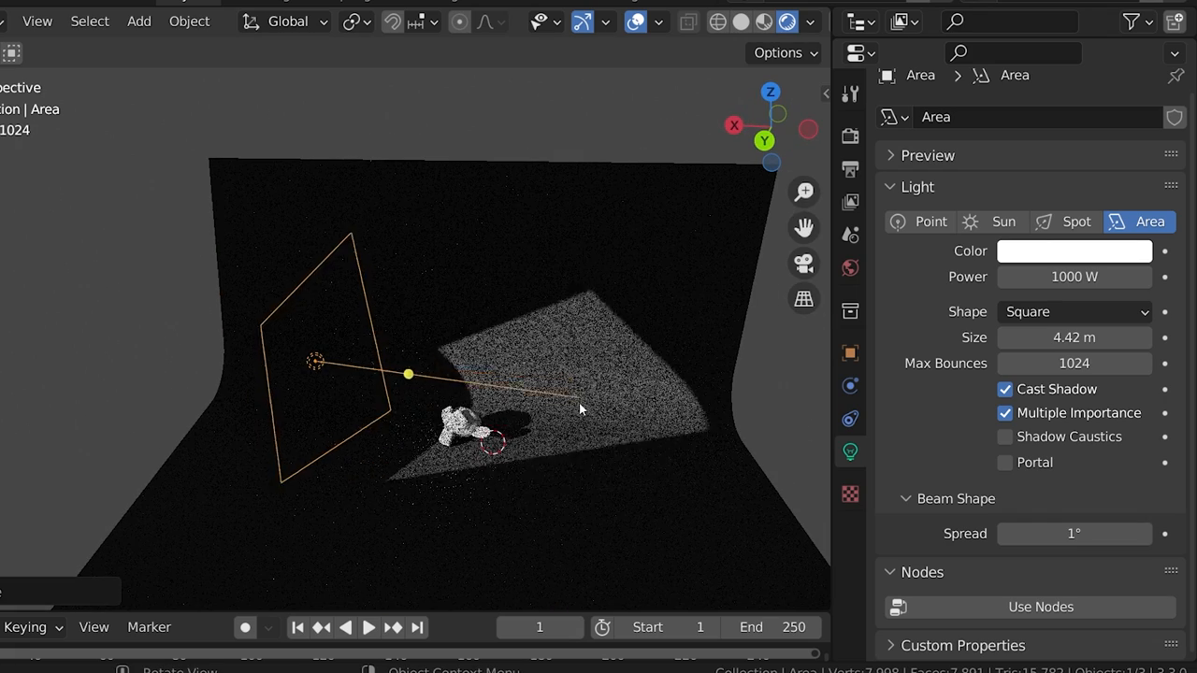
pyautogui.moveTo(409, 374); pyautogui.dragTo(372, 393)
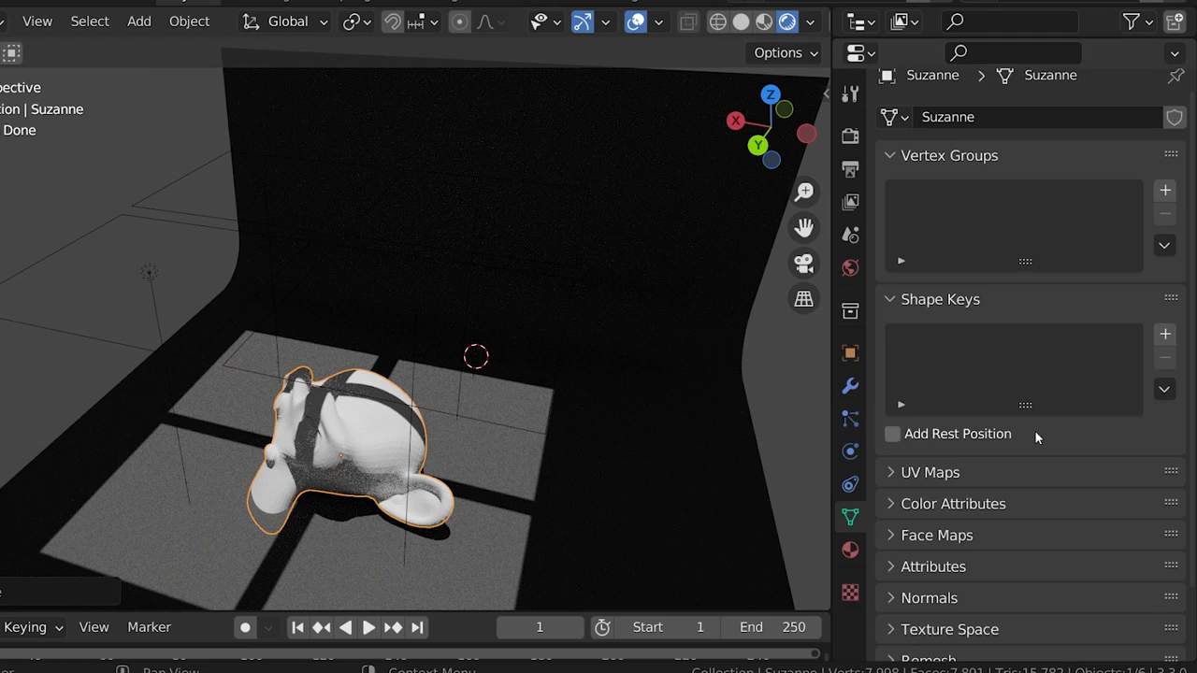
# - Feed a Musgrave Texture's Height into the area light's Emission Strength
pyautogui.click(850, 549)
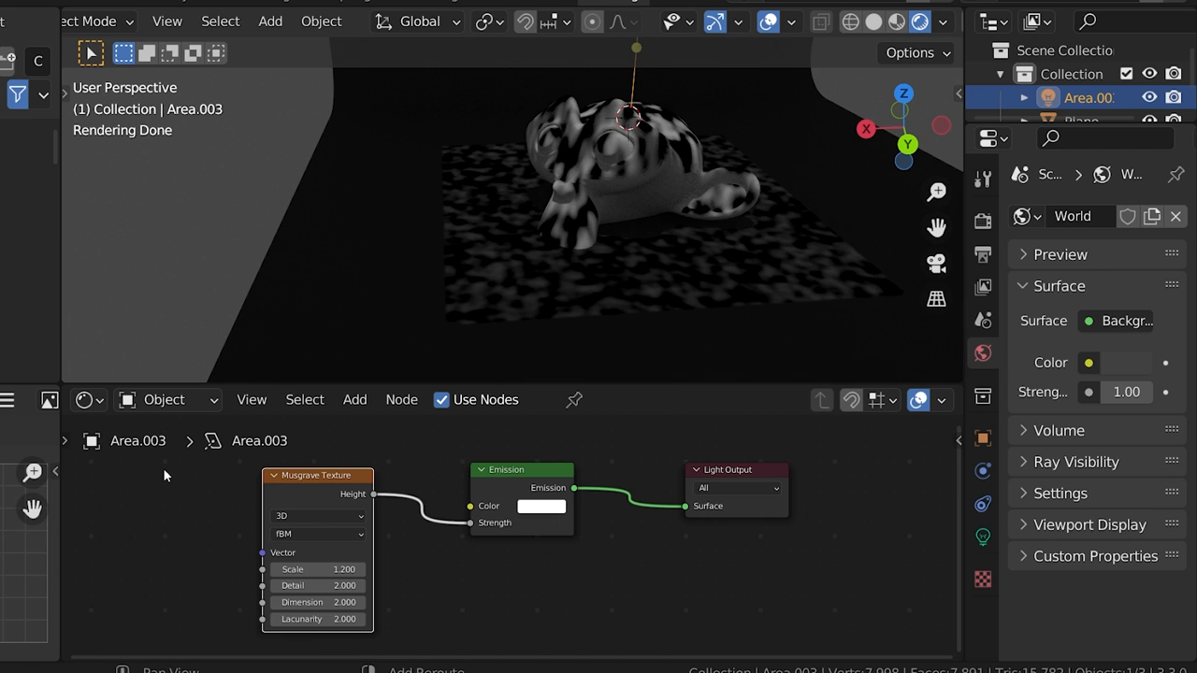
# - Animate the 4D Musgrave light pattern in colour, then open the belfast_sunset city scene
pyautogui.click(541, 506)
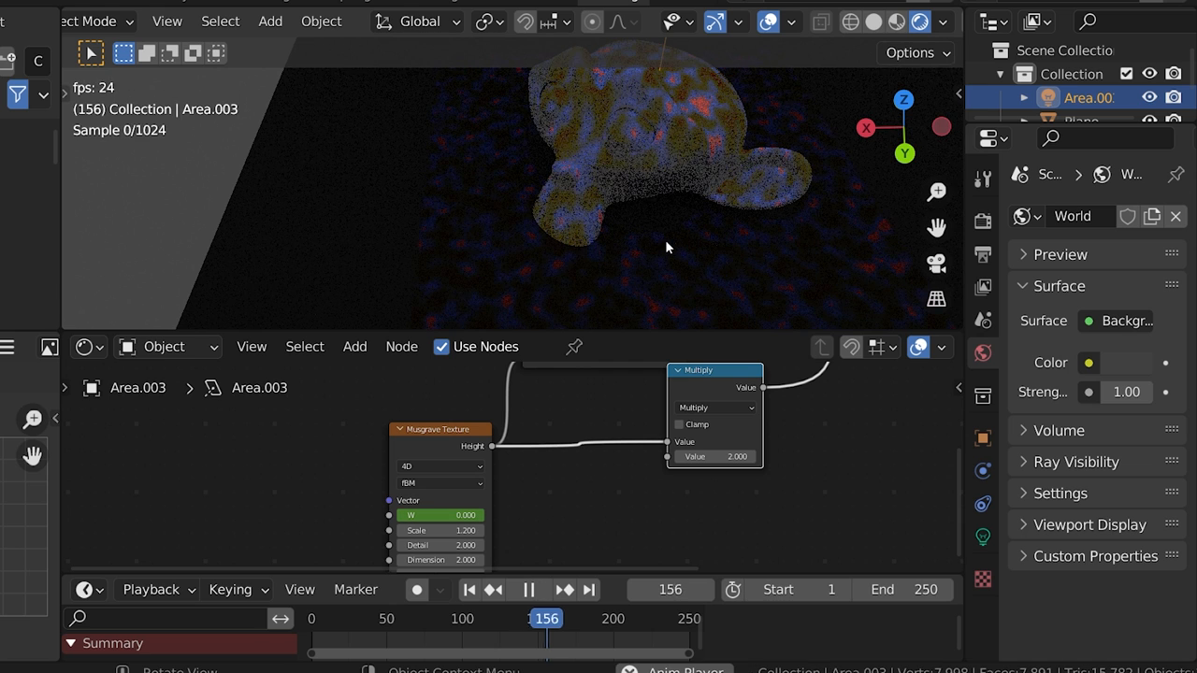
pyautogui.click(528, 589)
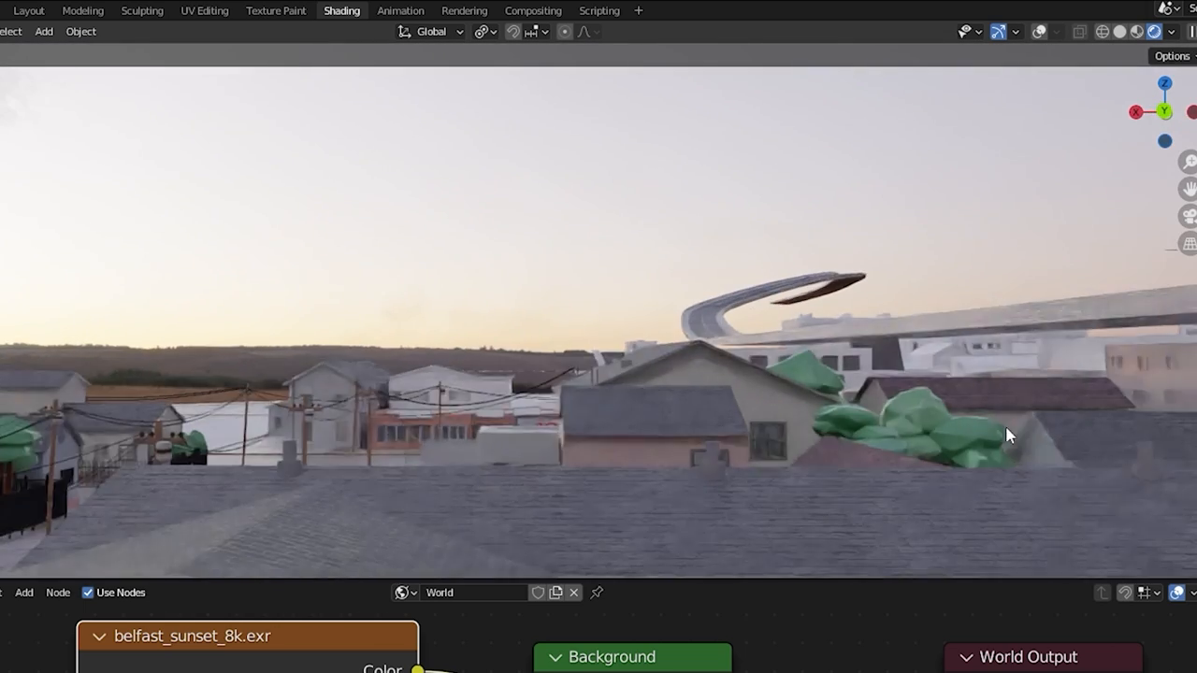
# - Switch the Shader Editor to World nodes and add an Environment Texture node
pyautogui.moveTo(1009, 436); pyautogui.dragTo(841, 401)
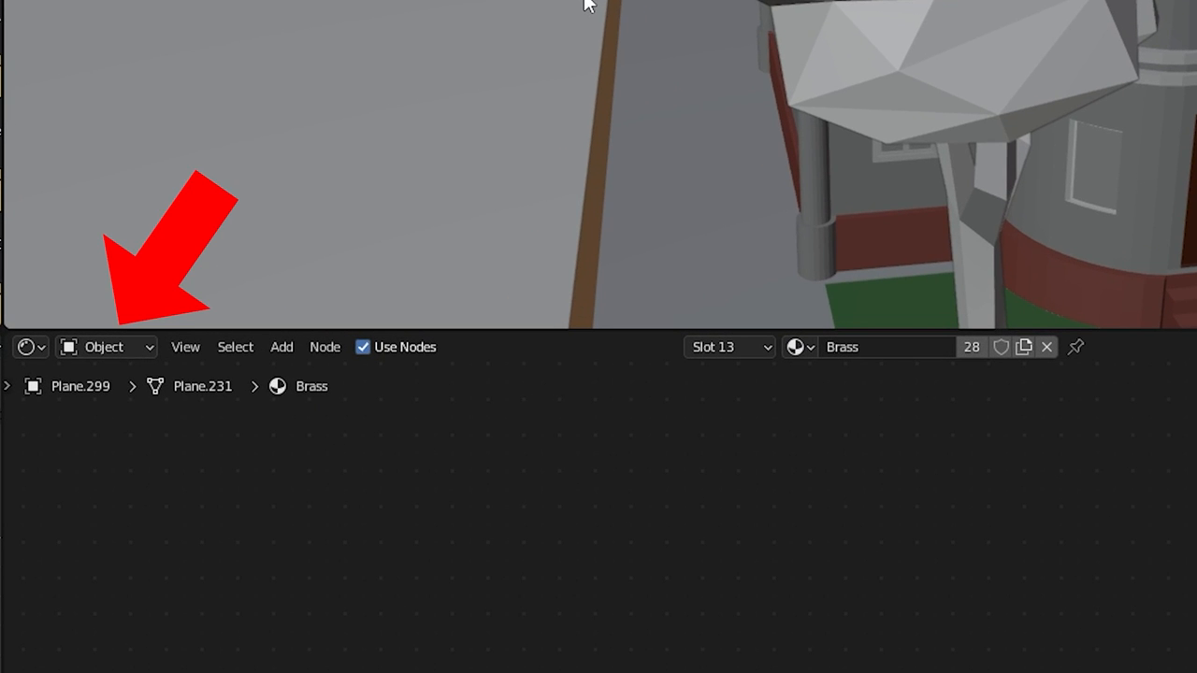
pyautogui.click(103, 347)
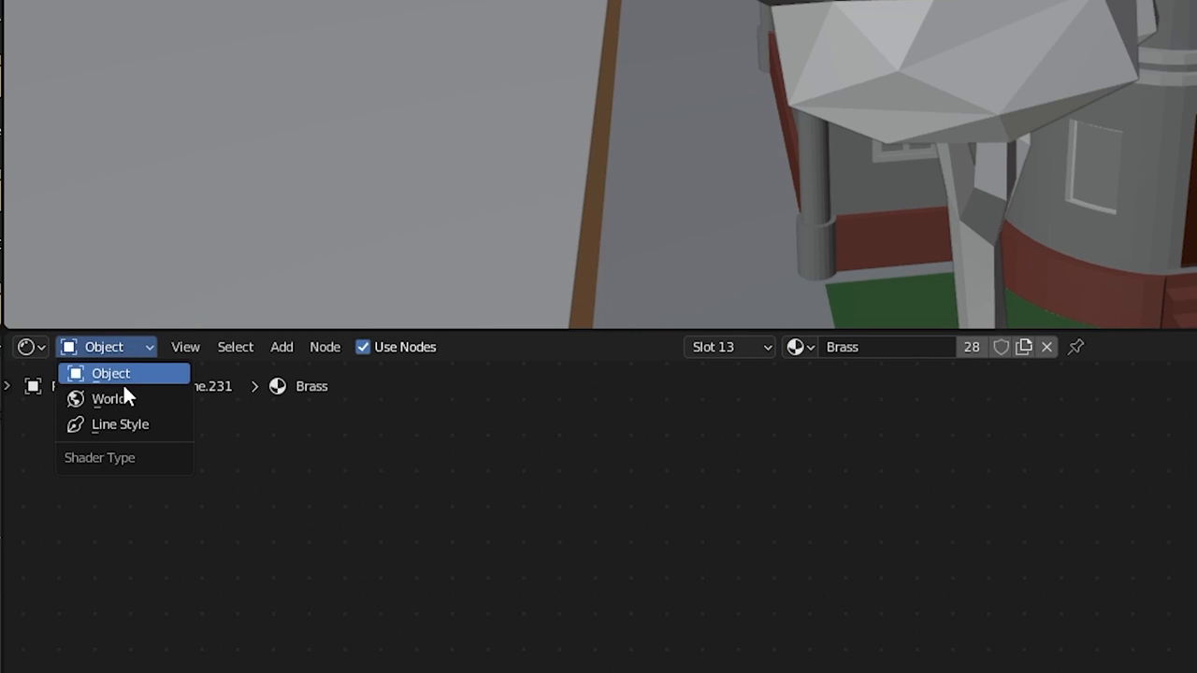
pyautogui.click(110, 399)
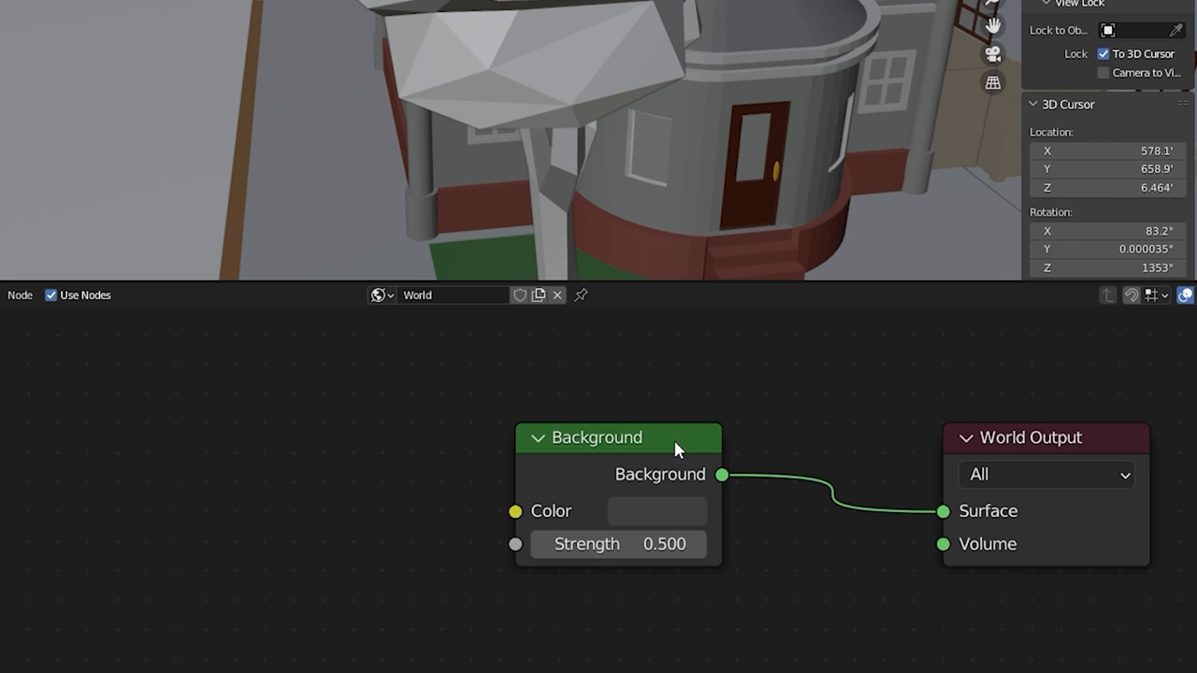
pyautogui.click(242, 331)
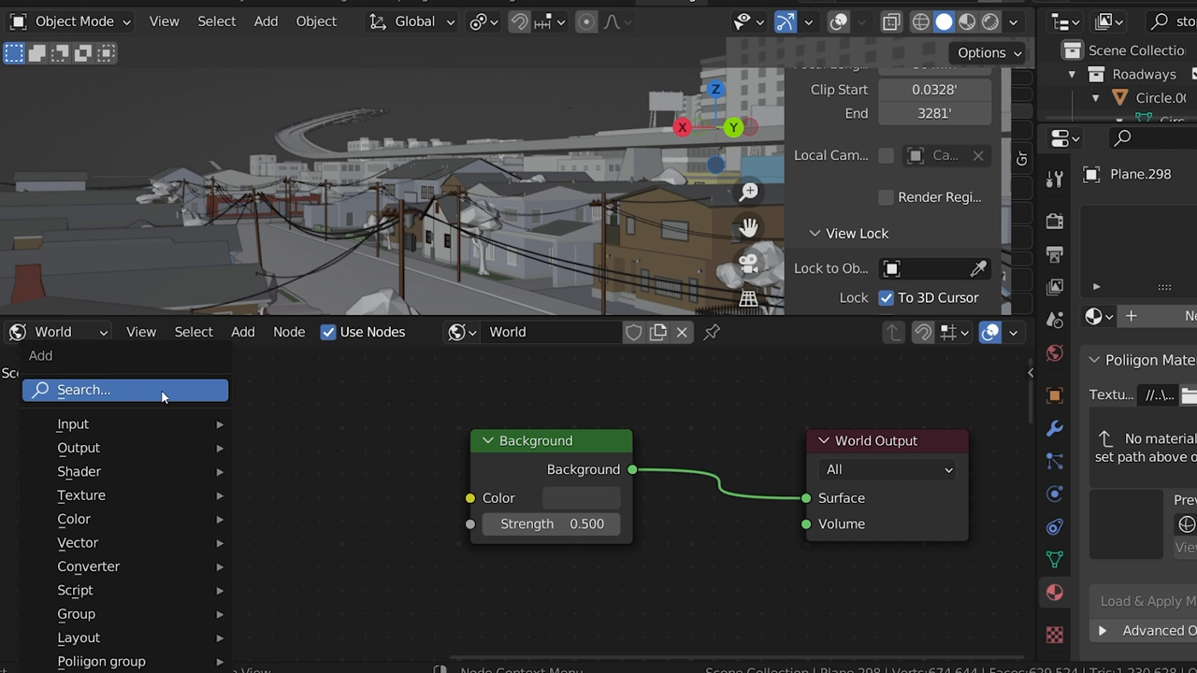
pyautogui.write('environ')
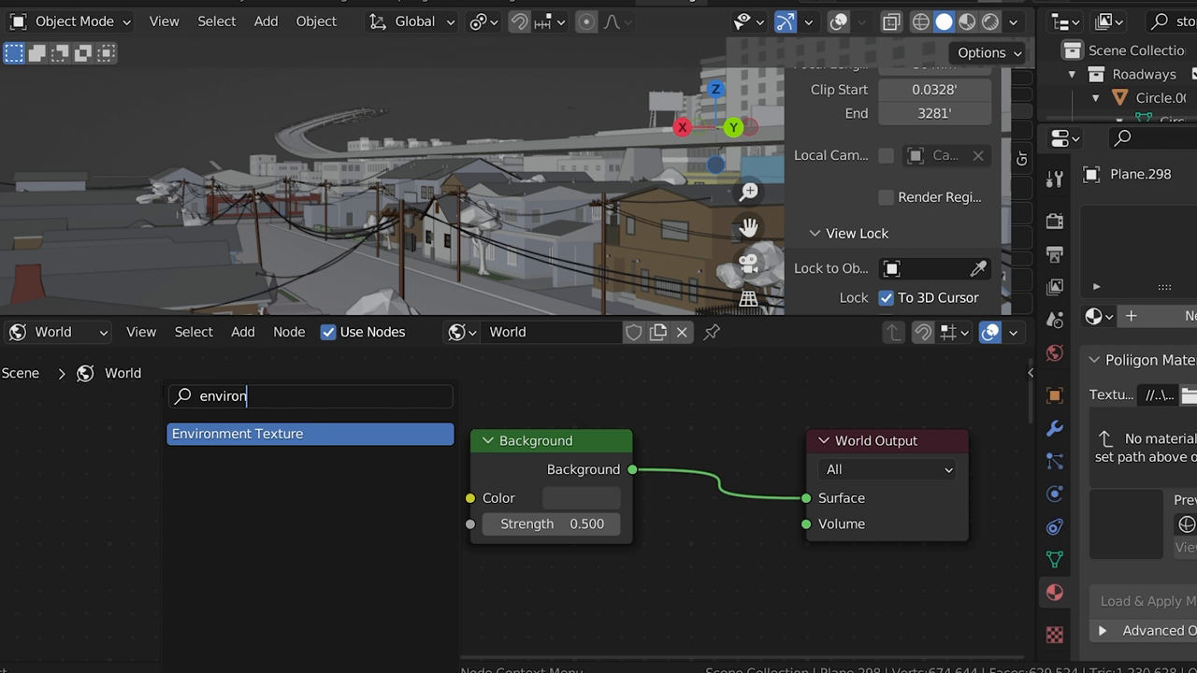
pyautogui.click(236, 433)
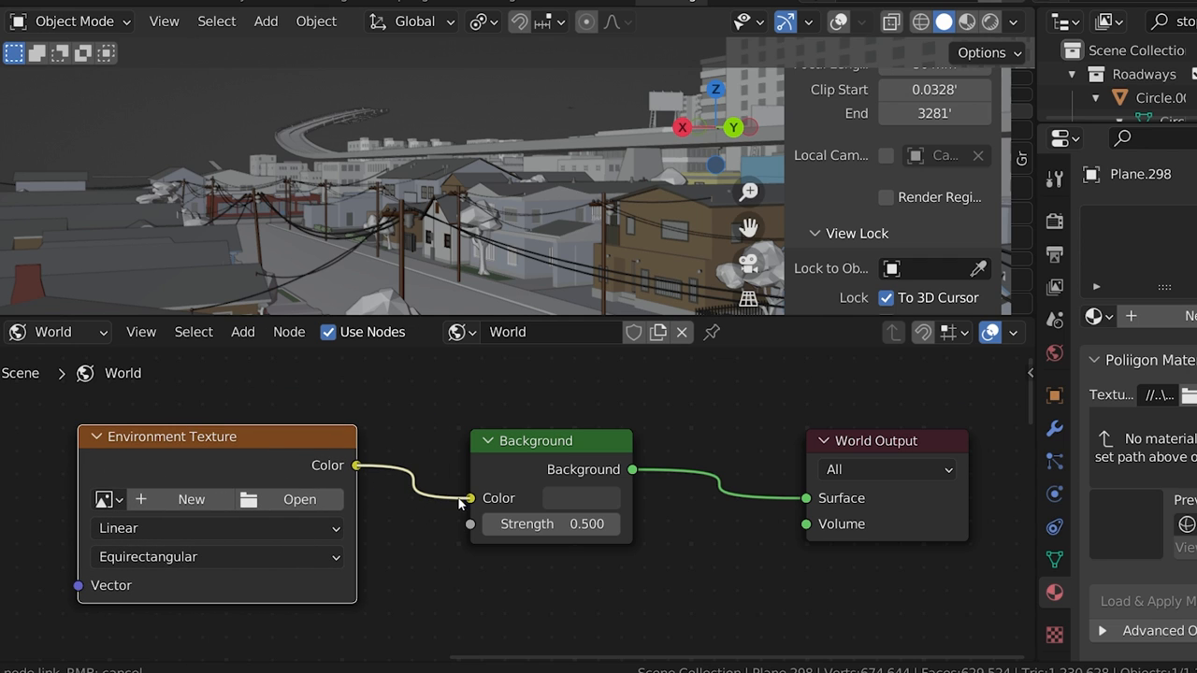
# - Connect it to Background and load sunset_fairway_8k.exr from the _HDRI Library
pyautogui.click(300, 498)
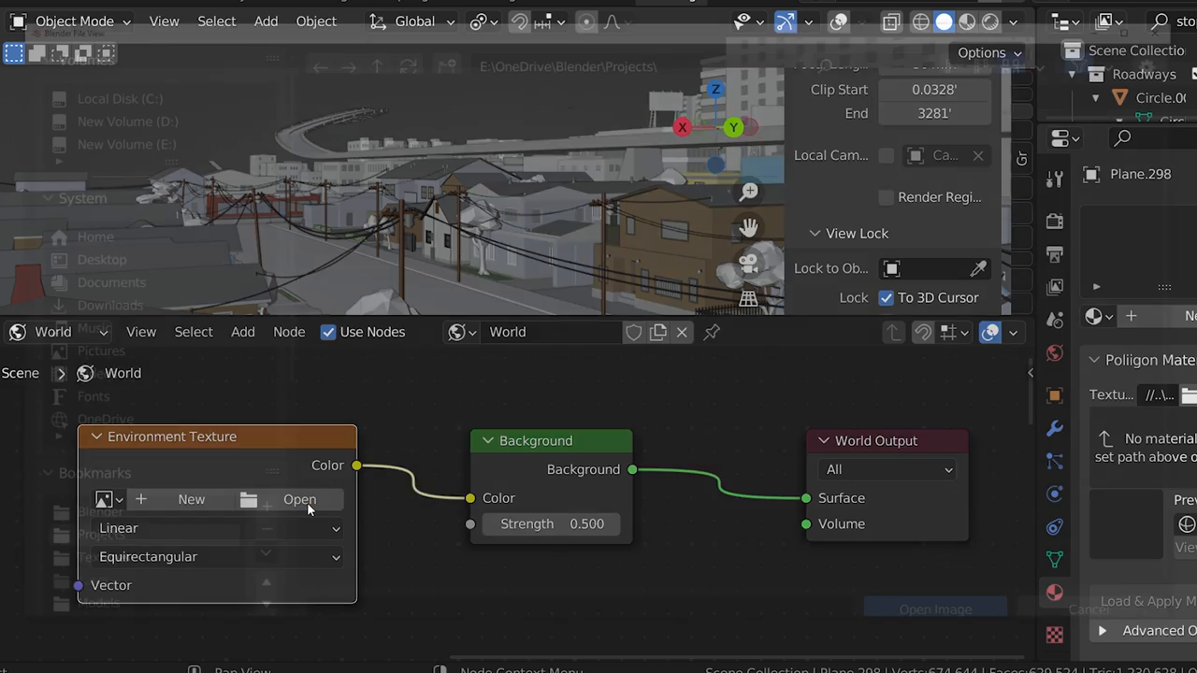
pyautogui.click(299, 499)
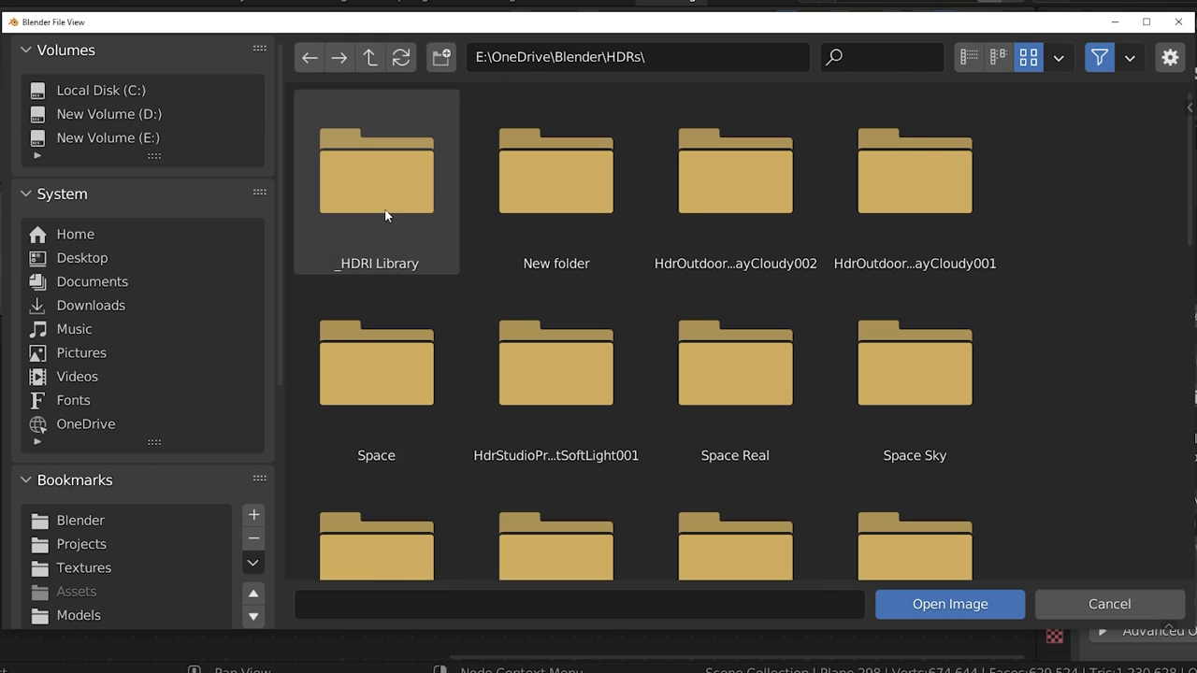
pyautogui.doubleClick(376, 172)
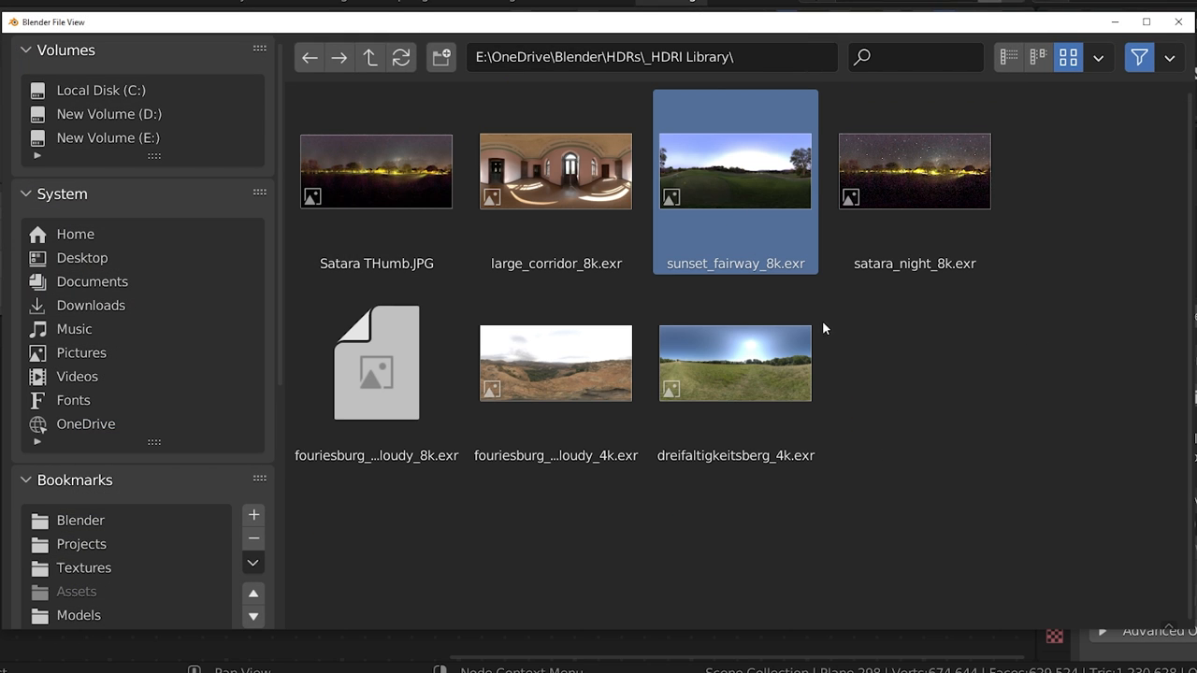
pyautogui.doubleClick(736, 172)
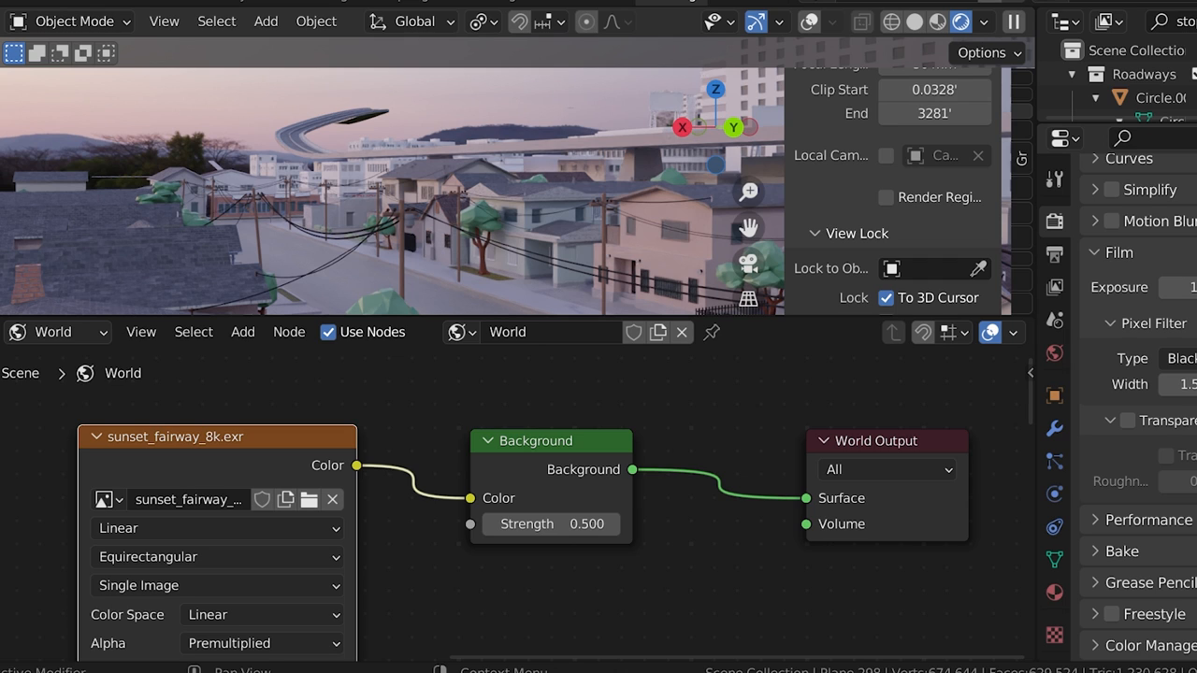
pyautogui.doubleClick(551, 524)
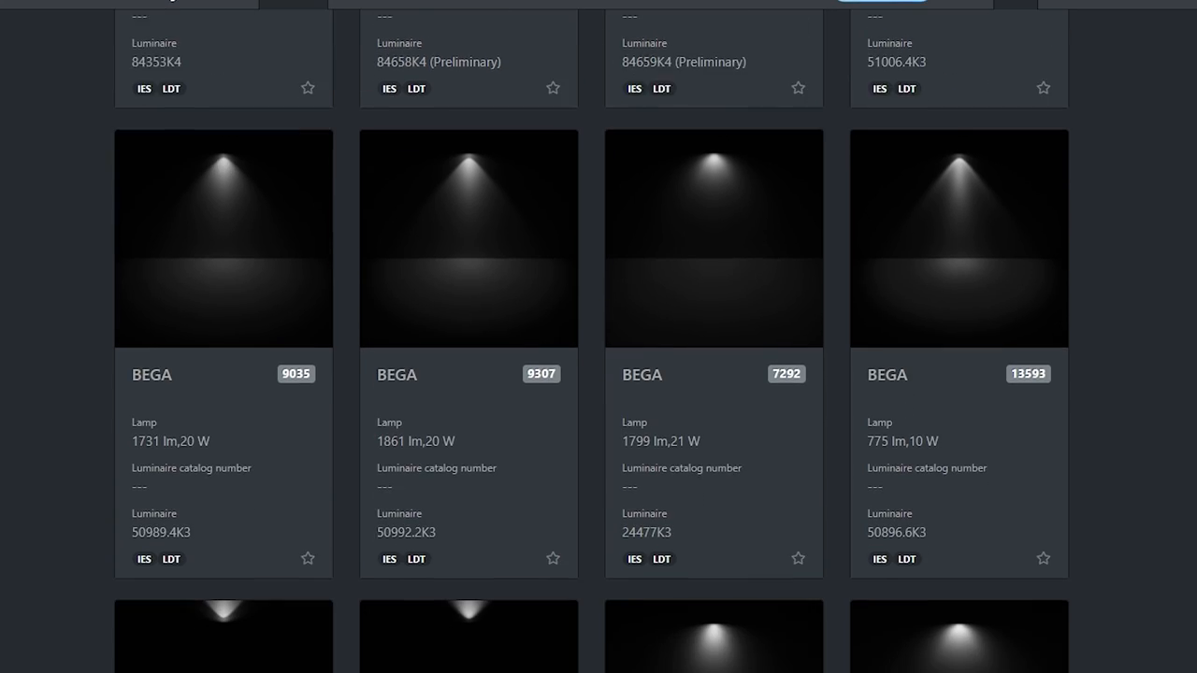
pyautogui.scroll(-3)
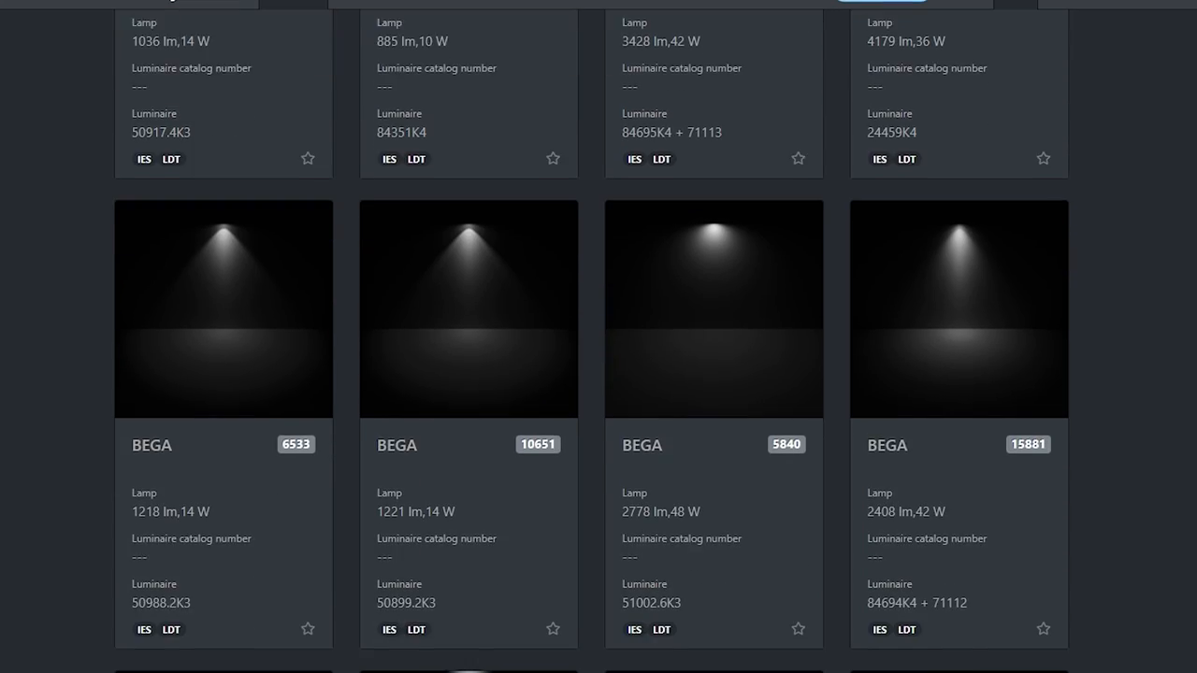
pyautogui.scroll(-3)
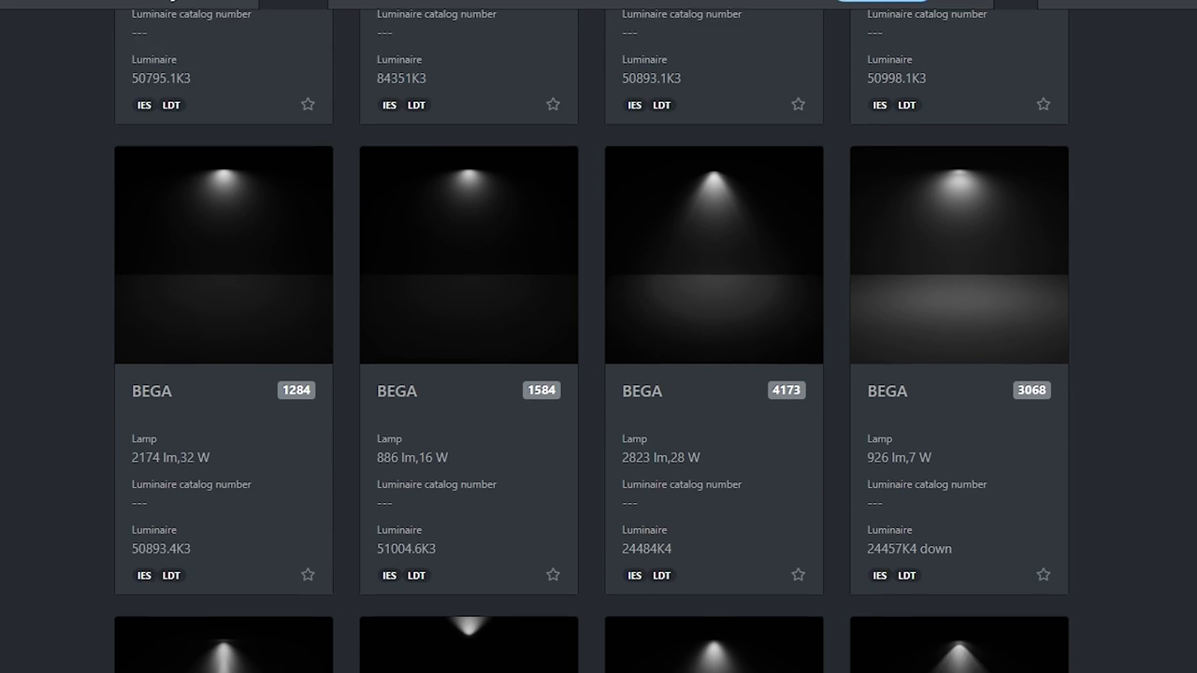
pyautogui.scroll(-3)
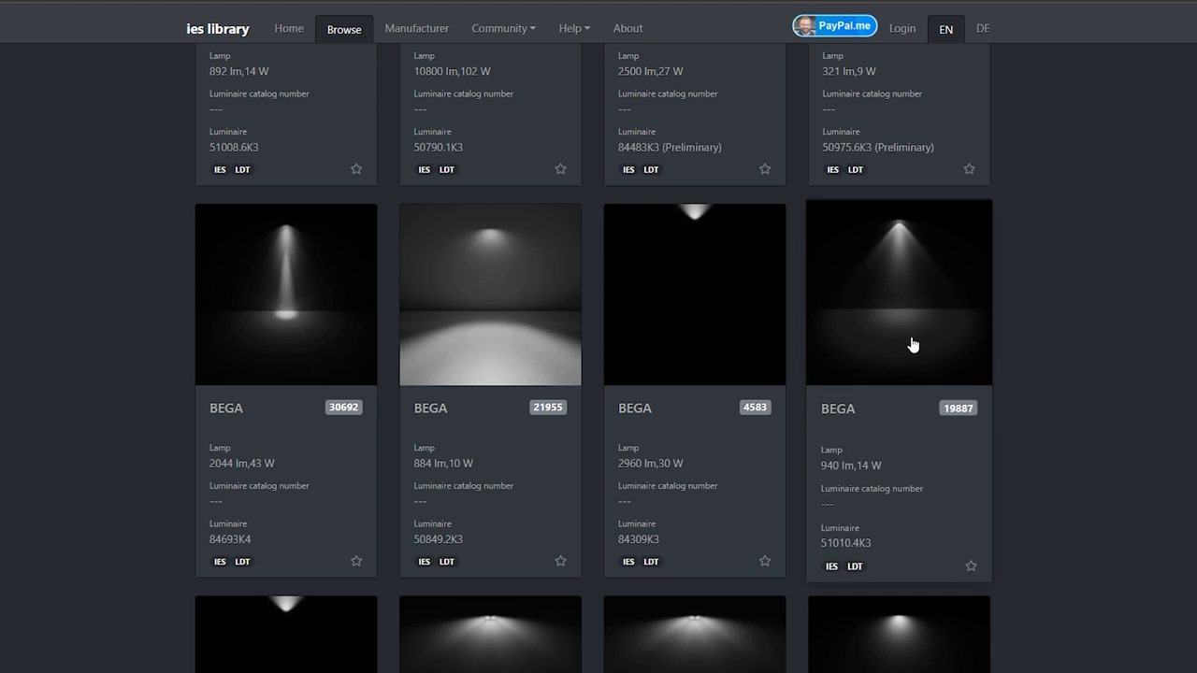
pyautogui.moveTo(265, 309)
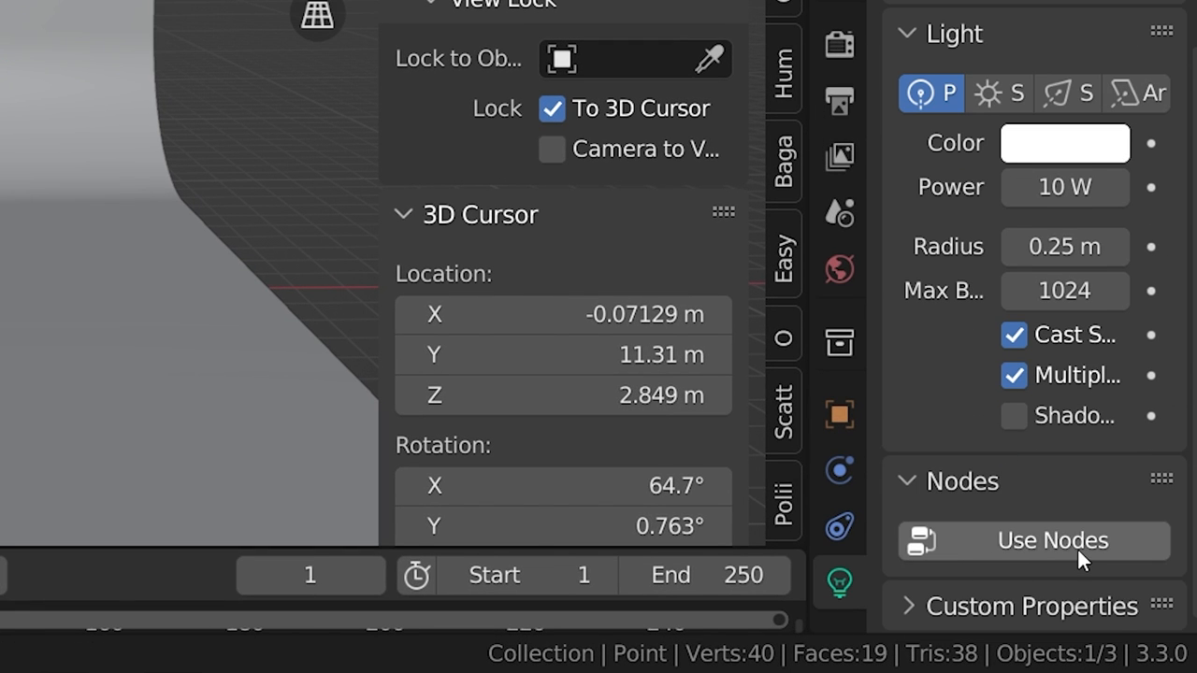
# - Enable nodes on the point light and add an external IES Texture at strength .15
pyautogui.click(1051, 541)
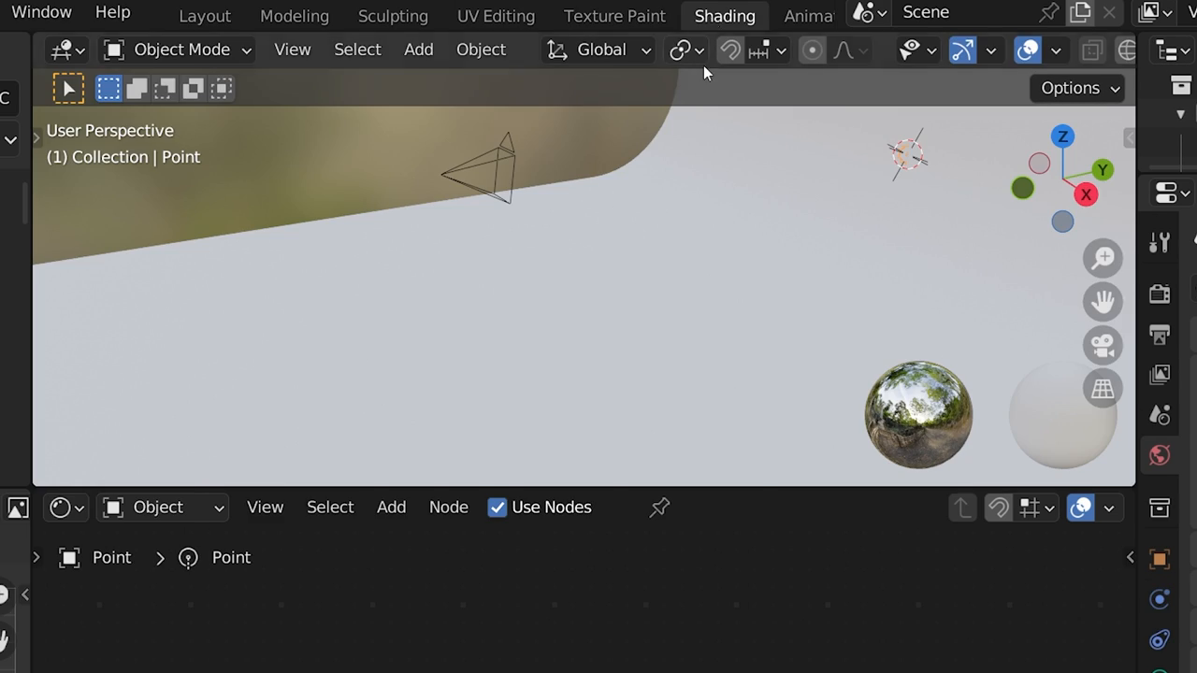
pyautogui.write('ie')
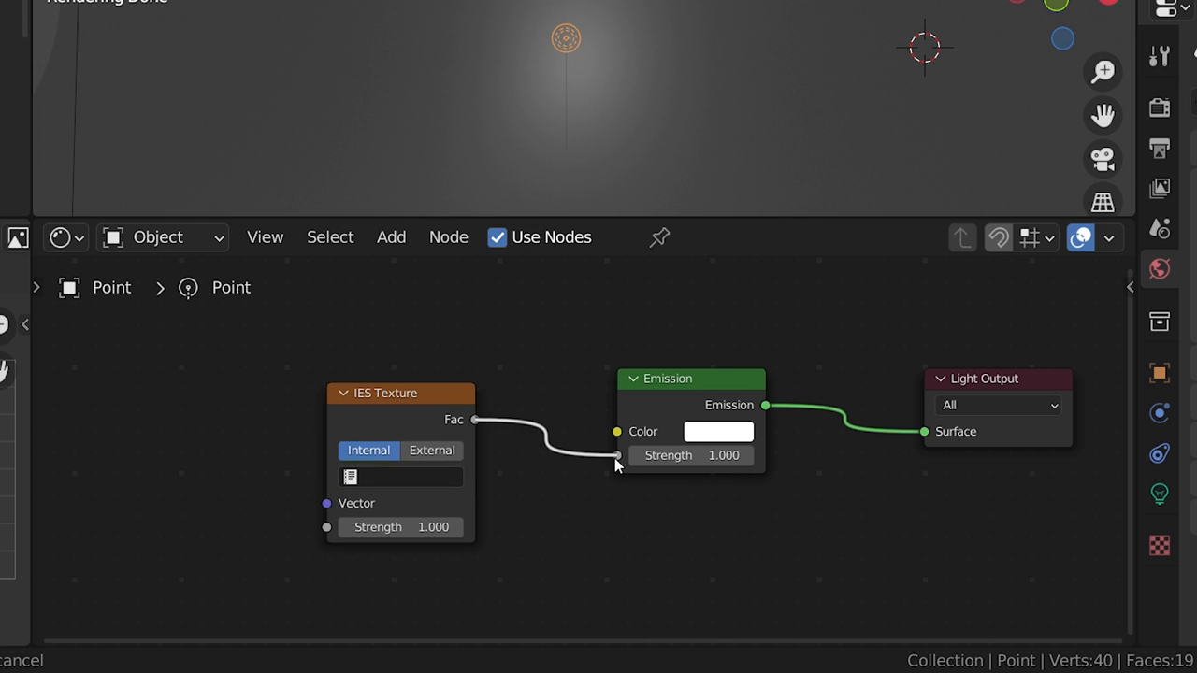
pyautogui.click(432, 450)
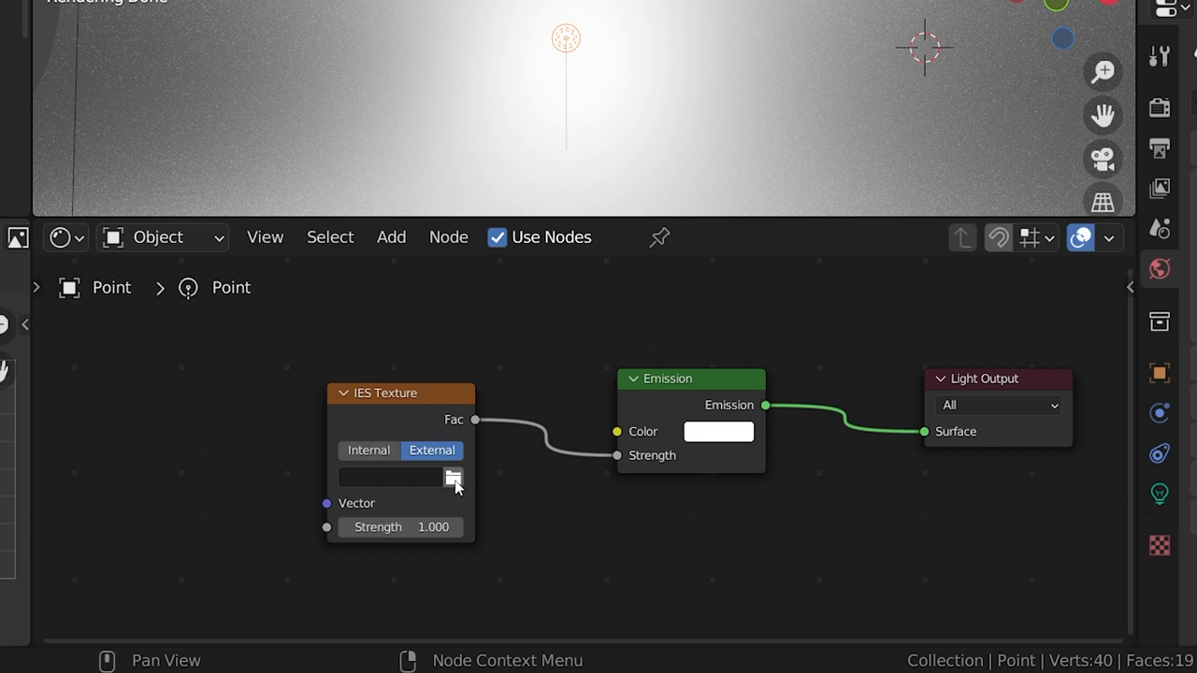
pyautogui.click(453, 478)
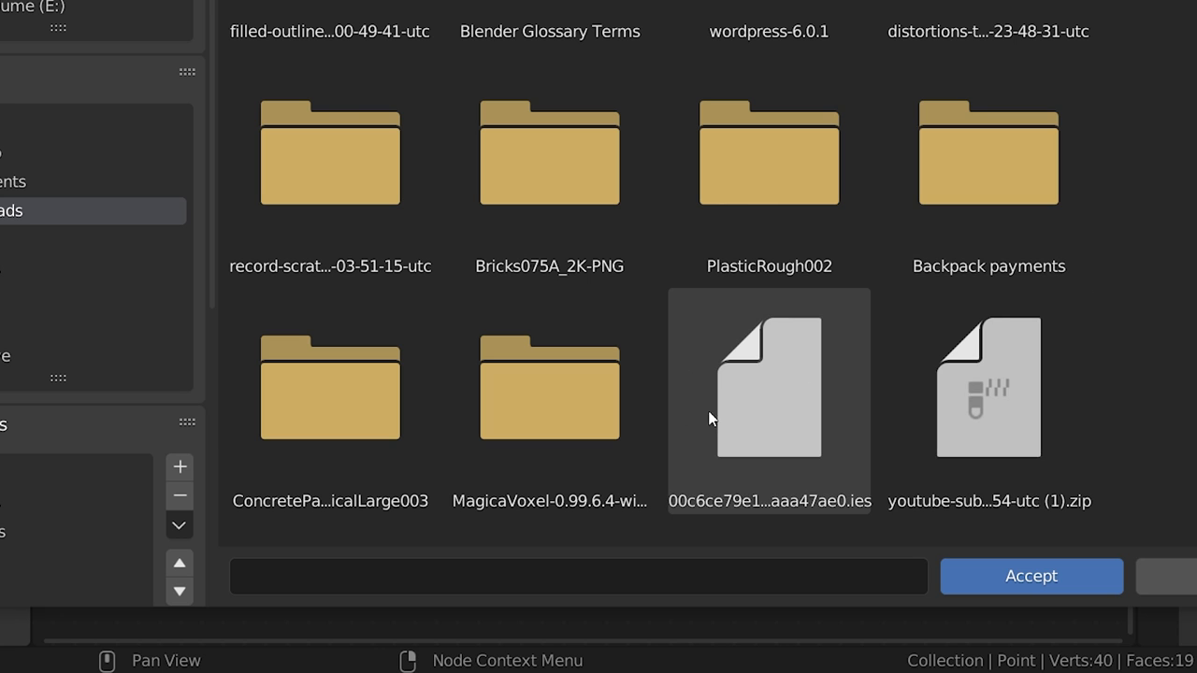
pyautogui.click(1030, 576)
pyautogui.write('.15')
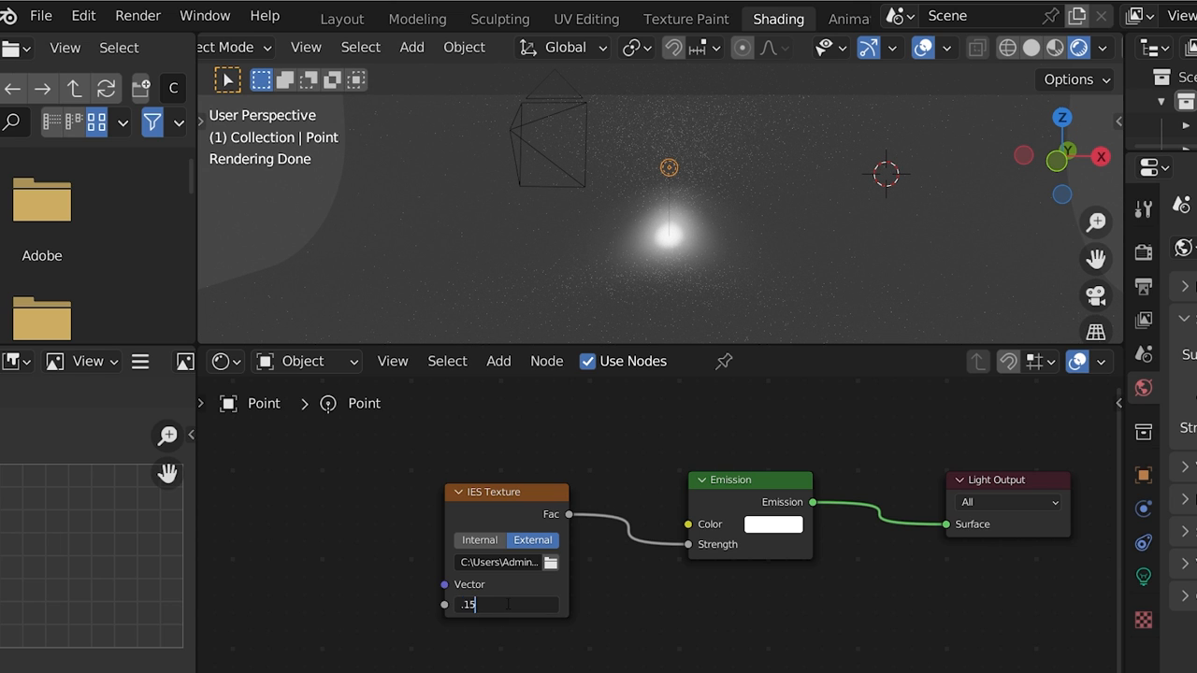
pyautogui.press('ctrl+a')
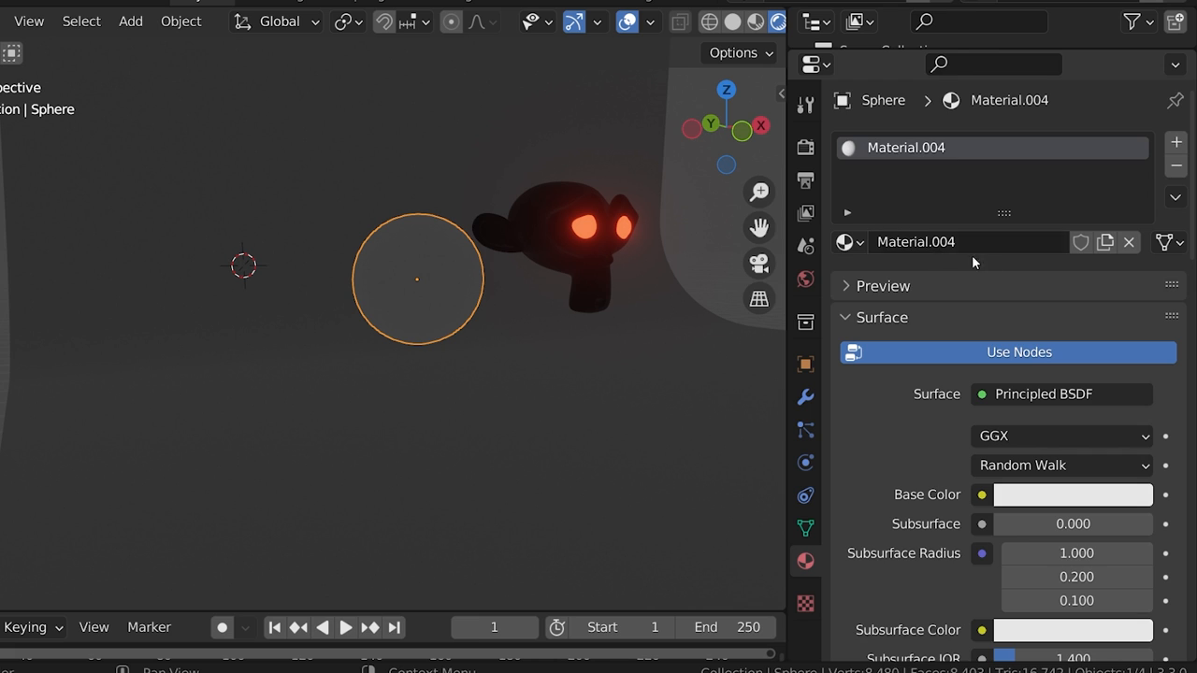
# - Drive the sphere's red-blue emission mix with a 4D Musgrave texture and vary its W
pyautogui.scroll(-3)
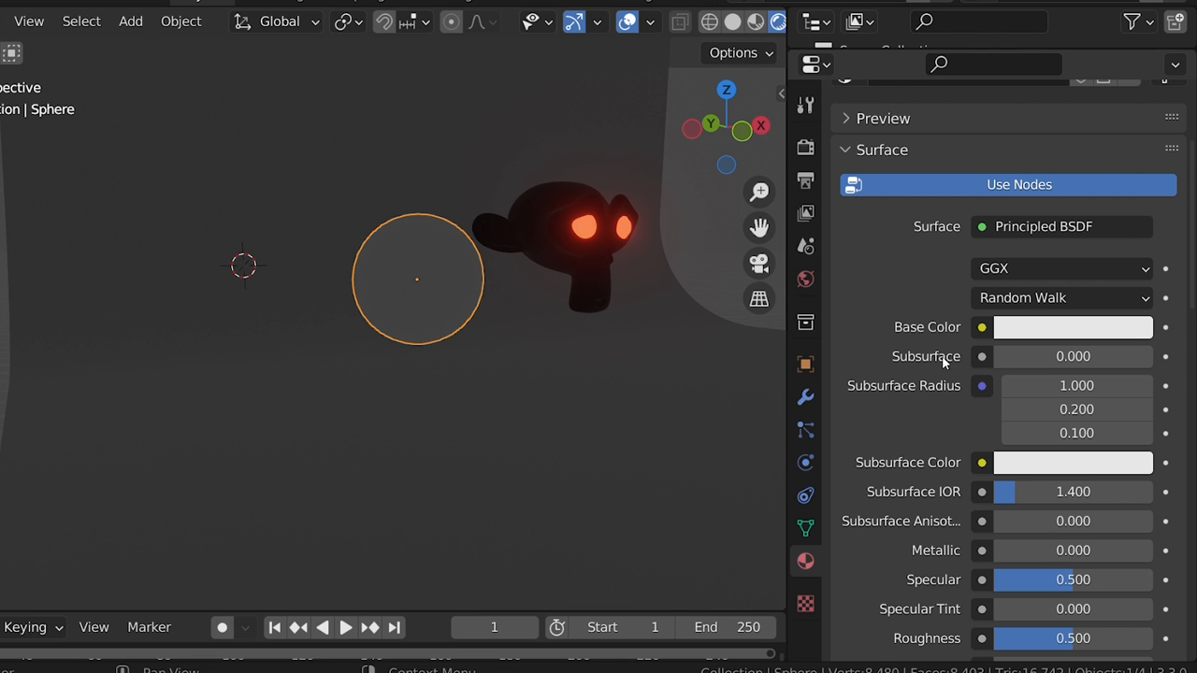
pyautogui.scroll(-3)
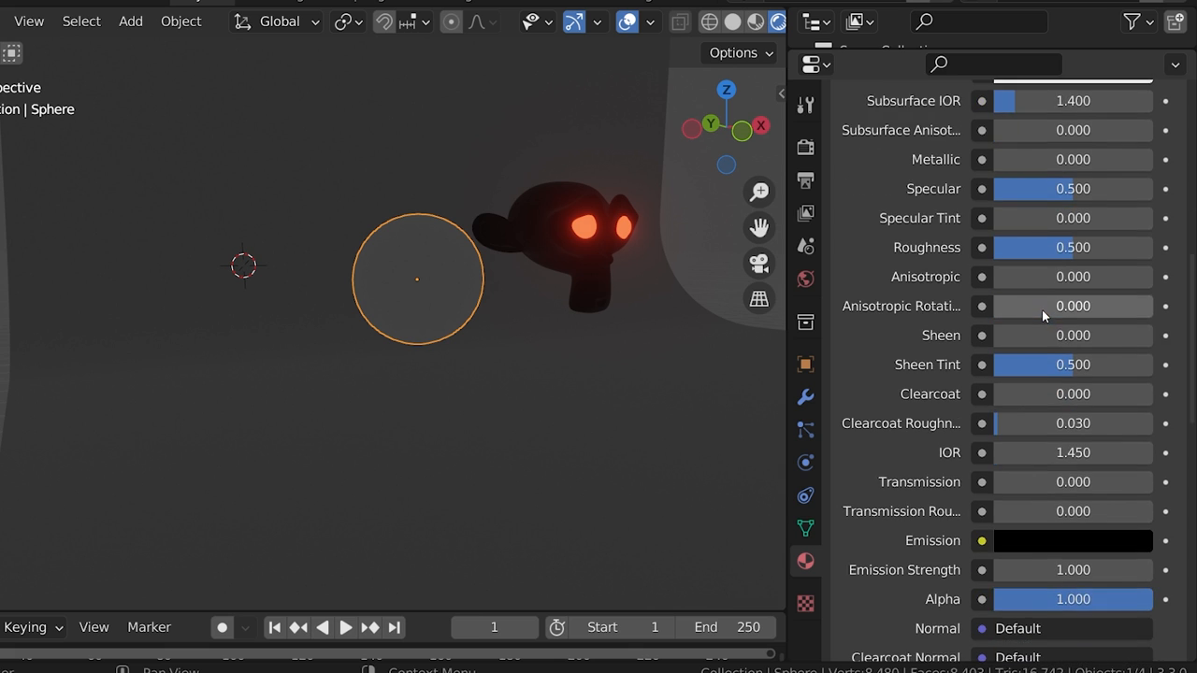
pyautogui.scroll(-3)
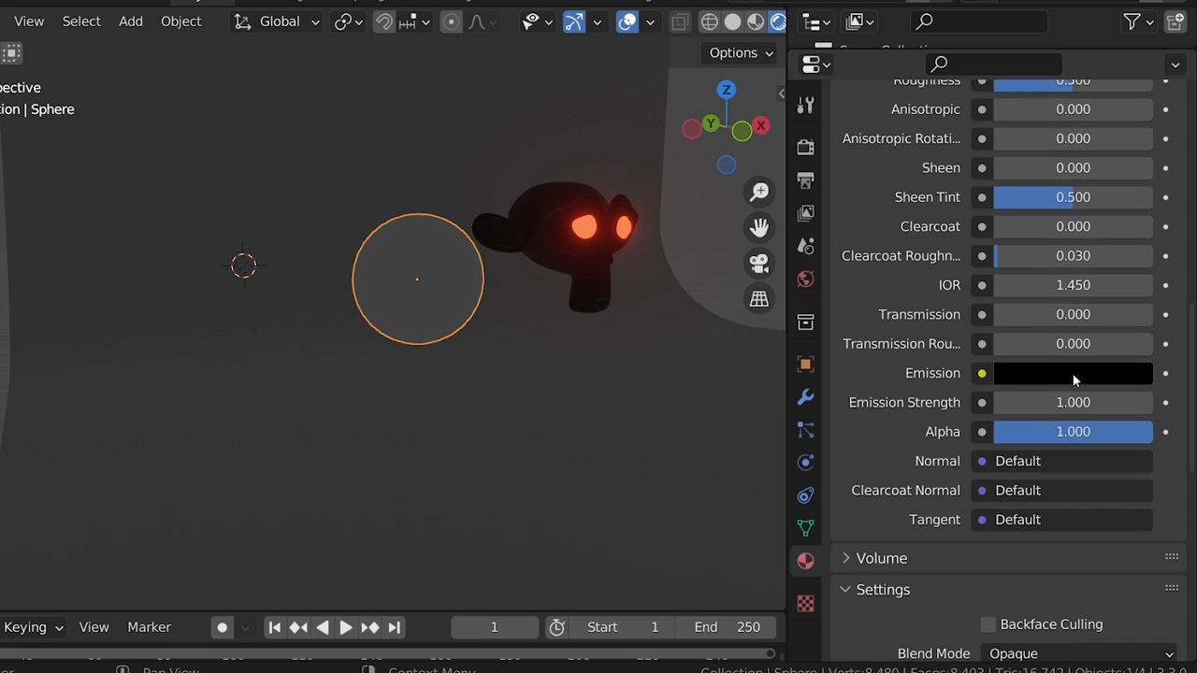
pyautogui.click(1073, 373)
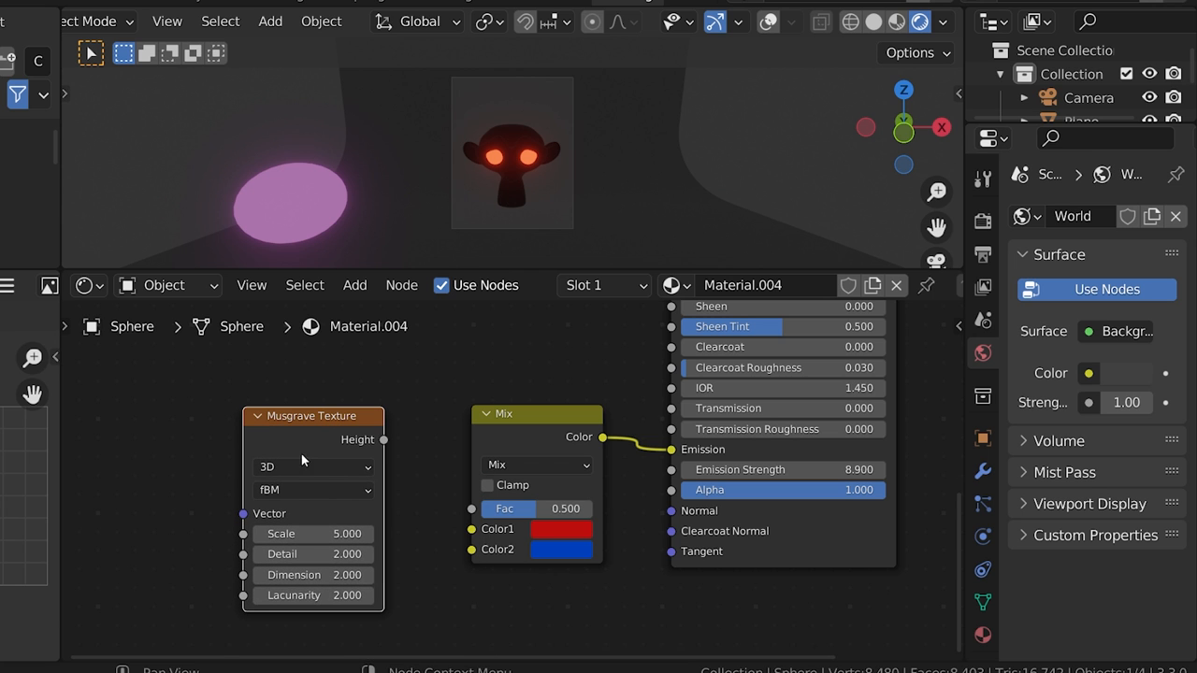
pyautogui.click(312, 467)
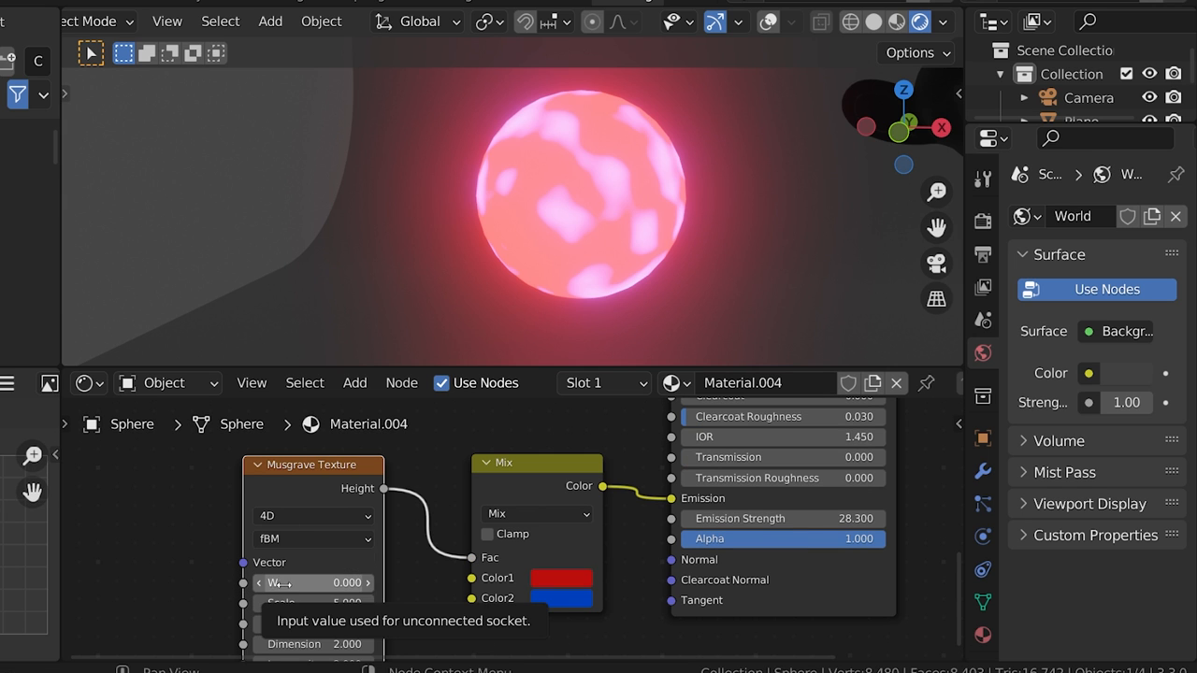
pyautogui.moveTo(313, 583); pyautogui.dragTo(421, 583)
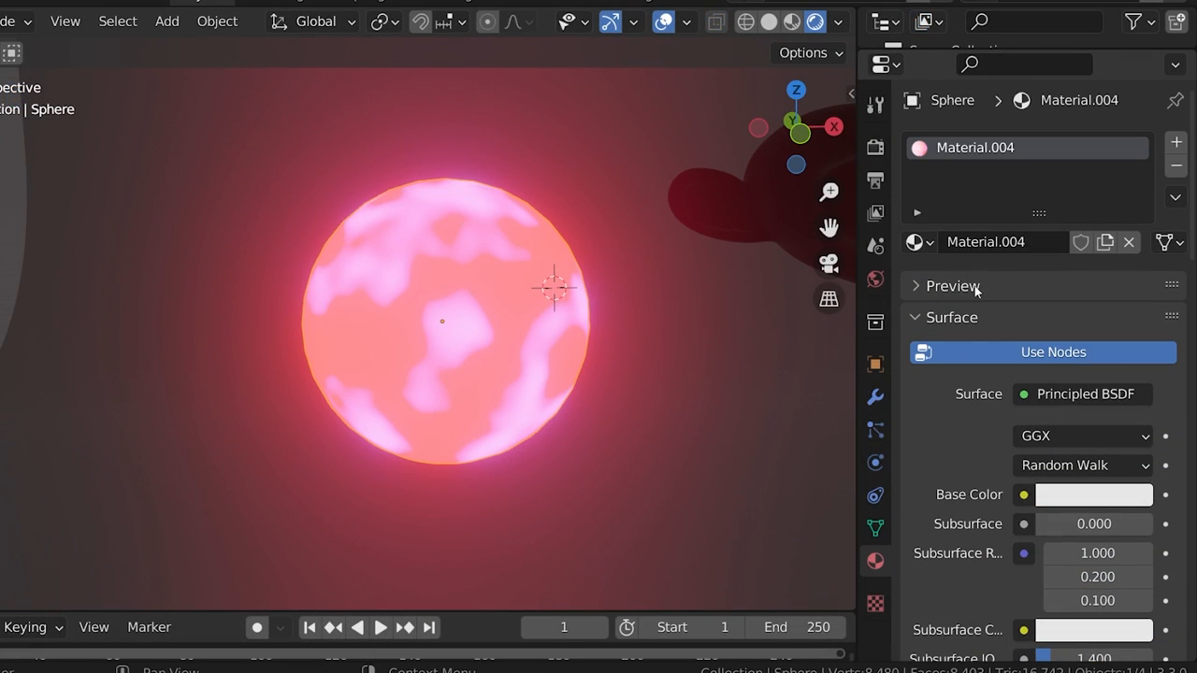
# - Set Material.004's Surface to a white Emission shader at strength 1.000
pyautogui.scroll(-3)
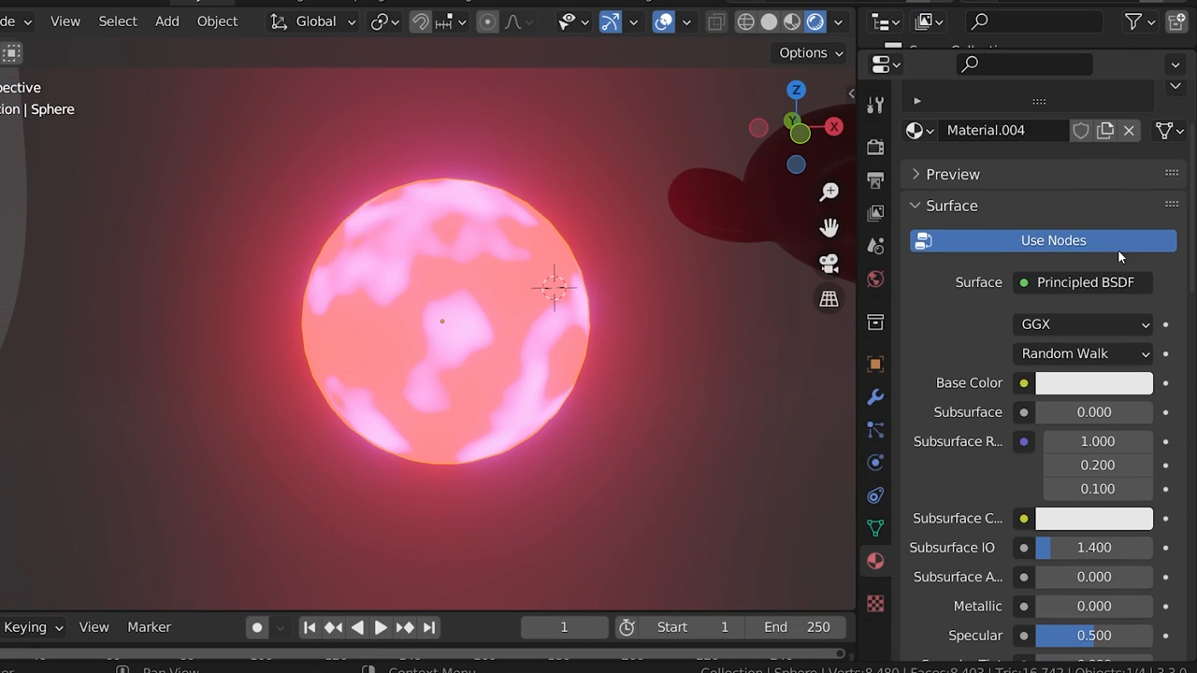
pyautogui.click(1083, 282)
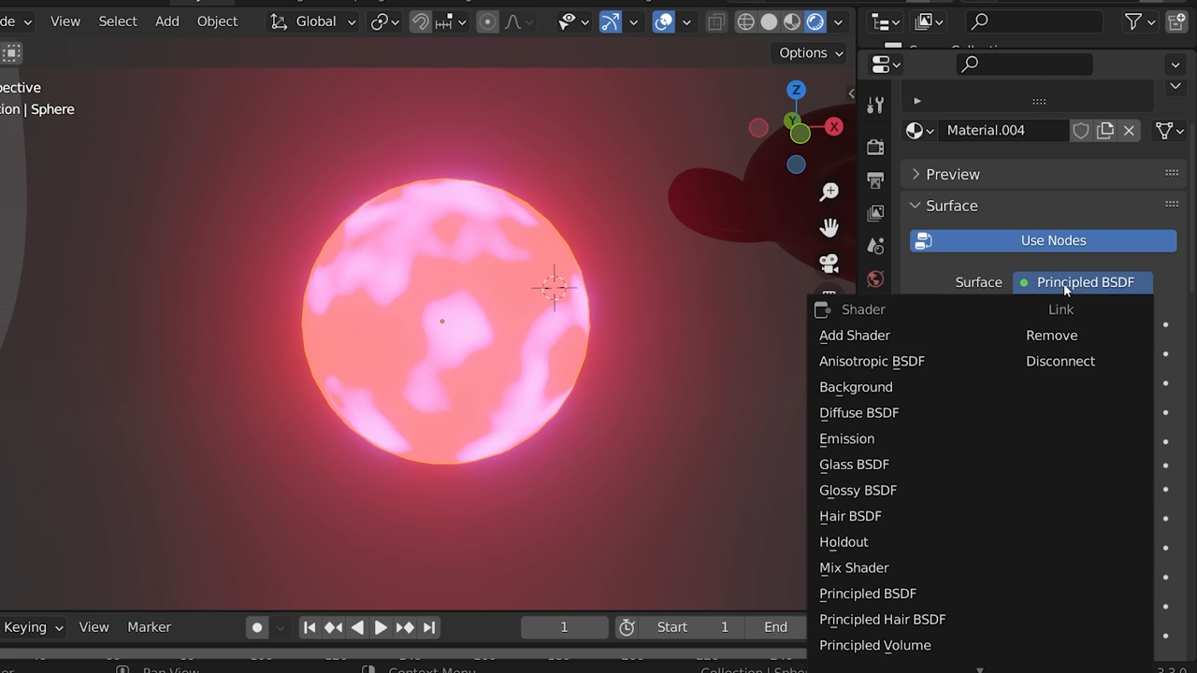
pyautogui.moveTo(846, 439)
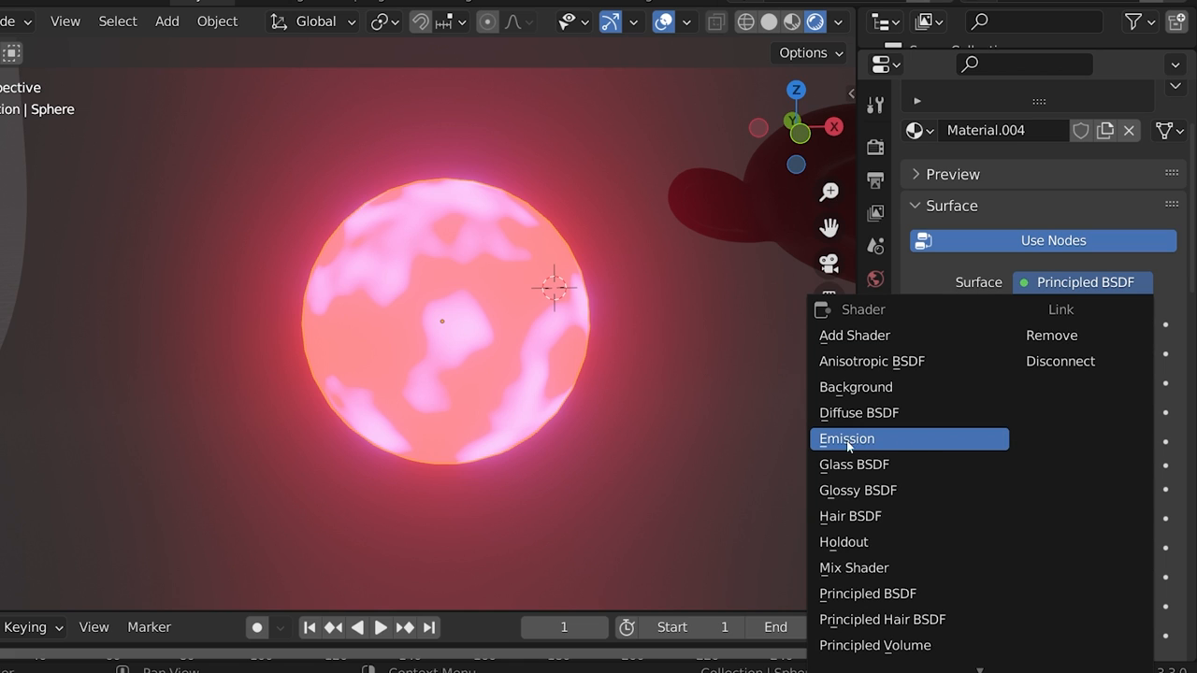
pyautogui.click(847, 439)
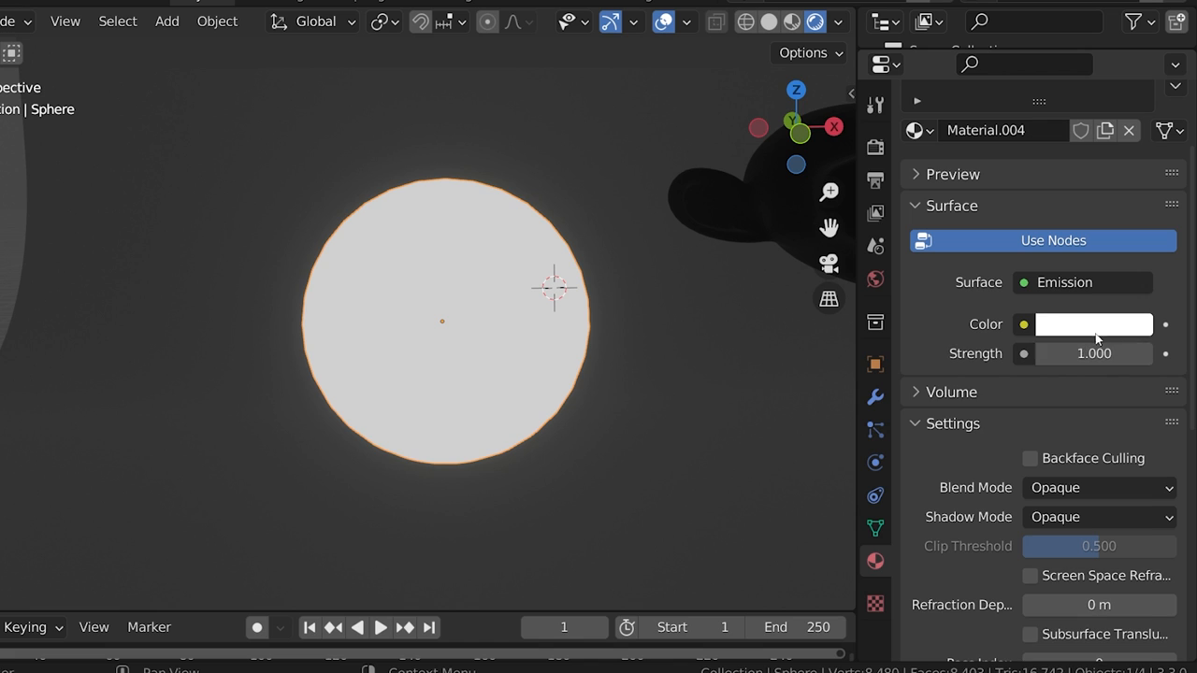
pyautogui.moveTo(982, 374)
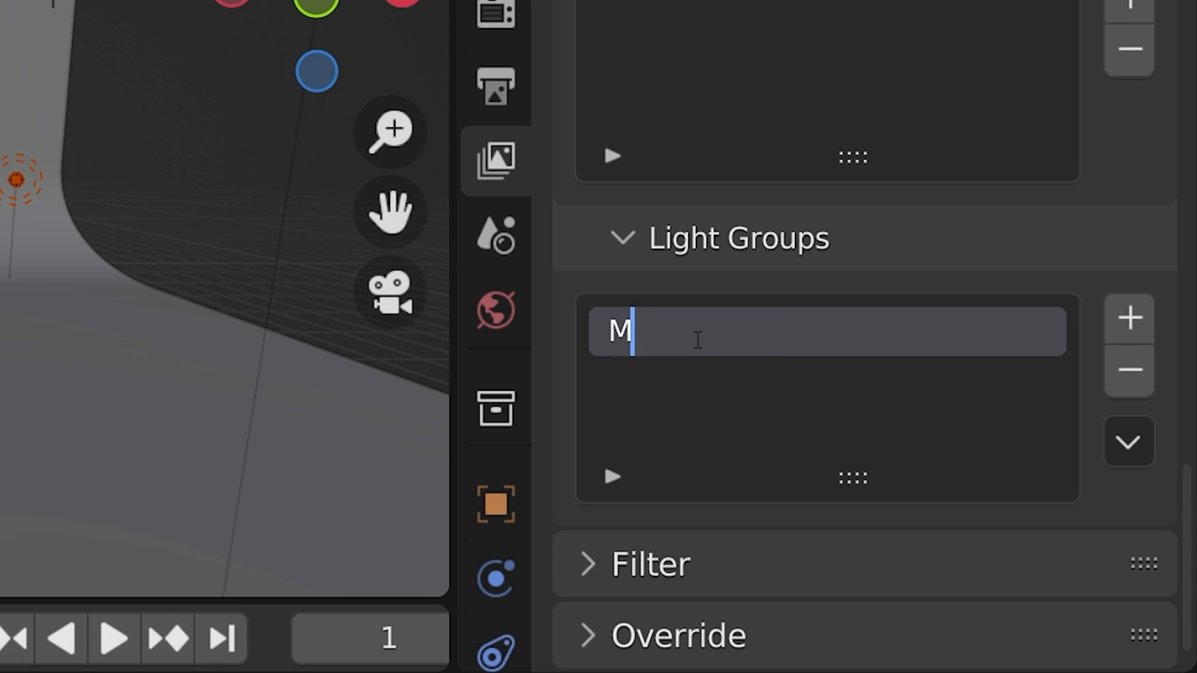
# - Name the new light group 'Main Lights'
pyautogui.write('ain Lights')
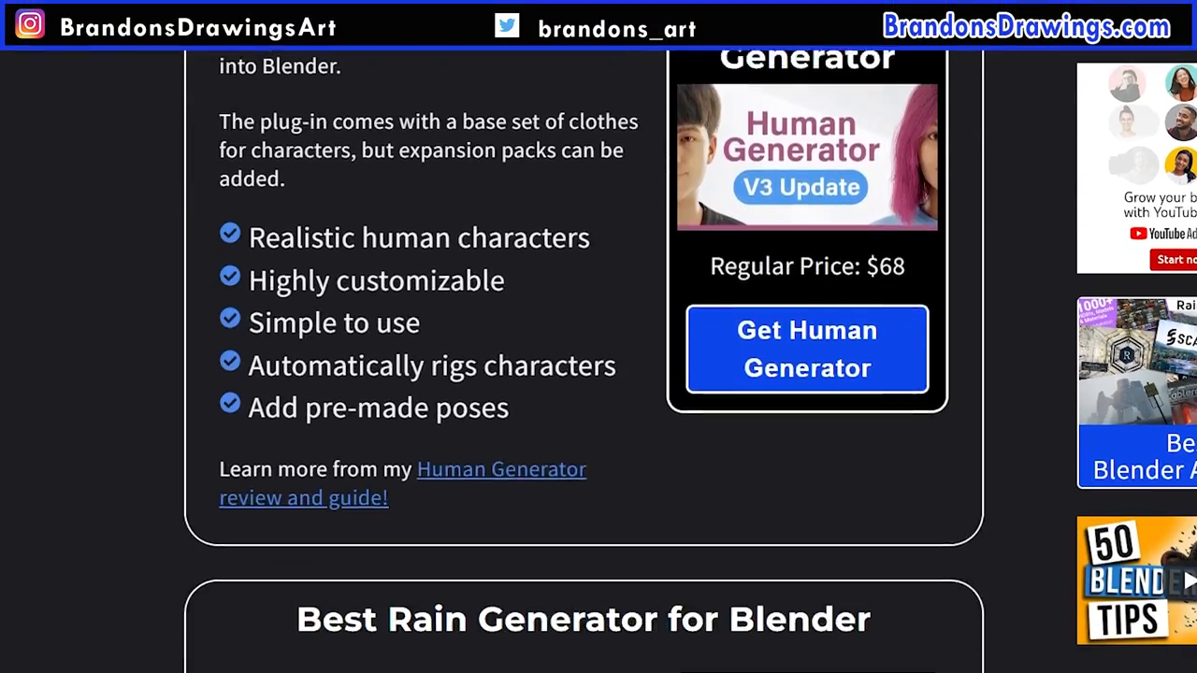
pyautogui.scroll(-3)
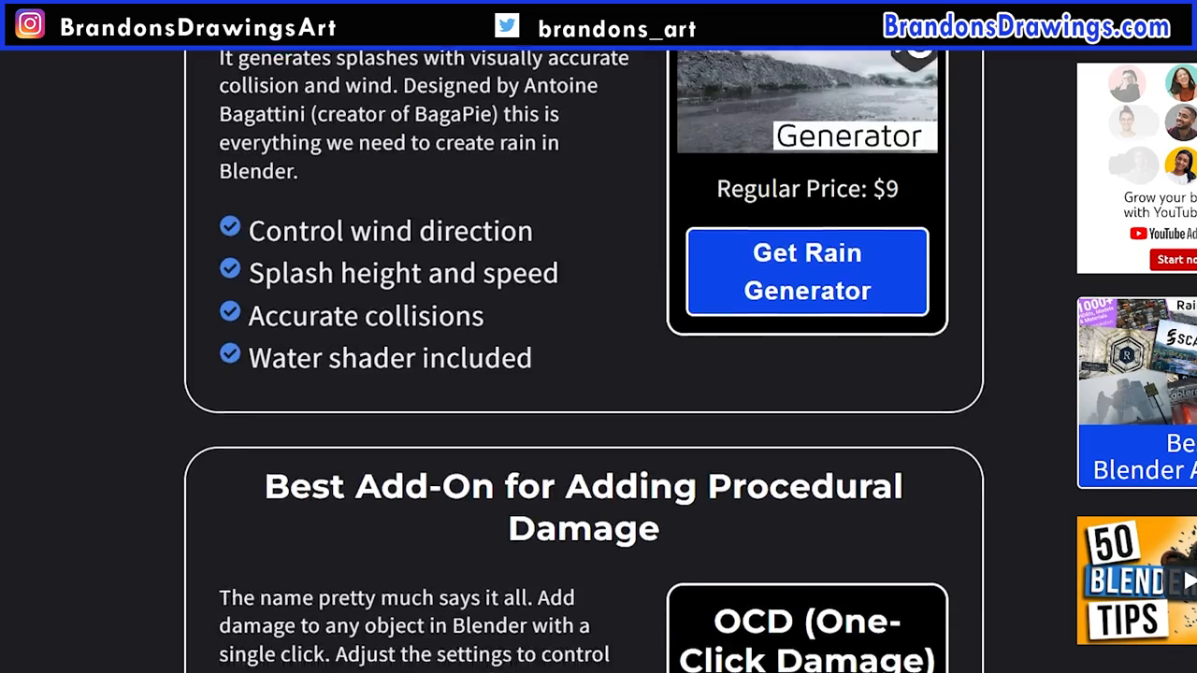
pyautogui.scroll(-3)
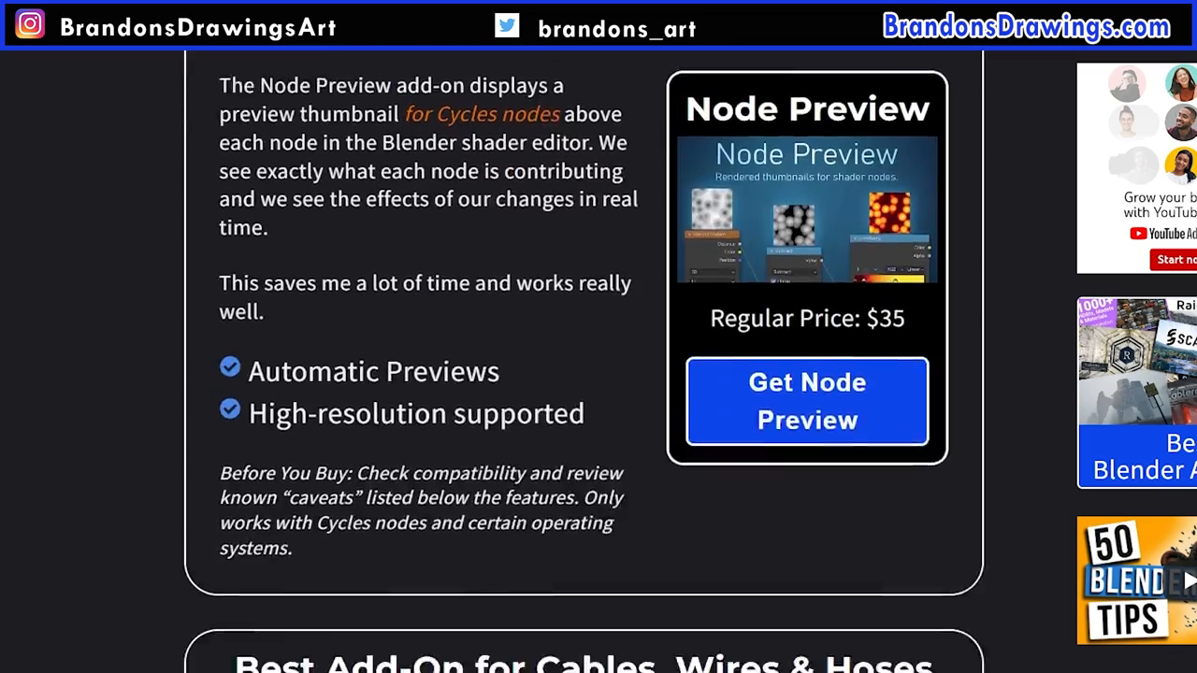
pyautogui.scroll(-3)
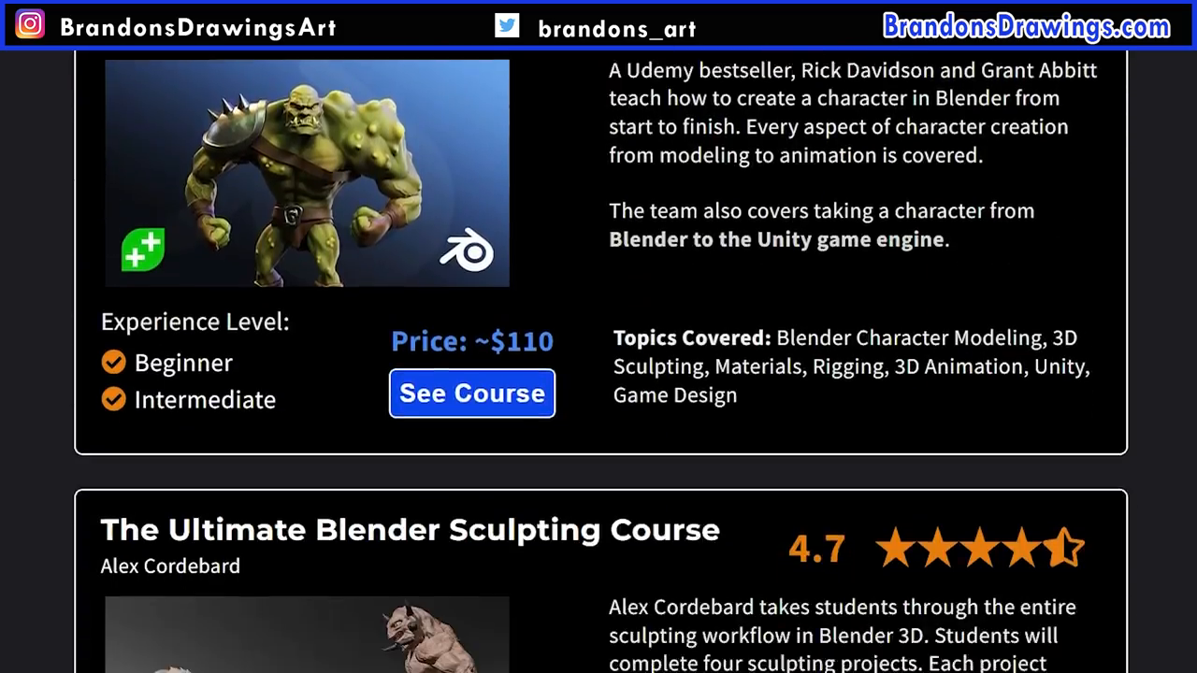
pyautogui.scroll(-3)
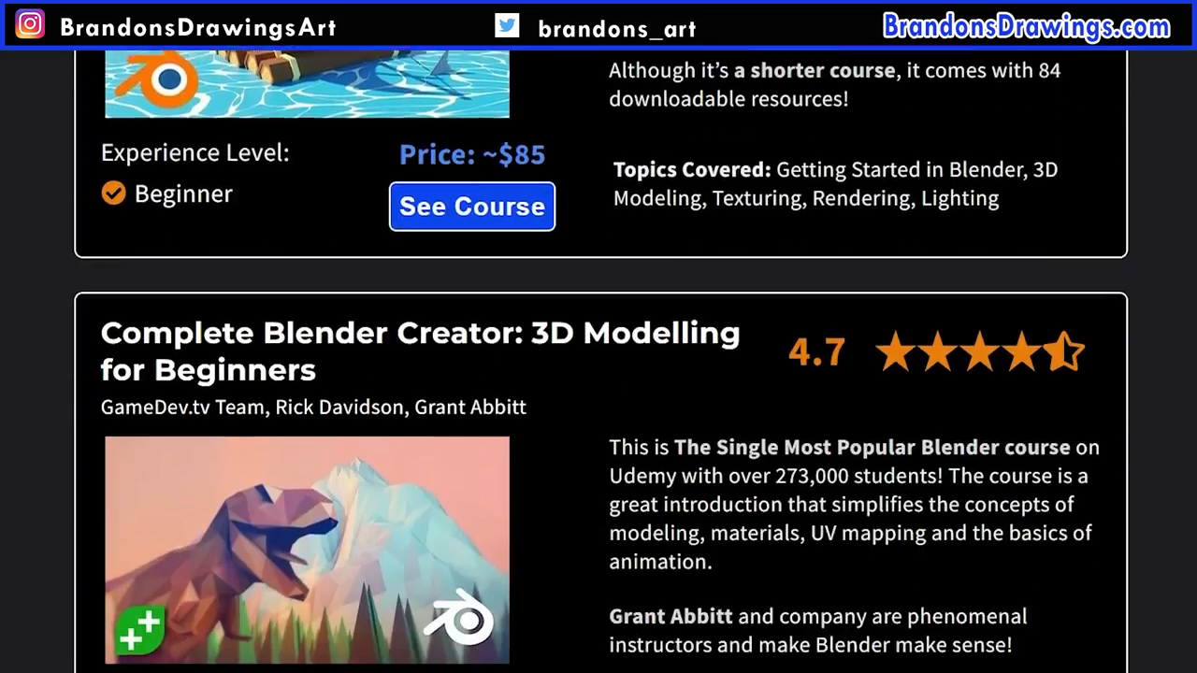